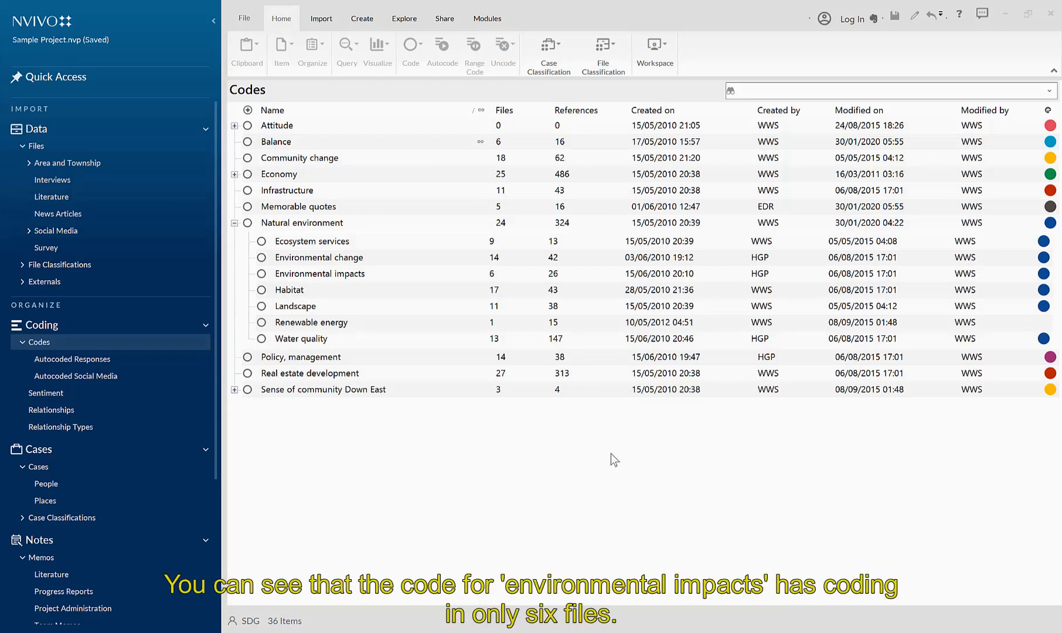
{"action": "mouse_move", "coordinate": [476, 281]}
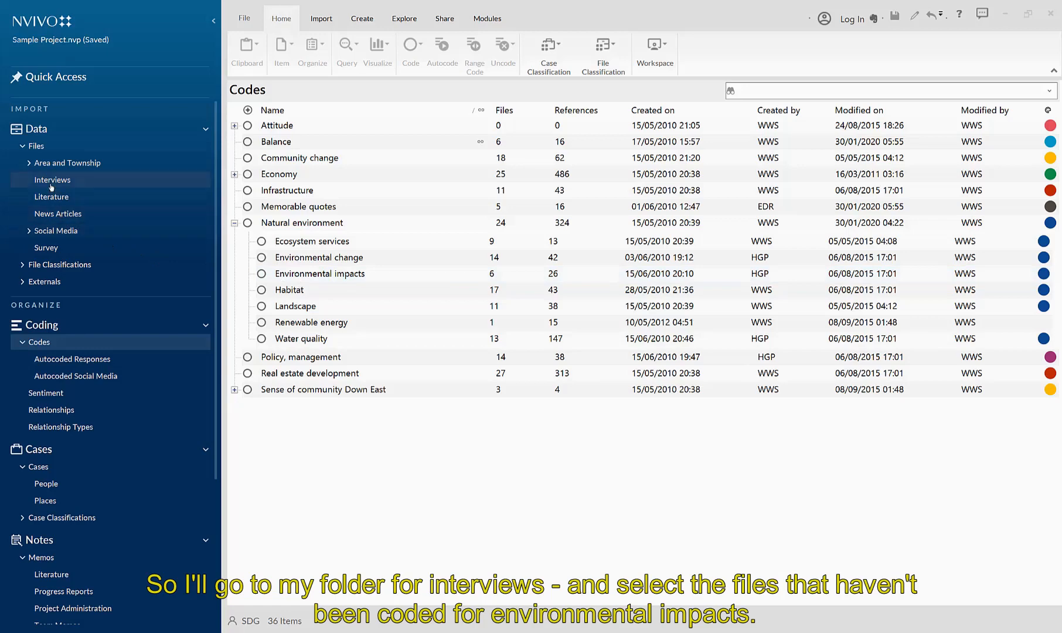
Step: Select Margaret, Mary and James, Robert and the other Interviews files lacking Environmental impacts coding
{"action": "left_click", "coordinate": [51, 179]}
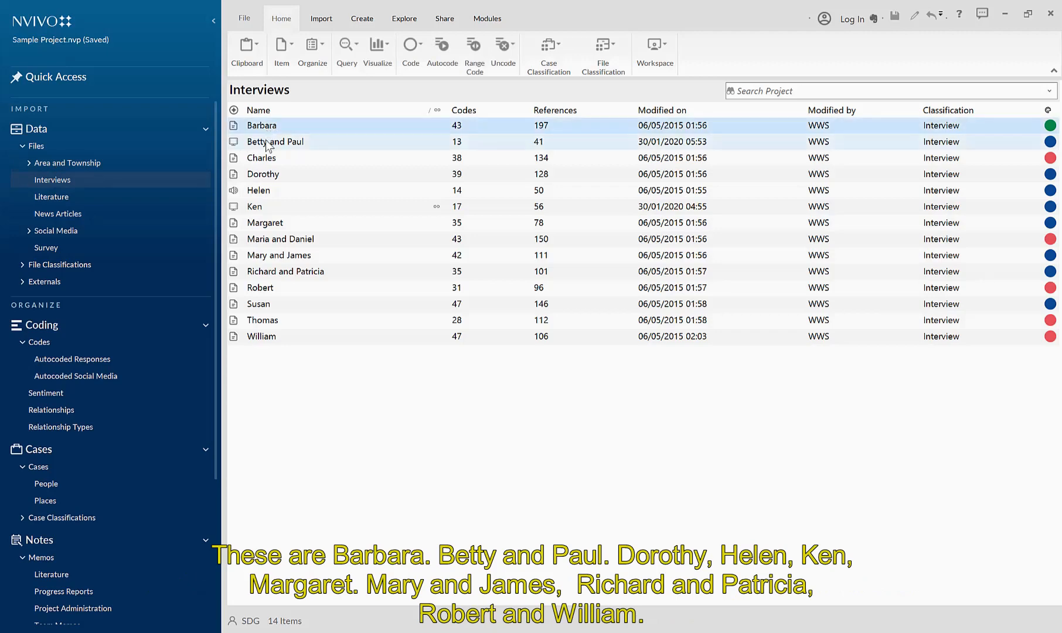
{"action": "left_click", "coordinate": [262, 173]}
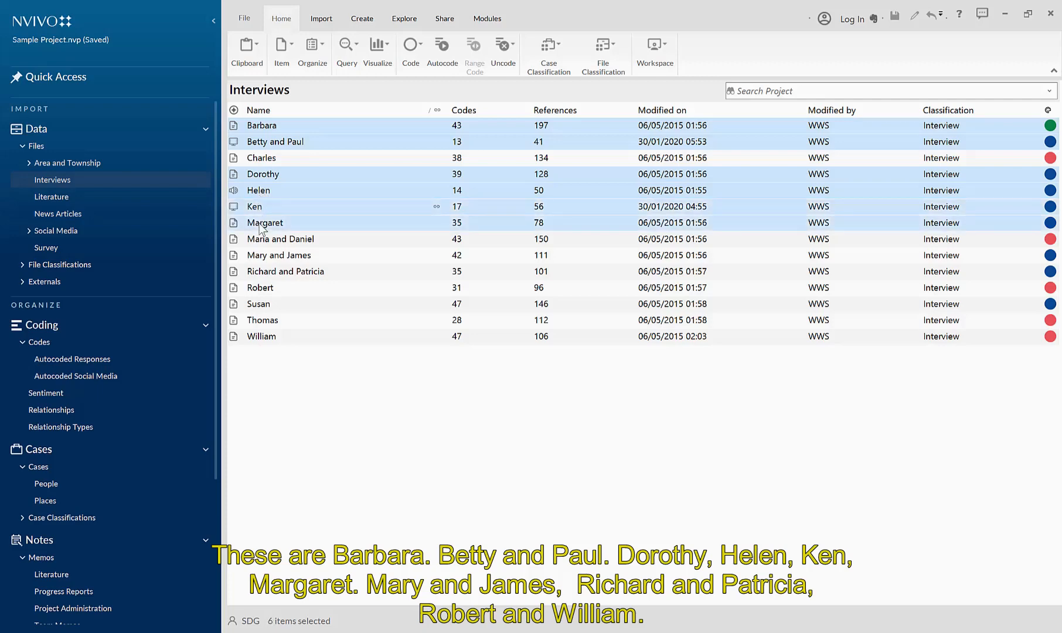
{"action": "left_click", "coordinate": [279, 254]}
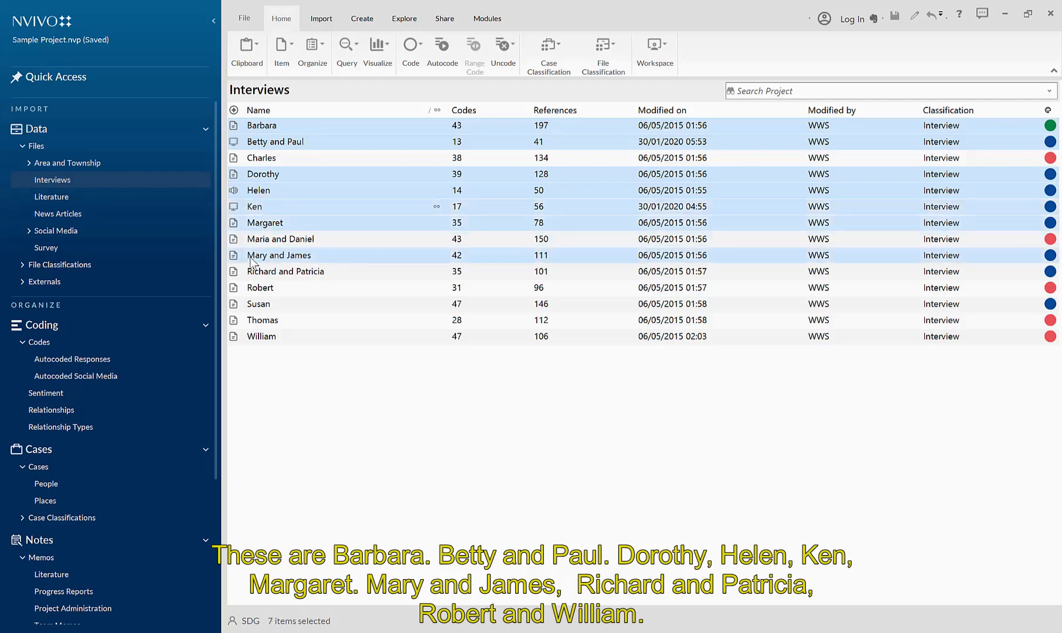
{"action": "left_click", "coordinate": [286, 271]}
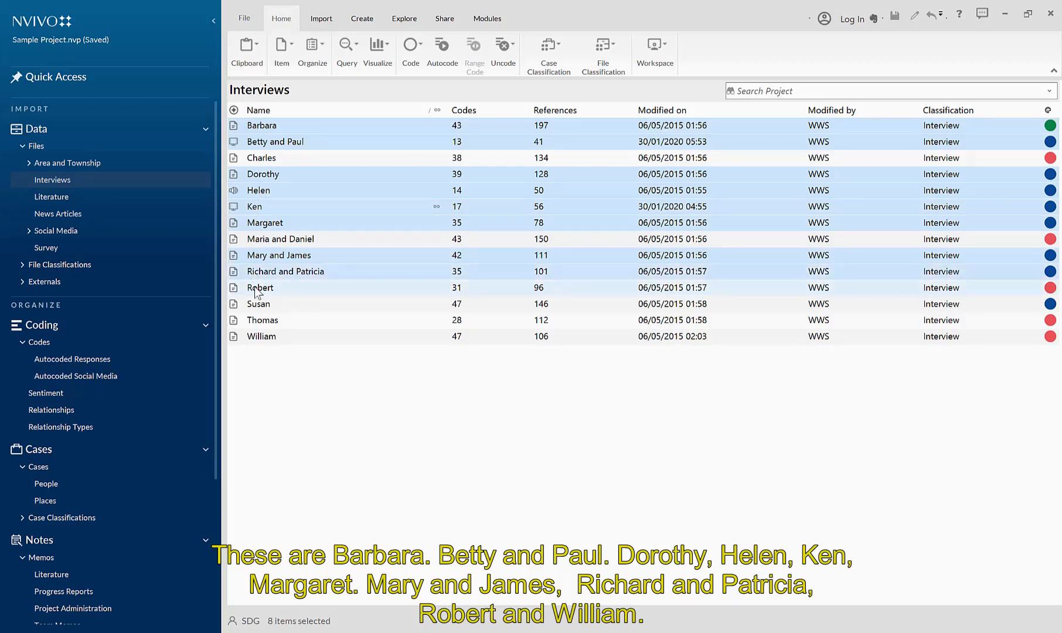
{"action": "left_click", "coordinate": [261, 336]}
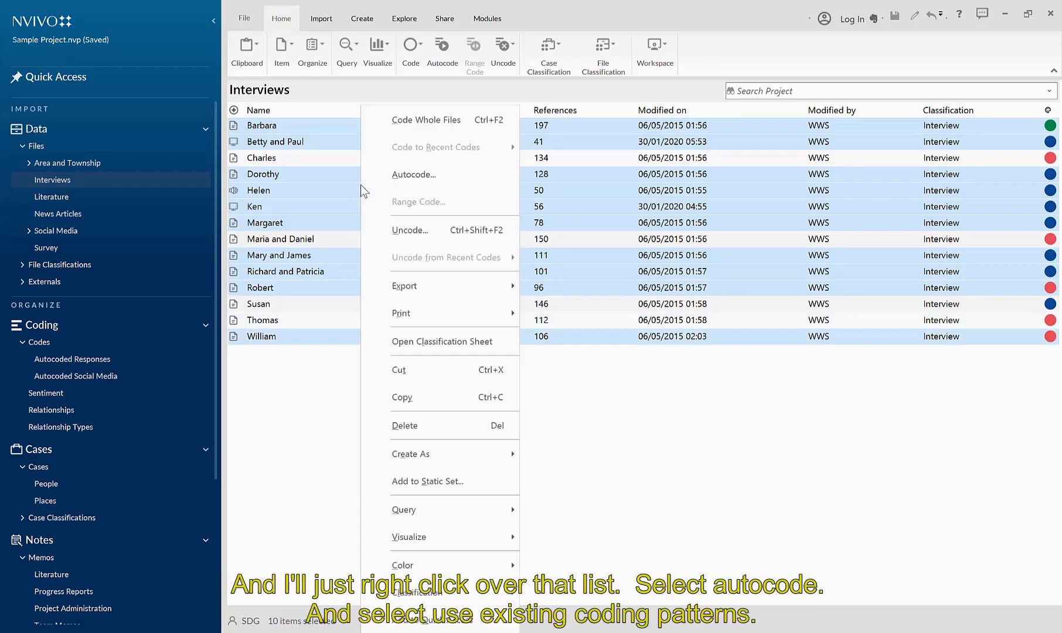
{"action": "mouse_move", "coordinate": [404, 184]}
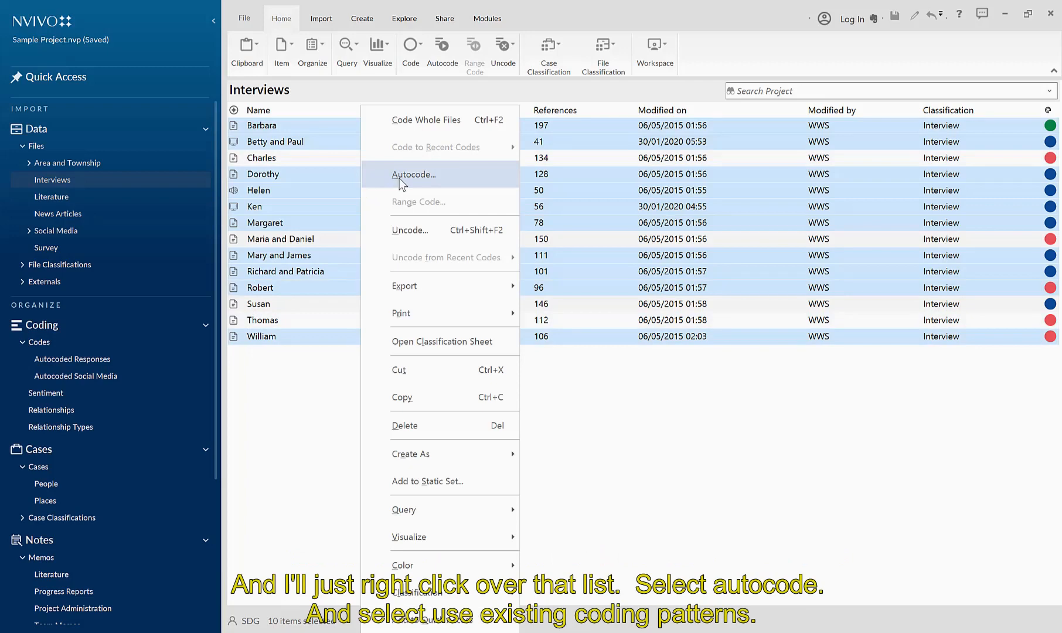
Step: Launch the Autocode Wizard for the selection using existing coding patterns
{"action": "left_click", "coordinate": [414, 175]}
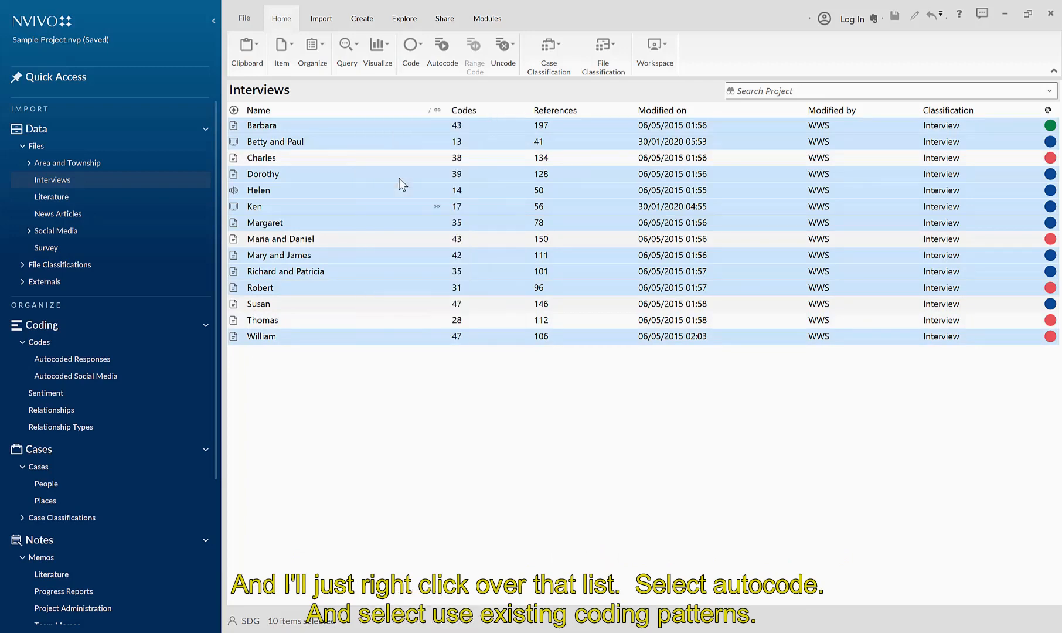
{"action": "left_click", "coordinate": [441, 50]}
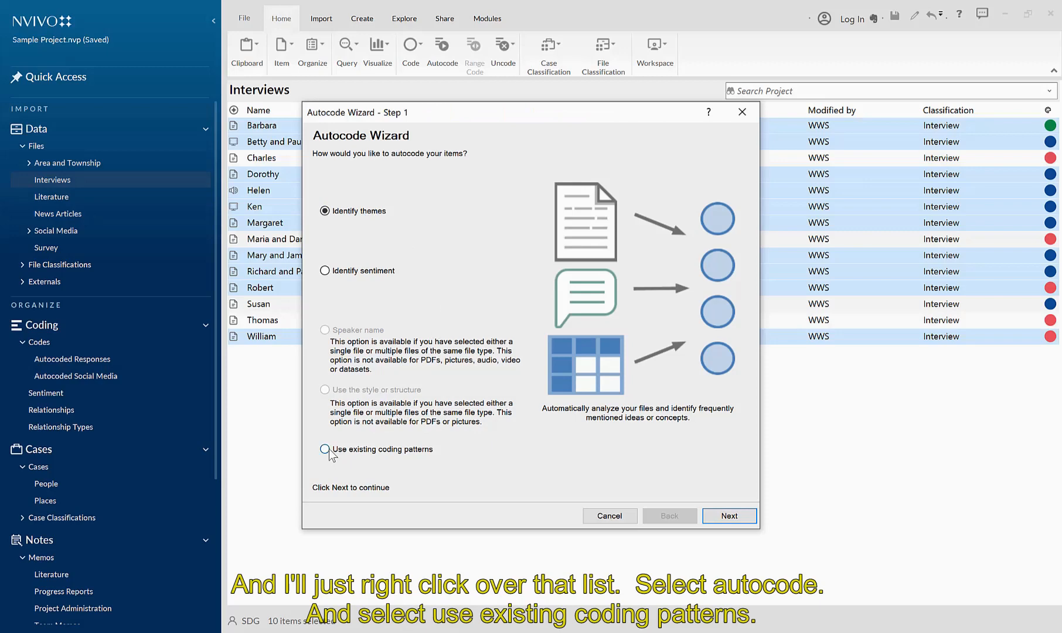
{"action": "left_click", "coordinate": [323, 449]}
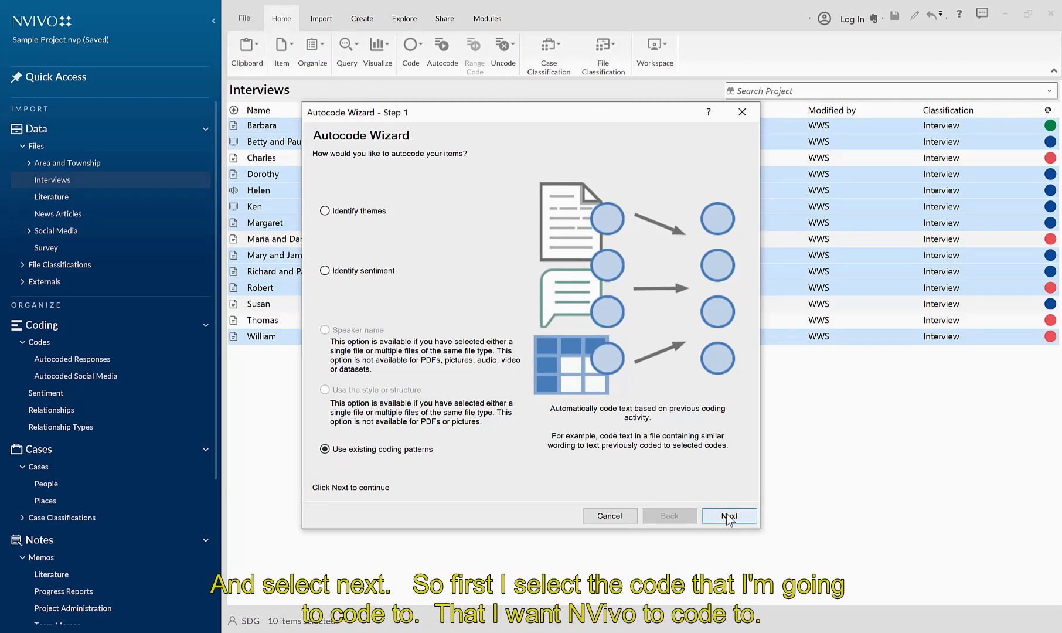
Step: Choose Environmental impacts as the target code to autocode into
{"action": "left_click", "coordinate": [729, 516]}
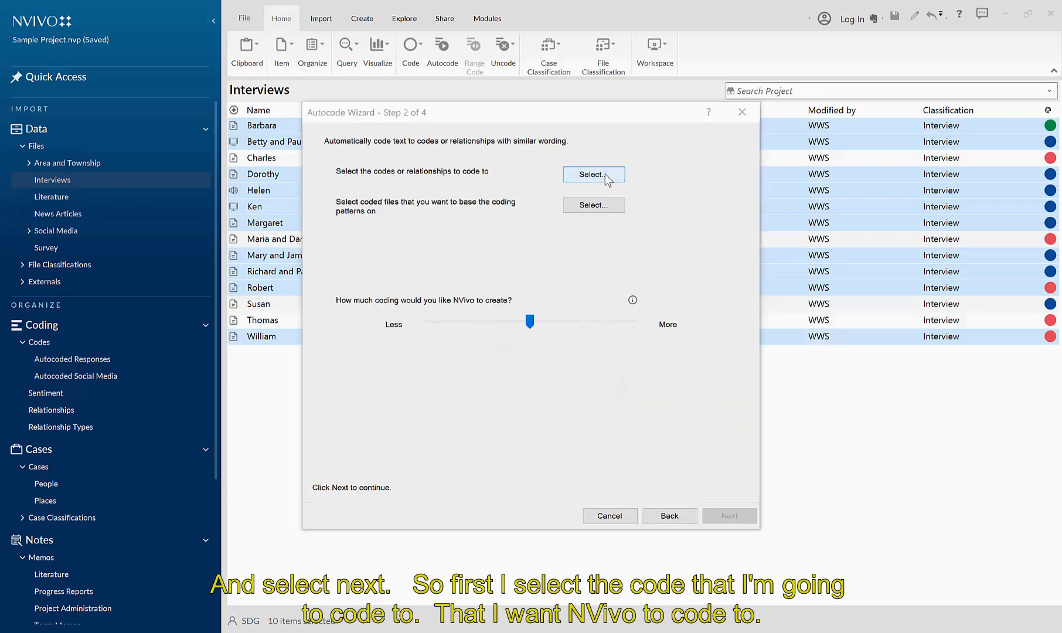
{"action": "left_click", "coordinate": [593, 174]}
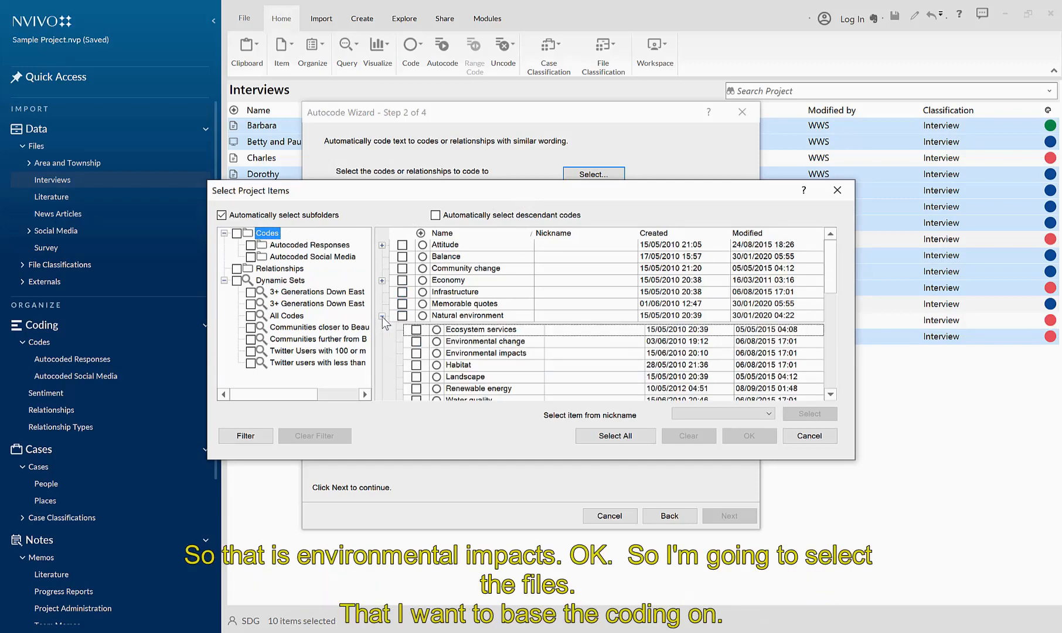
{"action": "left_click", "coordinate": [416, 353]}
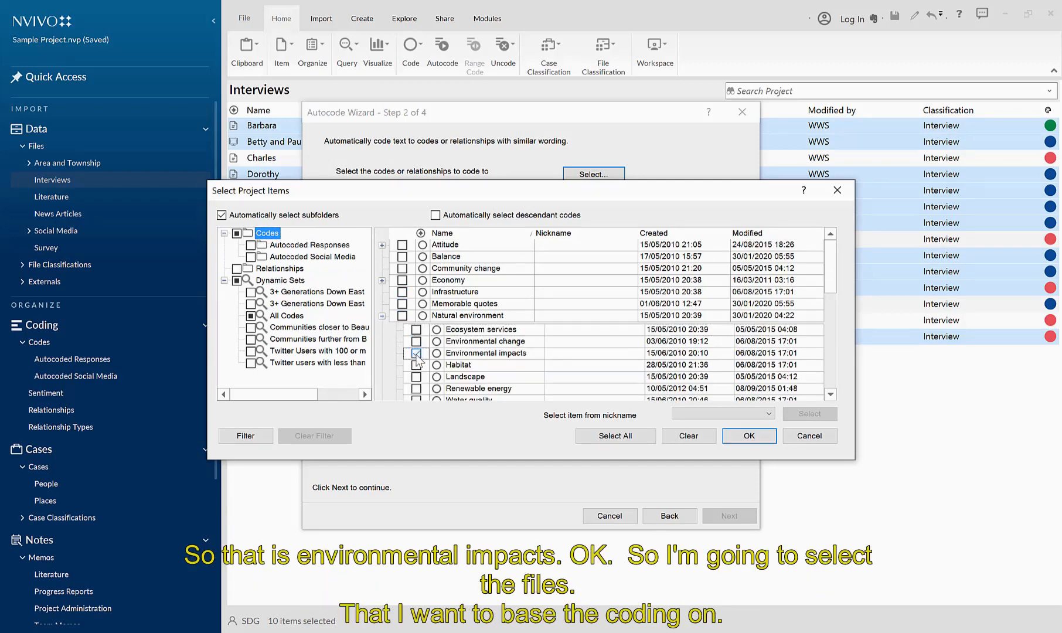
{"action": "left_click", "coordinate": [749, 435]}
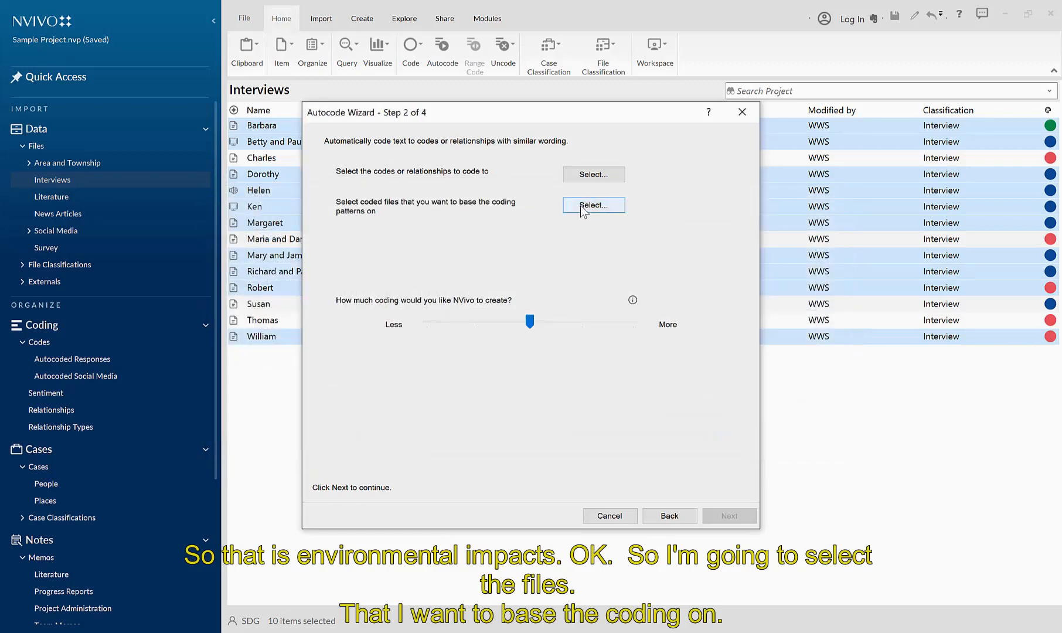
{"action": "mouse_move", "coordinate": [580, 208]}
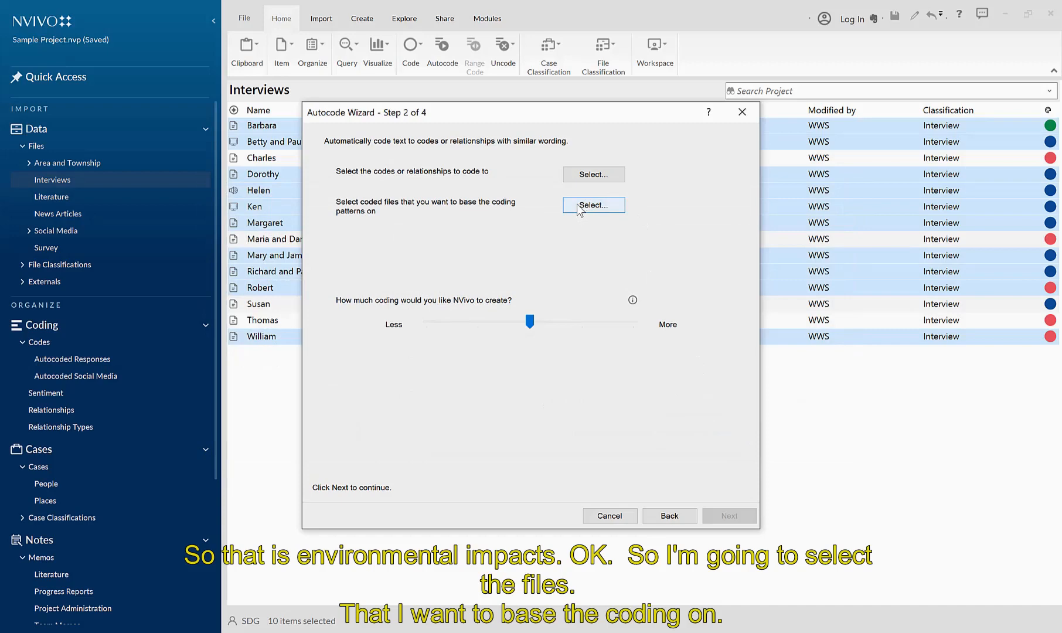
Step: Use the coded files in the Interviews folder as the pattern source
{"action": "left_click", "coordinate": [593, 204]}
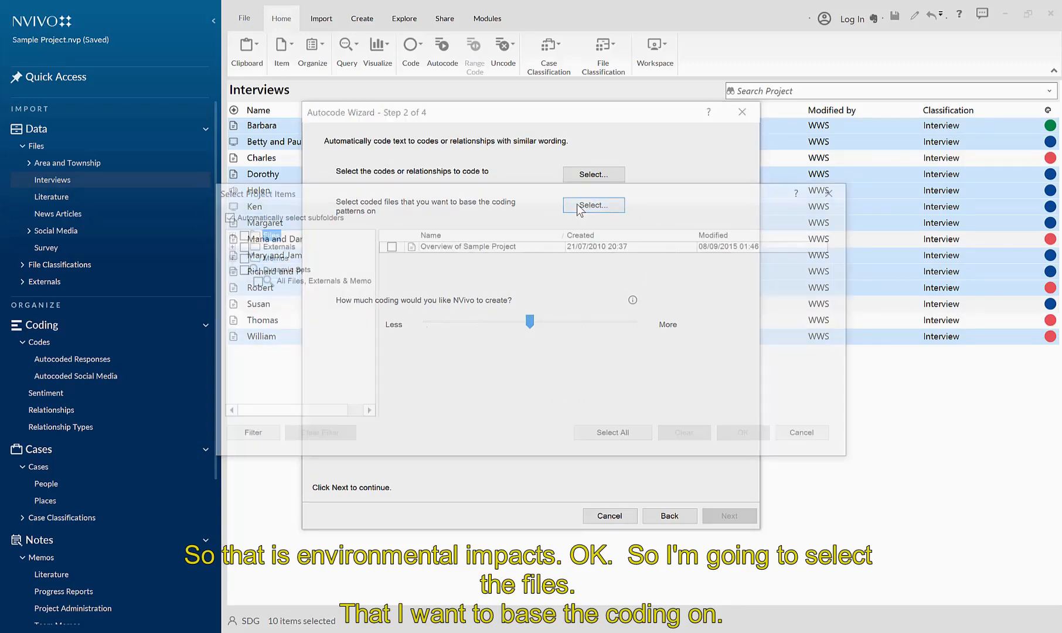
{"action": "left_click", "coordinate": [593, 204]}
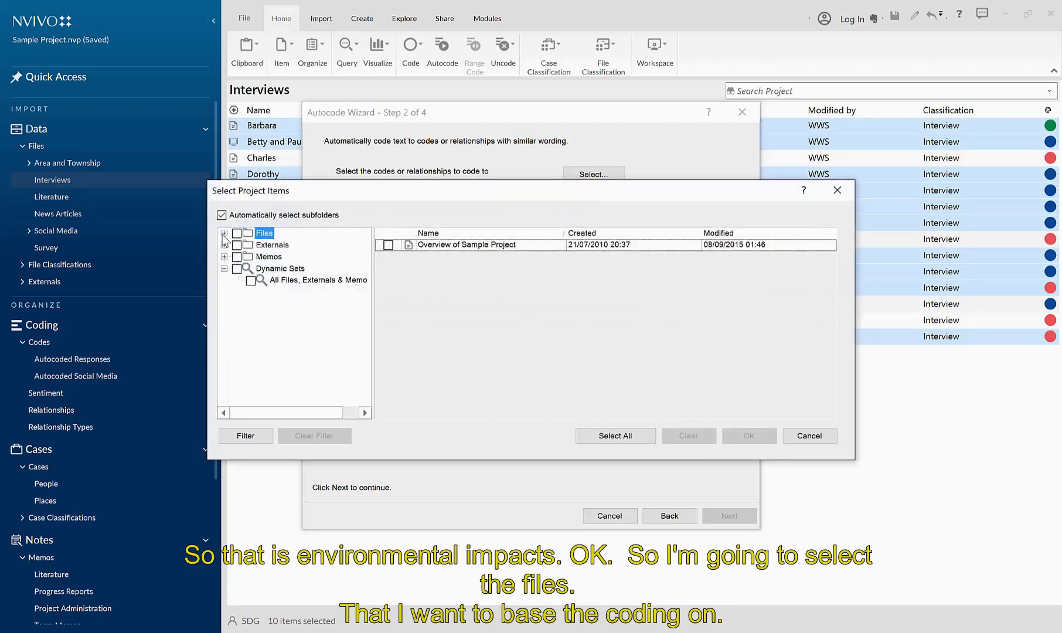
{"action": "left_click", "coordinate": [225, 234]}
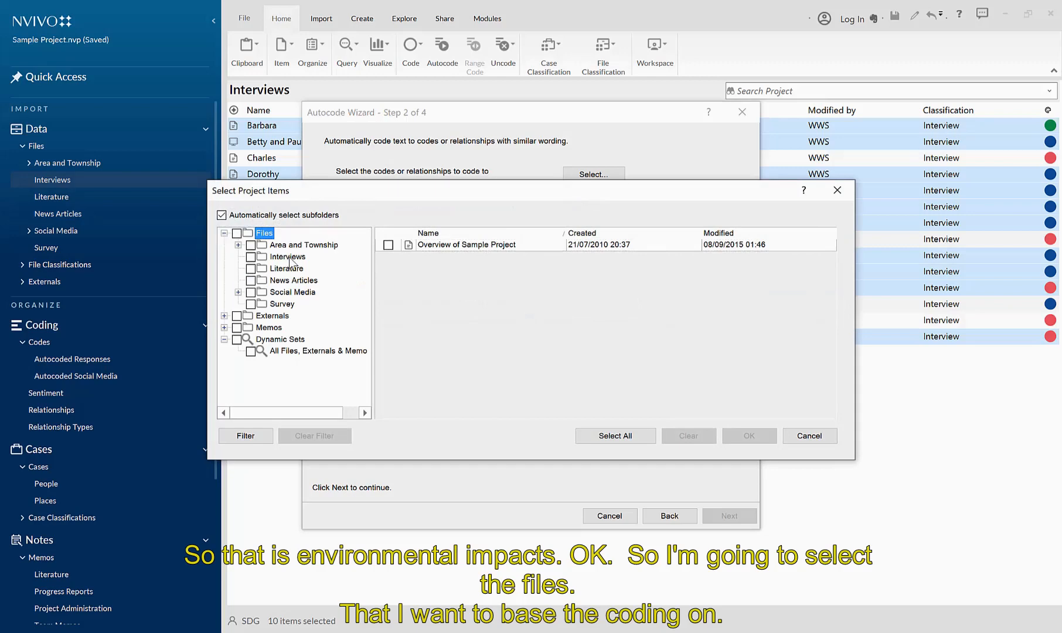
{"action": "left_click", "coordinate": [288, 257]}
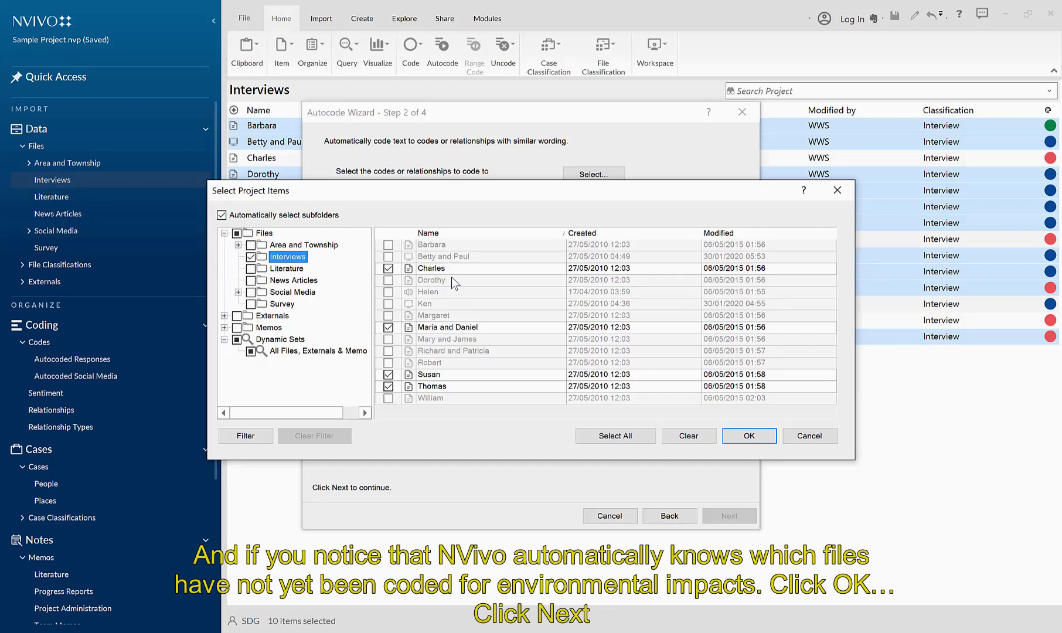
{"action": "mouse_move", "coordinate": [464, 385]}
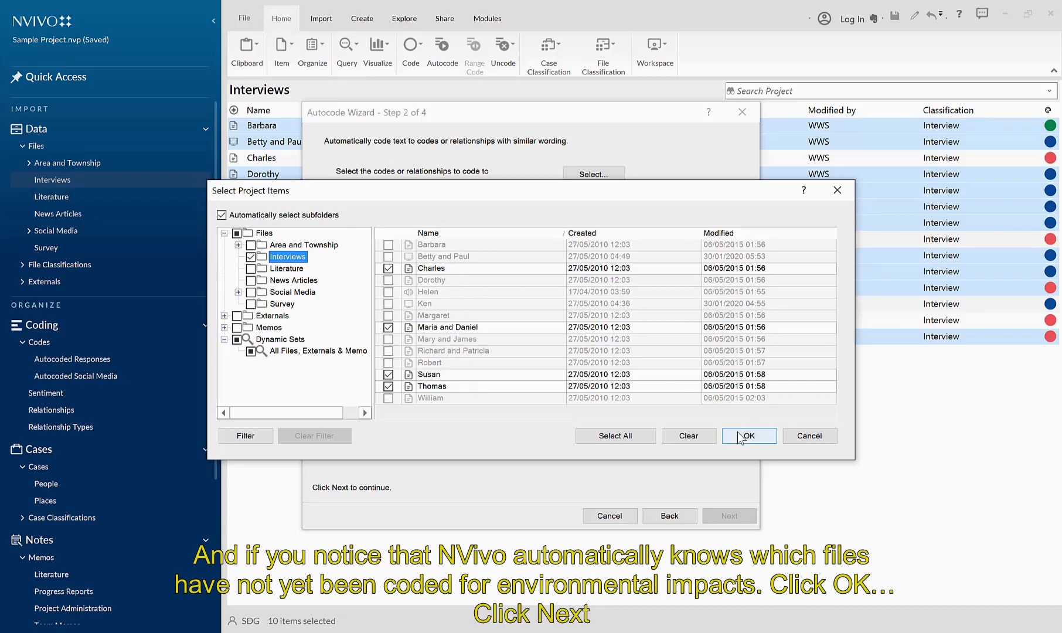
{"action": "left_click", "coordinate": [749, 435]}
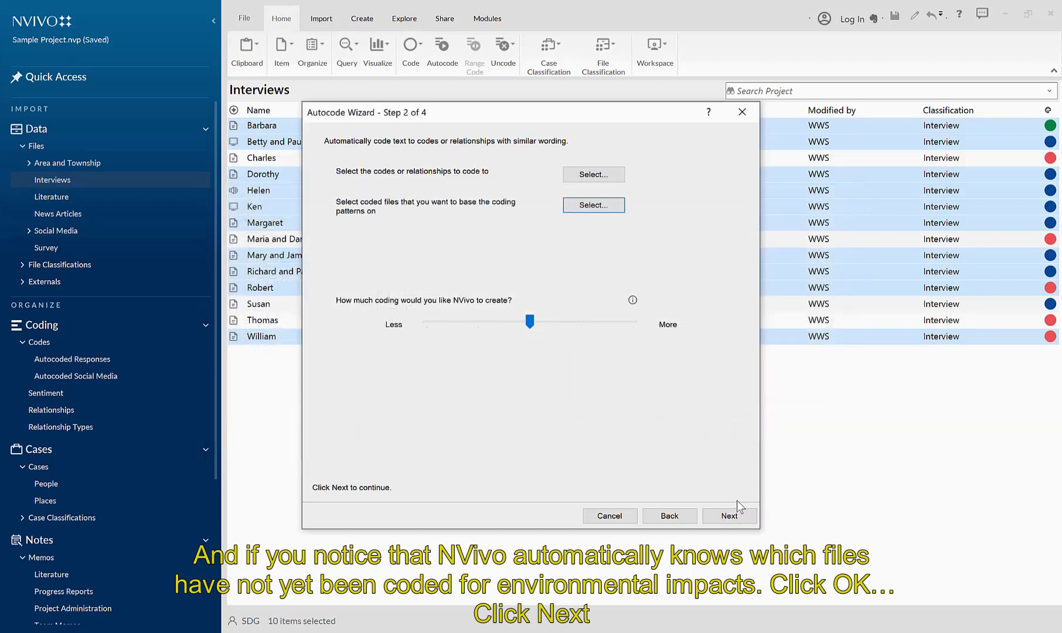
Step: Clear the suggested terms and keep water, impact, consequences and development
{"action": "left_click", "coordinate": [729, 516]}
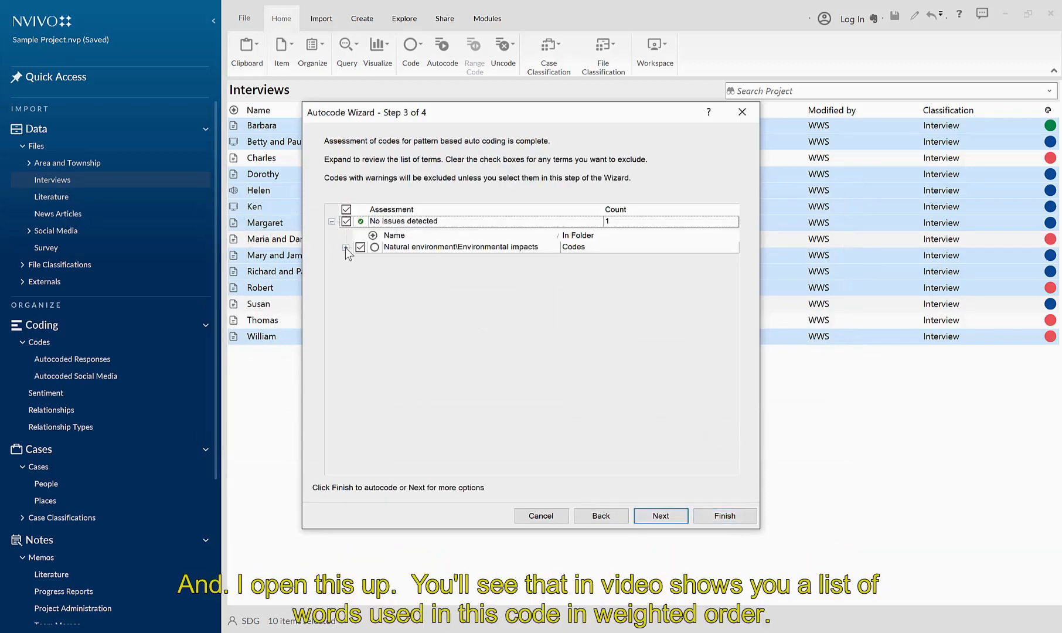
{"action": "left_click", "coordinate": [347, 249]}
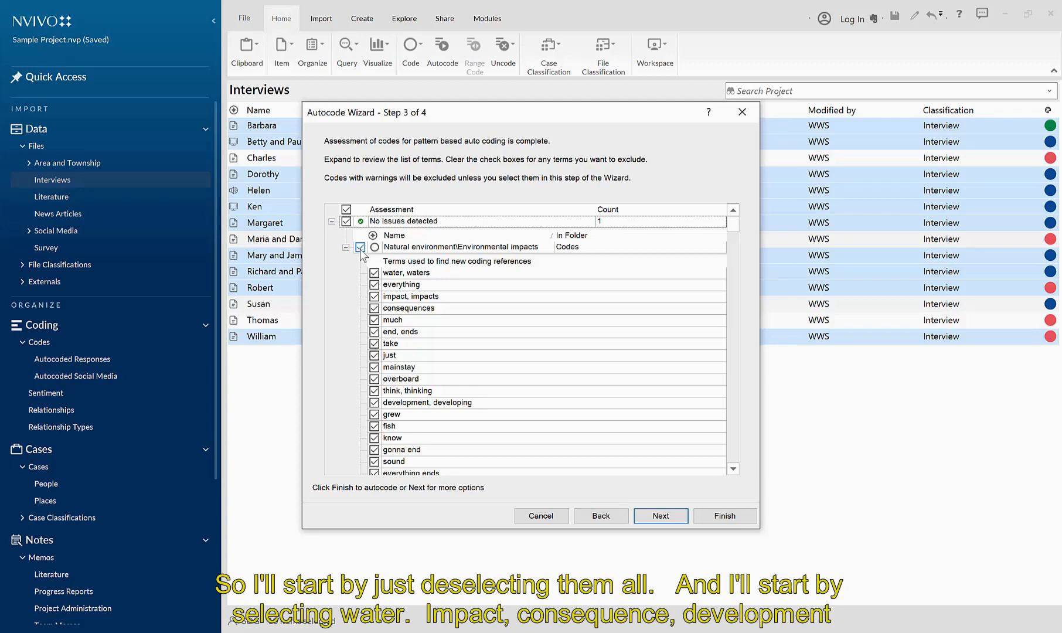
{"action": "left_click", "coordinate": [361, 246]}
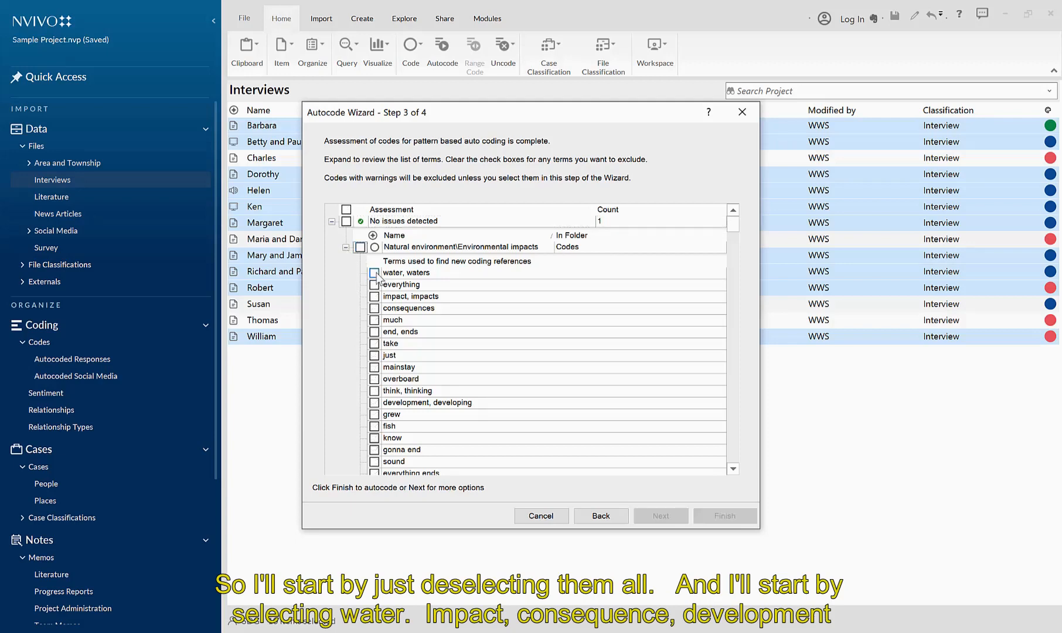
{"action": "left_click", "coordinate": [374, 272]}
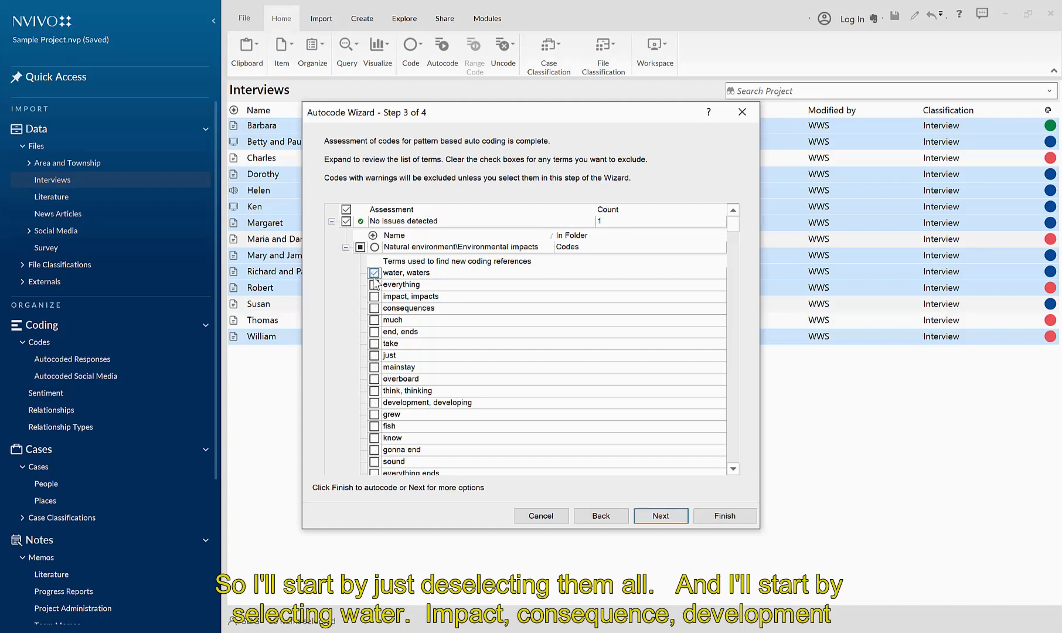
{"action": "left_click", "coordinate": [374, 295]}
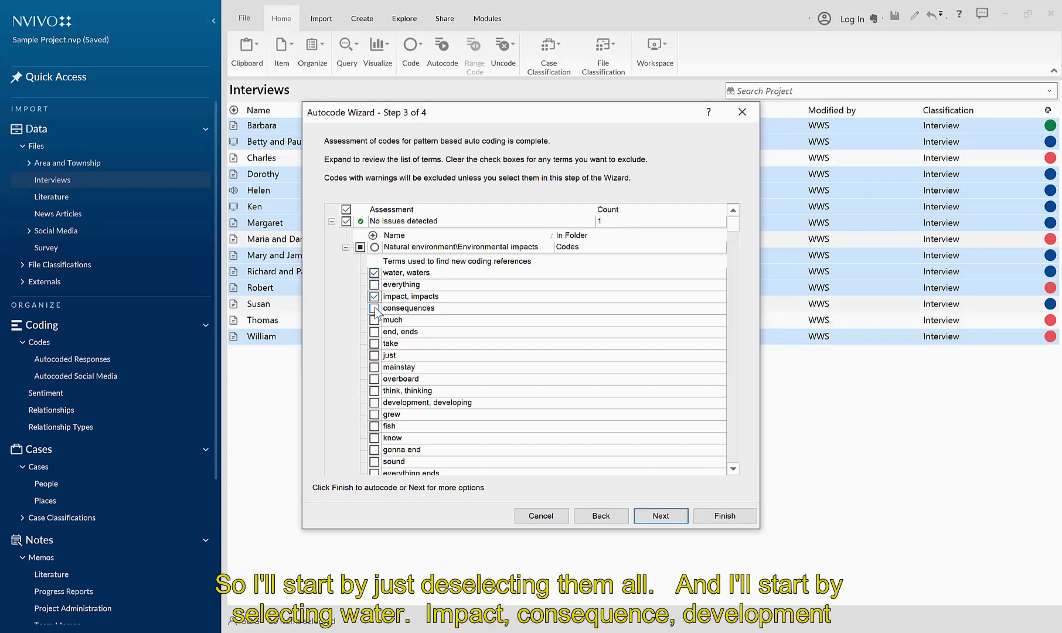
{"action": "left_click", "coordinate": [374, 307]}
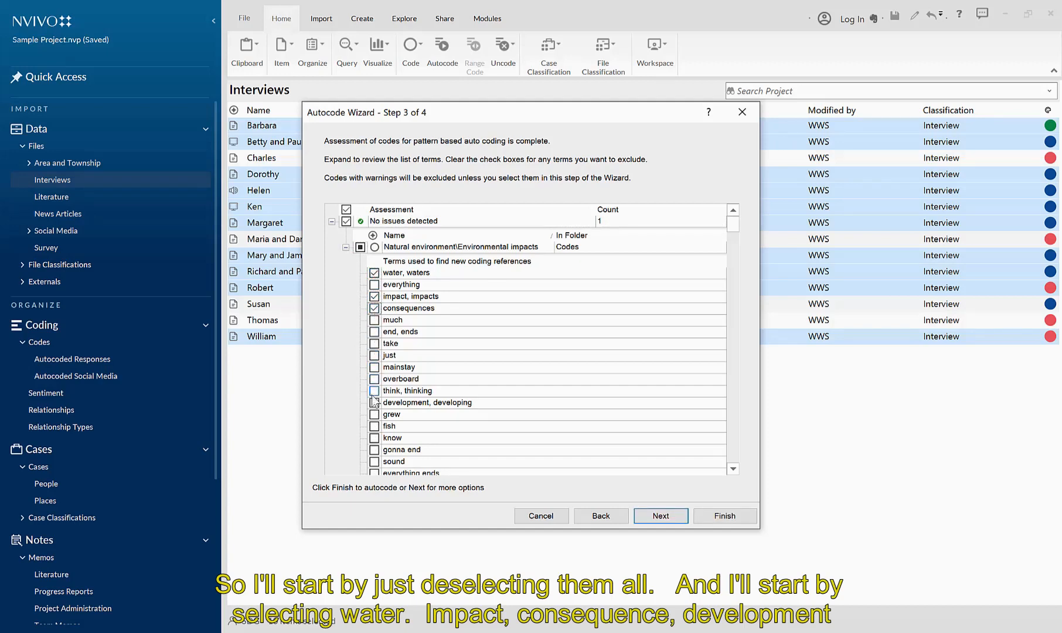
{"action": "left_click", "coordinate": [374, 402]}
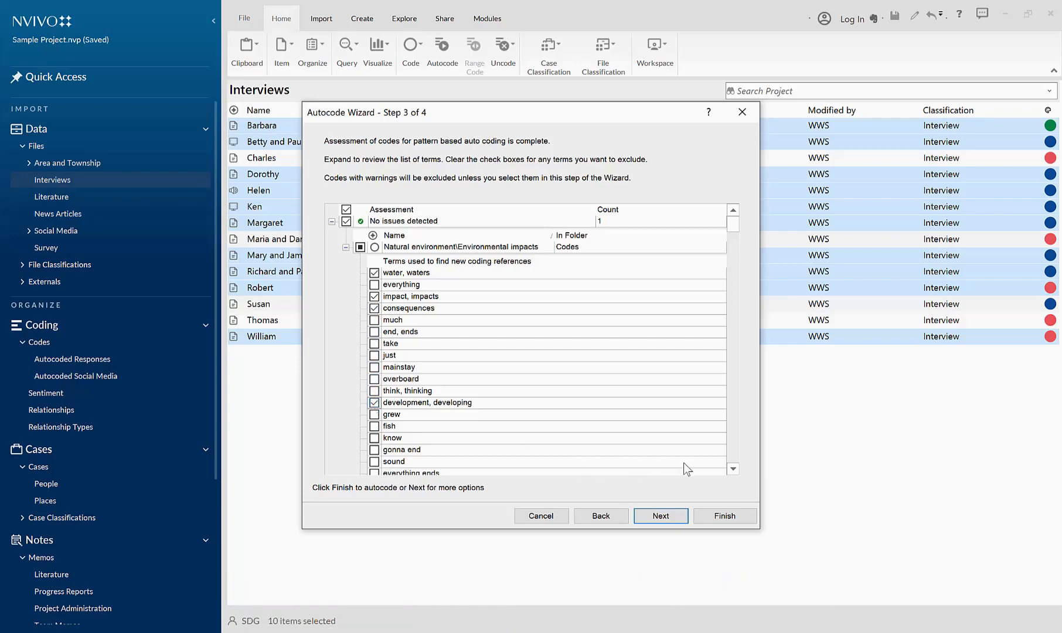
Step: Add water quality, quality impacts and runoff to the checked terms
{"action": "scroll", "scroll_direction": "down", "scroll_amount": 3}
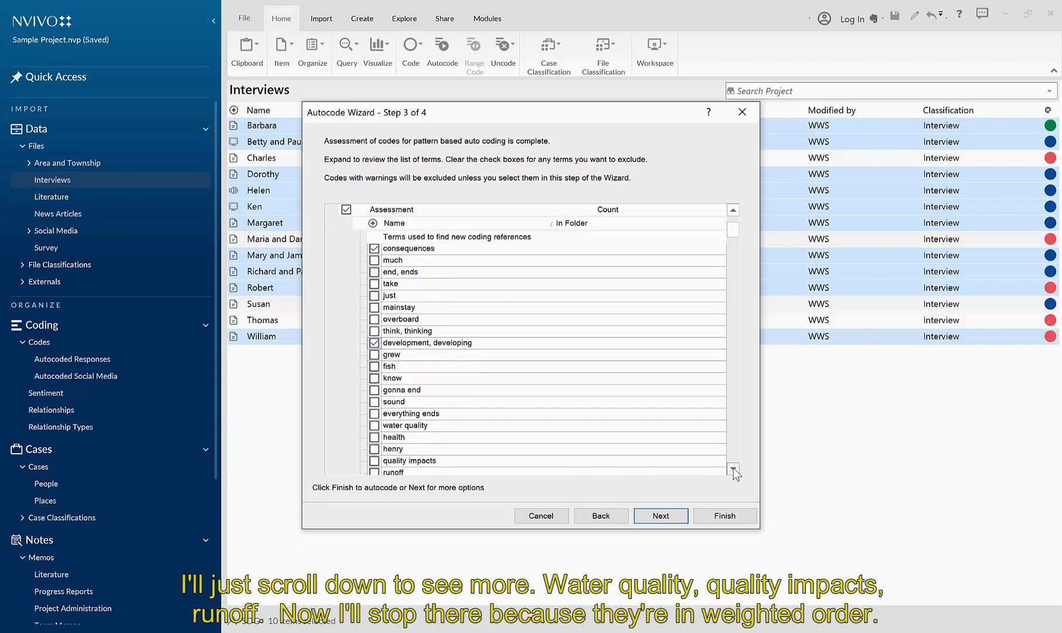
{"action": "scroll", "scroll_direction": "down", "scroll_amount": 3}
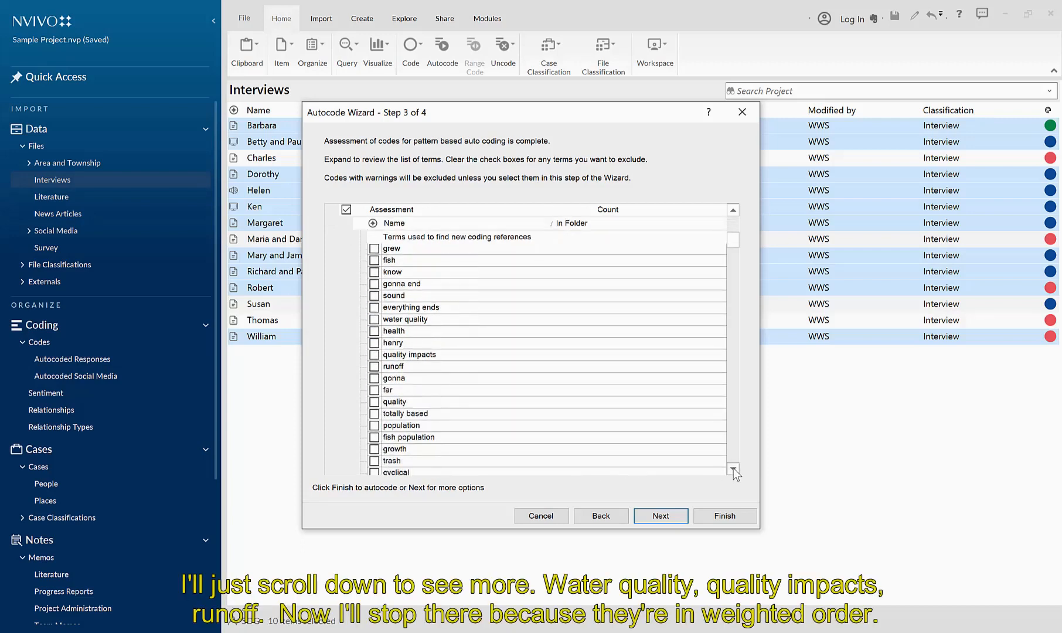
{"action": "scroll", "scroll_direction": "down", "scroll_amount": 3}
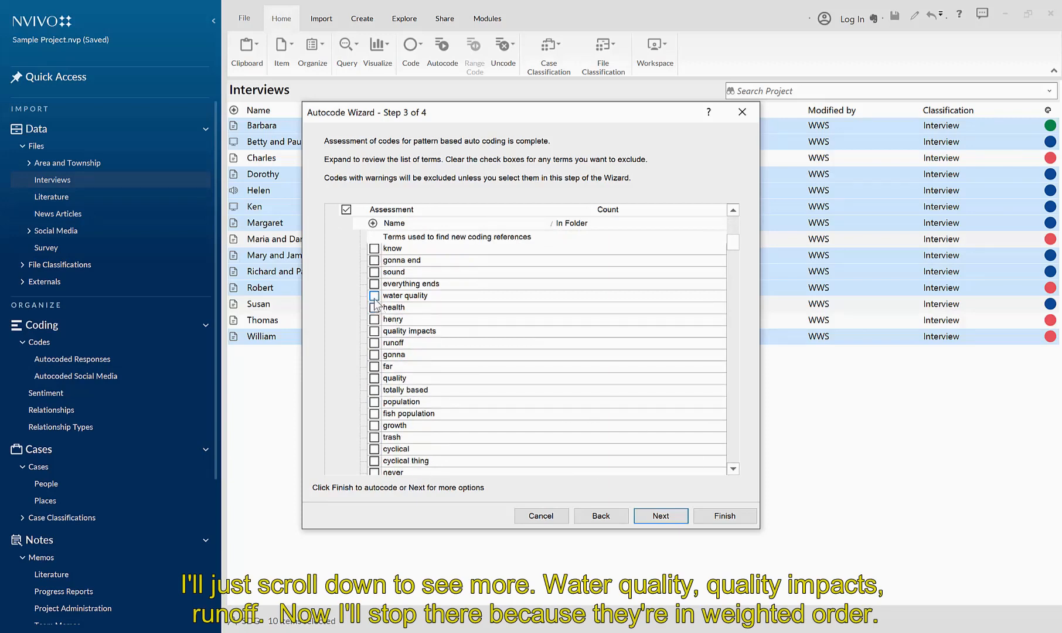
{"action": "left_click", "coordinate": [375, 295]}
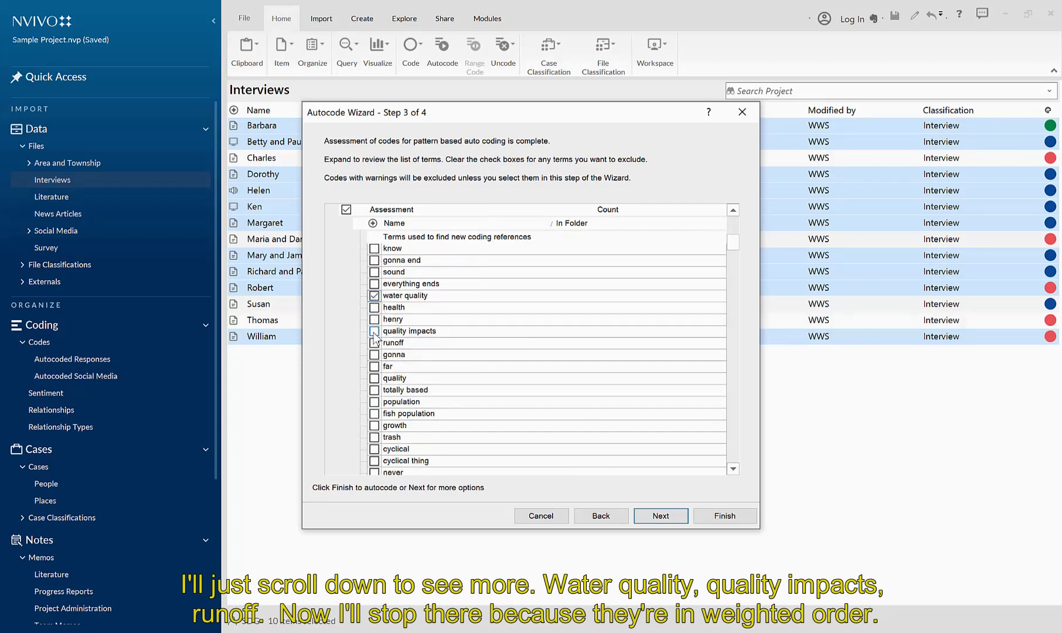
{"action": "left_click", "coordinate": [374, 331]}
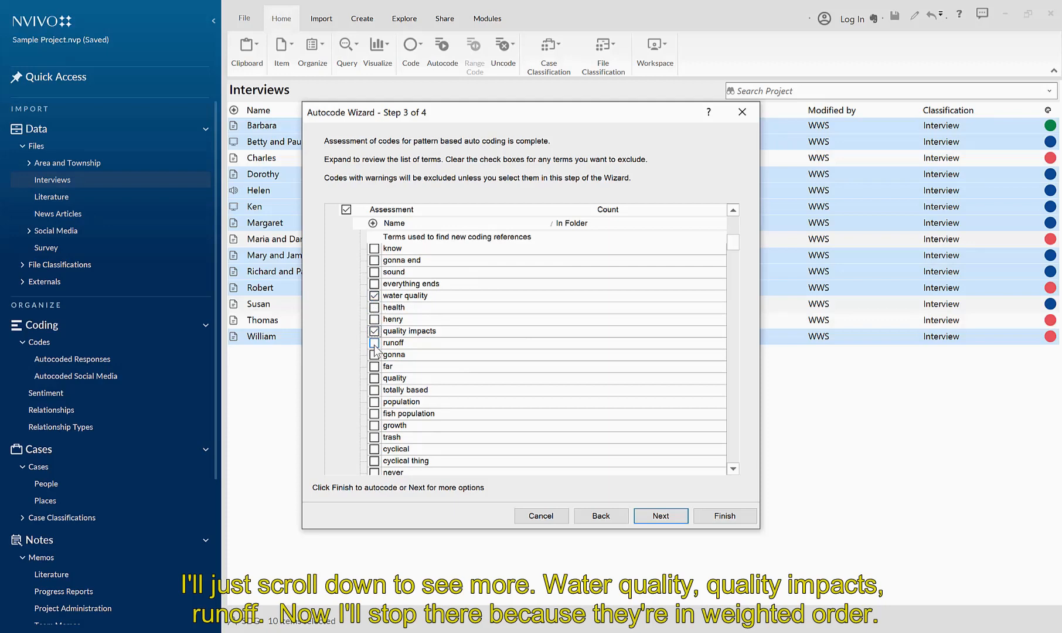
{"action": "left_click", "coordinate": [374, 342]}
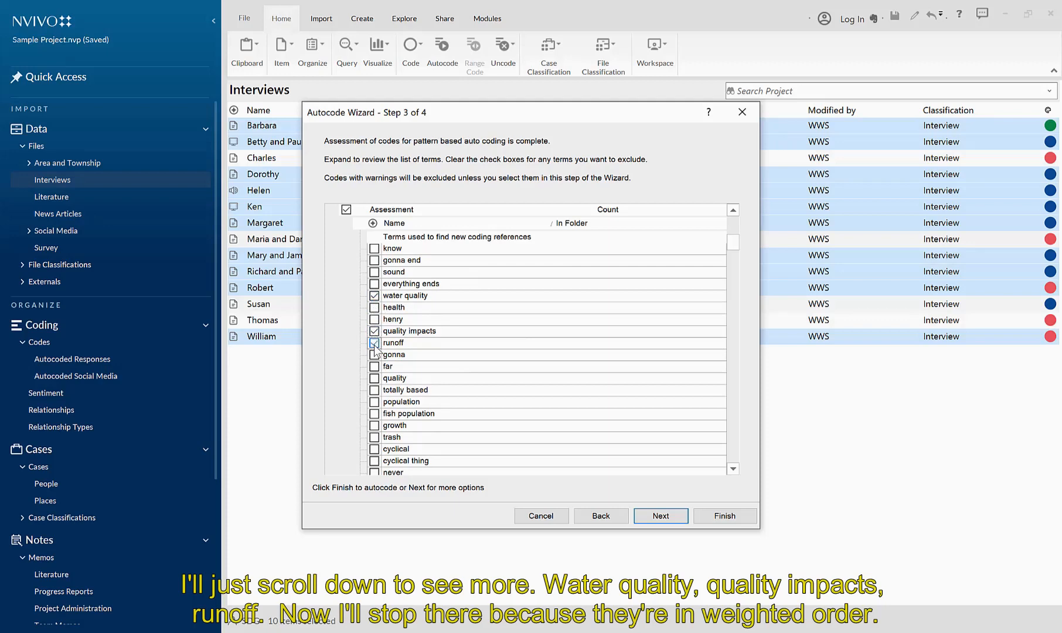
{"action": "left_click", "coordinate": [374, 342]}
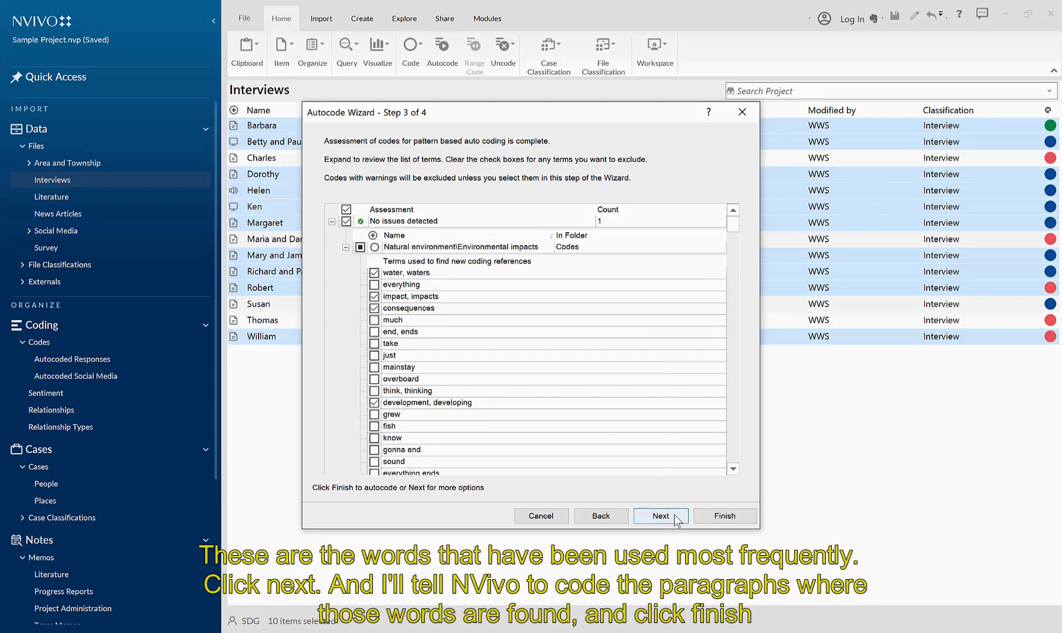
Step: Set autocoding to code whole paragraphs and finish the wizard
{"action": "left_click", "coordinate": [661, 516]}
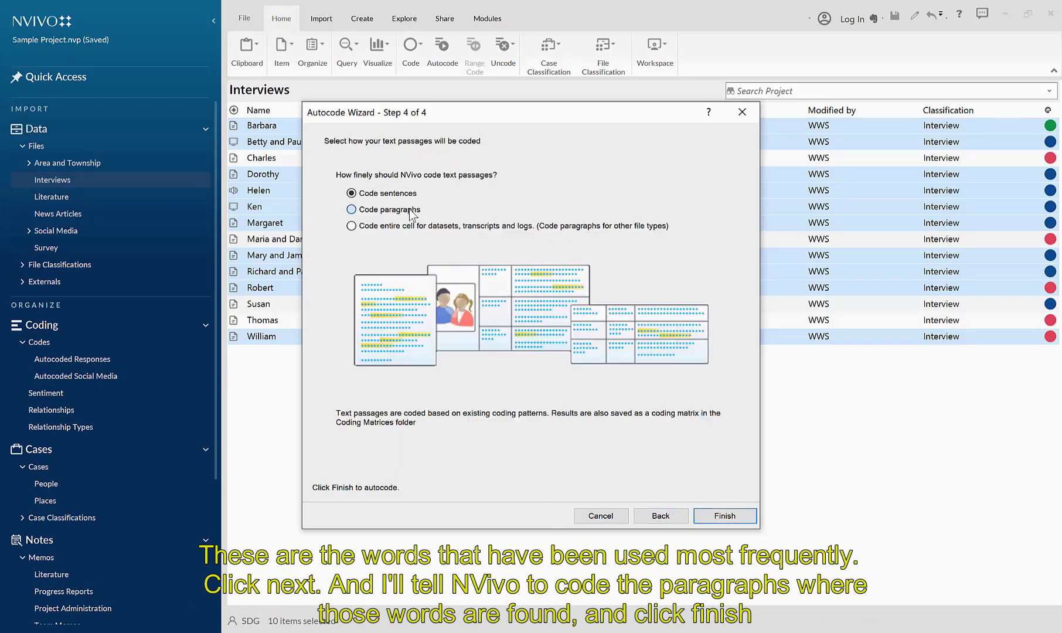
{"action": "left_click", "coordinate": [352, 208]}
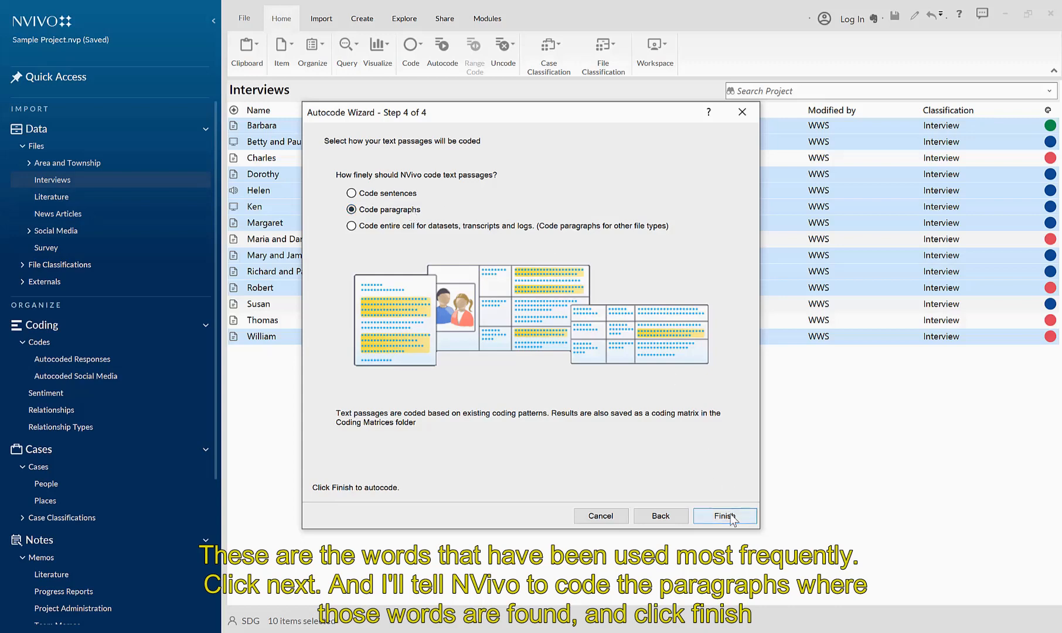
{"action": "left_click", "coordinate": [724, 516]}
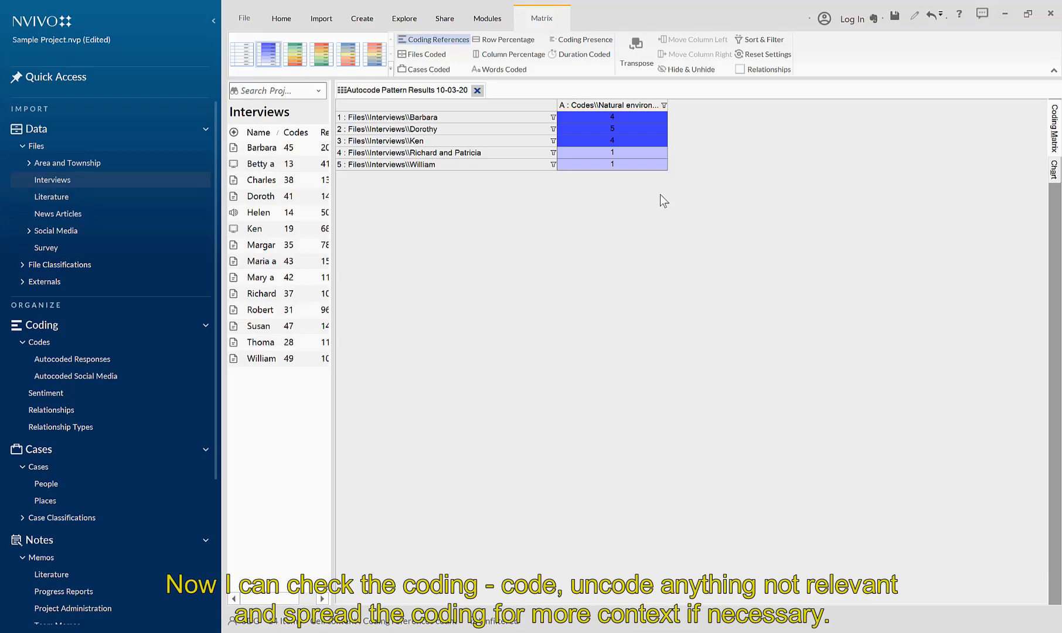
{"action": "mouse_move", "coordinate": [553, 166]}
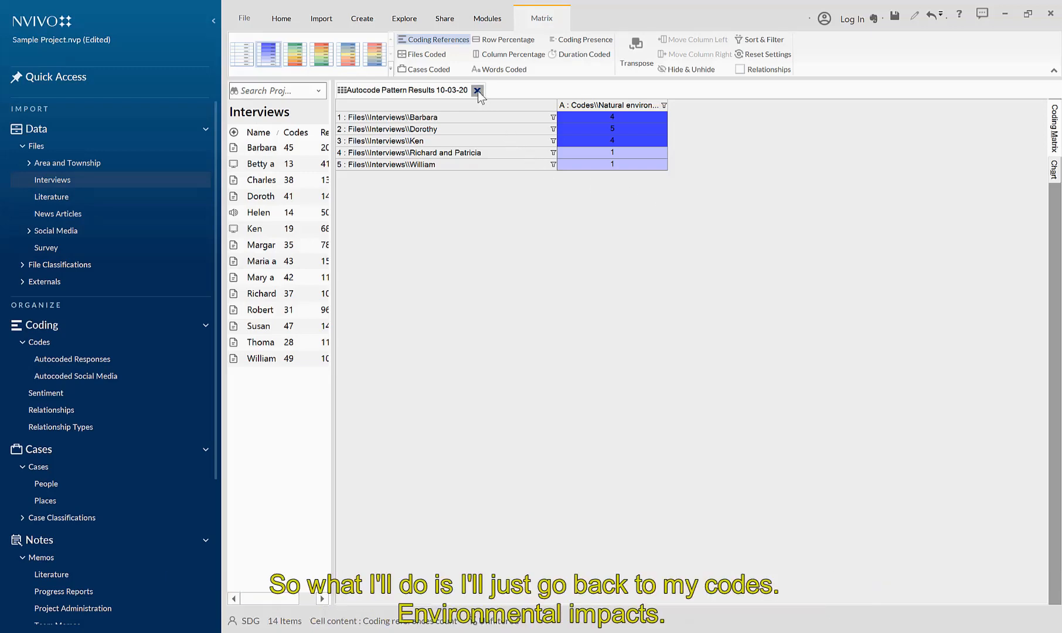
Step: Close the Autocode Pattern Results matrix and show the Codes list
{"action": "left_click", "coordinate": [478, 90]}
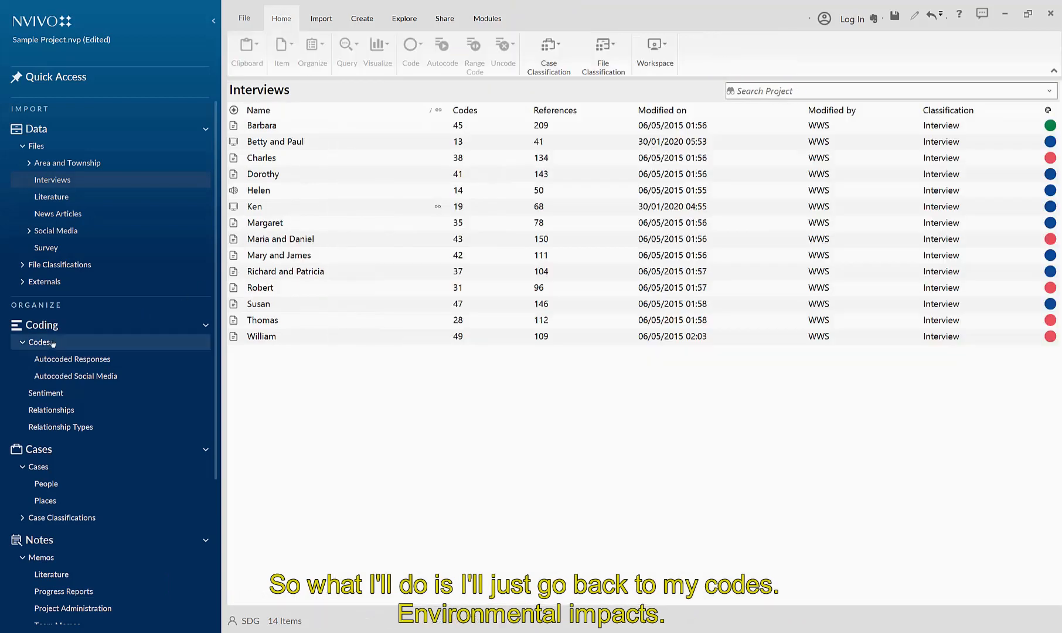
{"action": "left_click", "coordinate": [40, 342]}
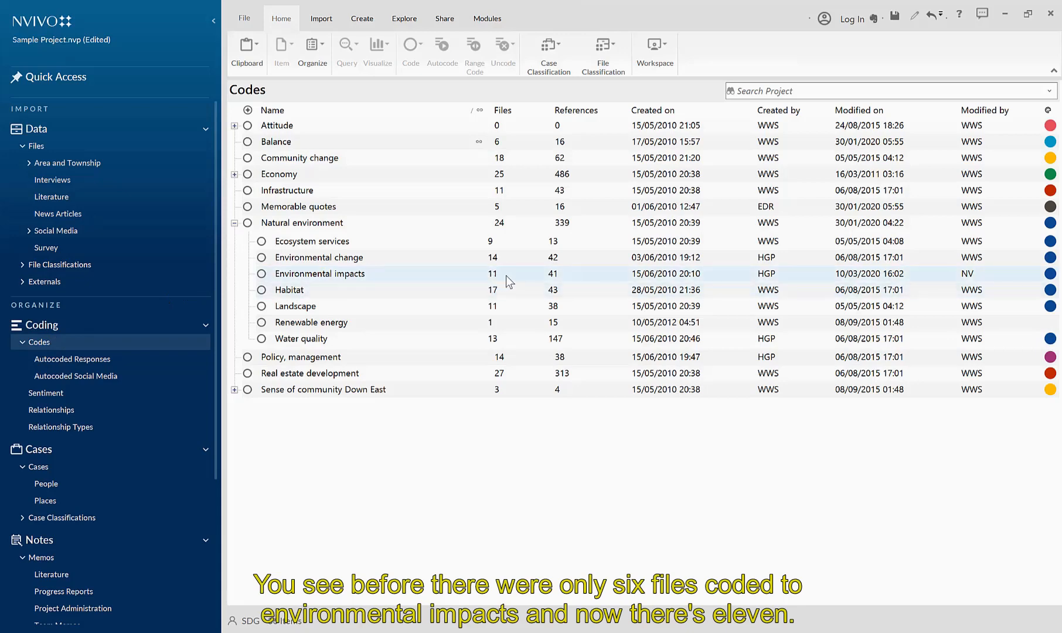
{"action": "mouse_move", "coordinate": [492, 286]}
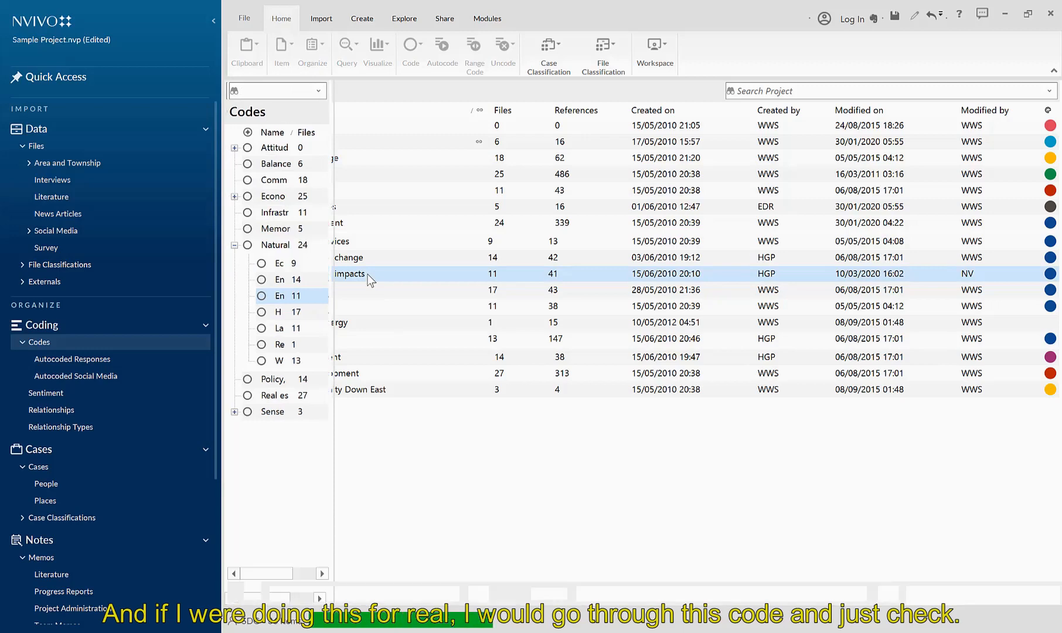
Step: Uncode the interviewer's question in Barbara's reference 2 from Environmental impacts
{"action": "double_click", "coordinate": [349, 273]}
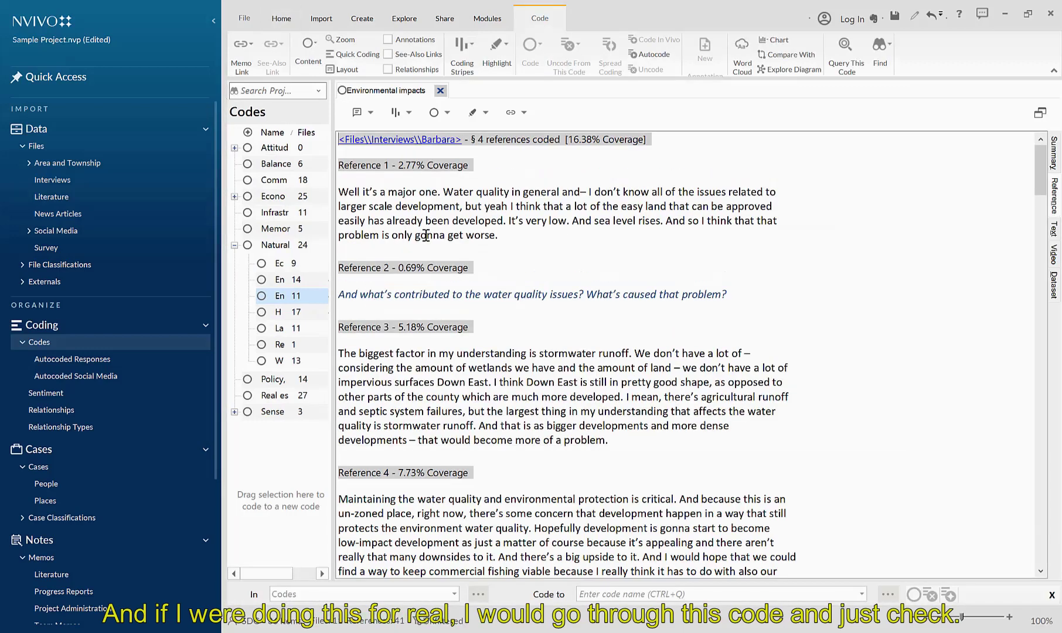
{"action": "mouse_move", "coordinate": [554, 231]}
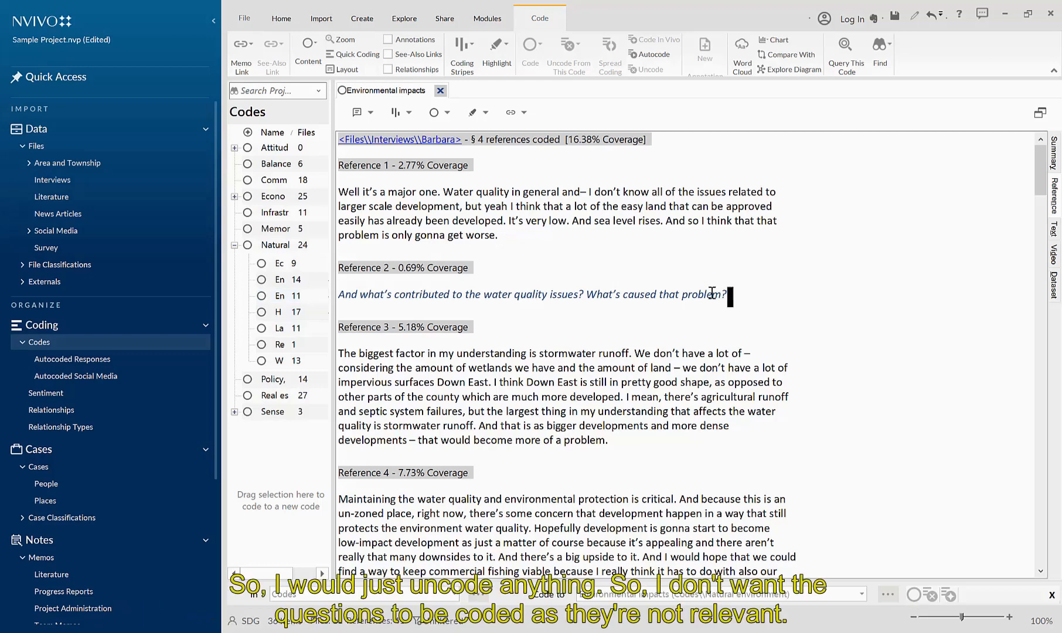
{"action": "triple_click", "coordinate": [532, 295]}
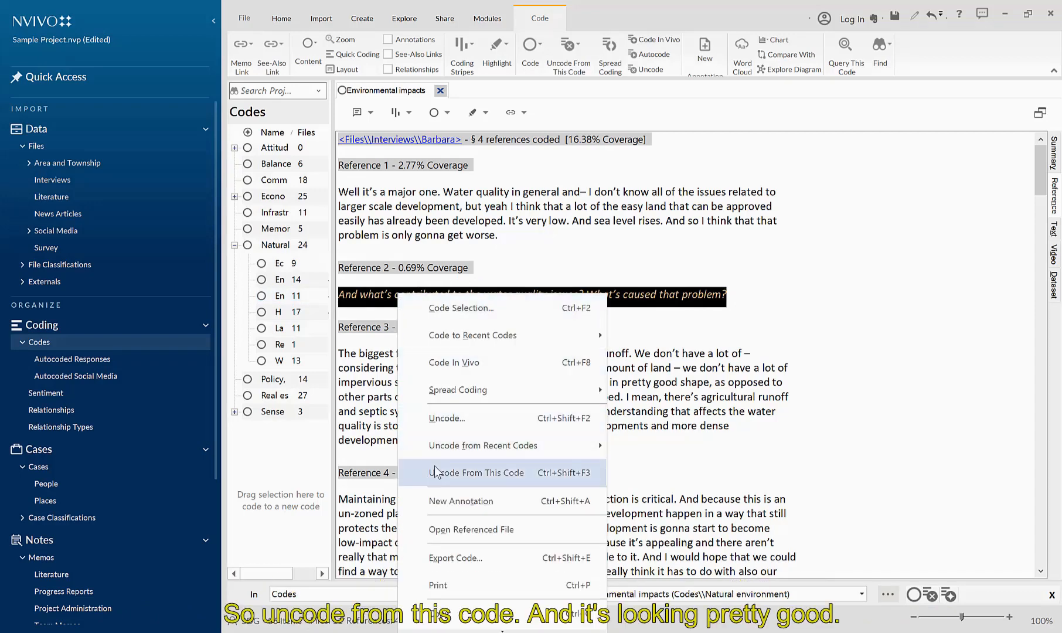
{"action": "left_click", "coordinate": [477, 473]}
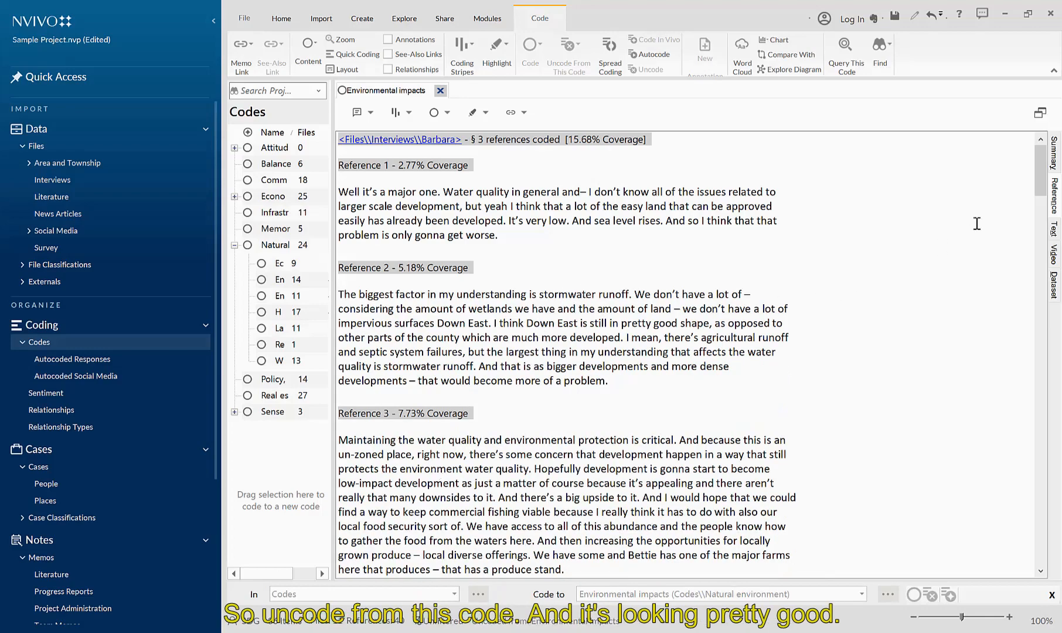
{"action": "scroll", "scroll_direction": "down", "scroll_amount": 3}
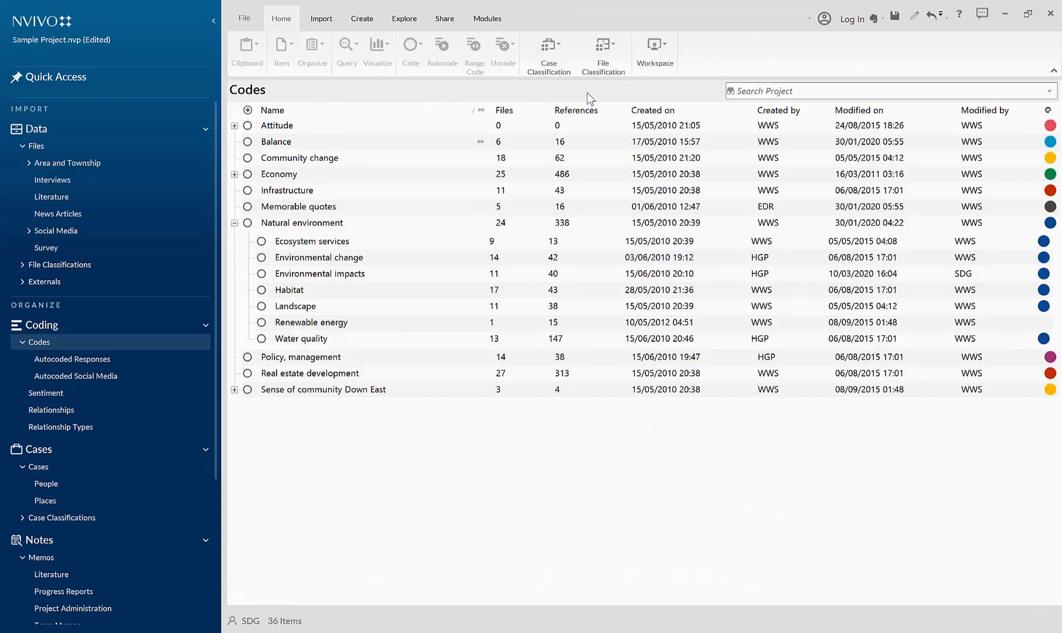
{"action": "mouse_move", "coordinate": [645, 99]}
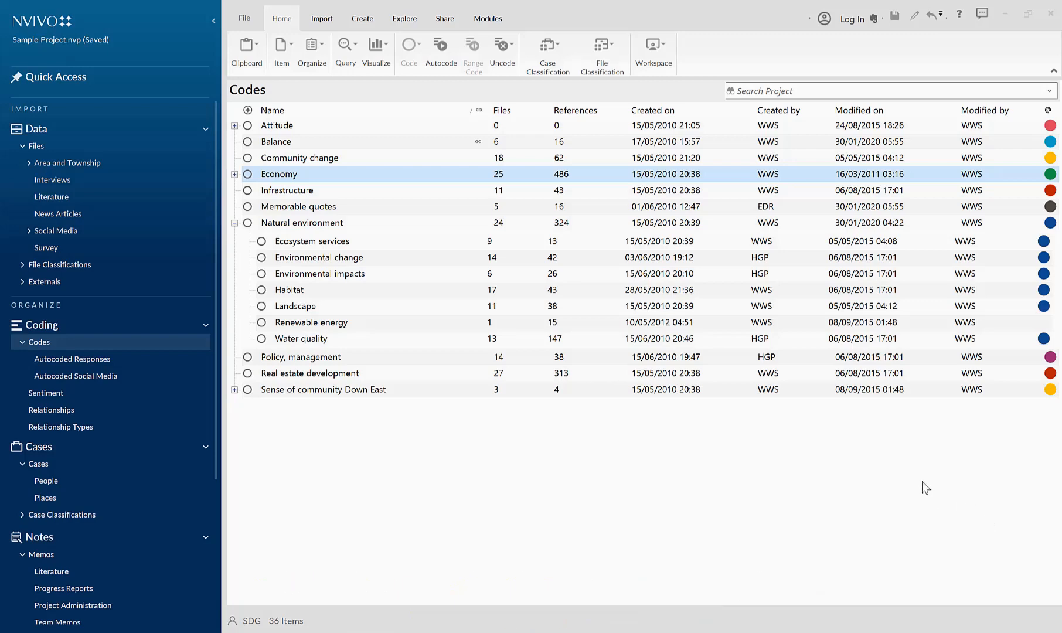
Step: Expand Economy and Sense of community Down East to show their sub-codes
{"action": "left_click", "coordinate": [234, 174]}
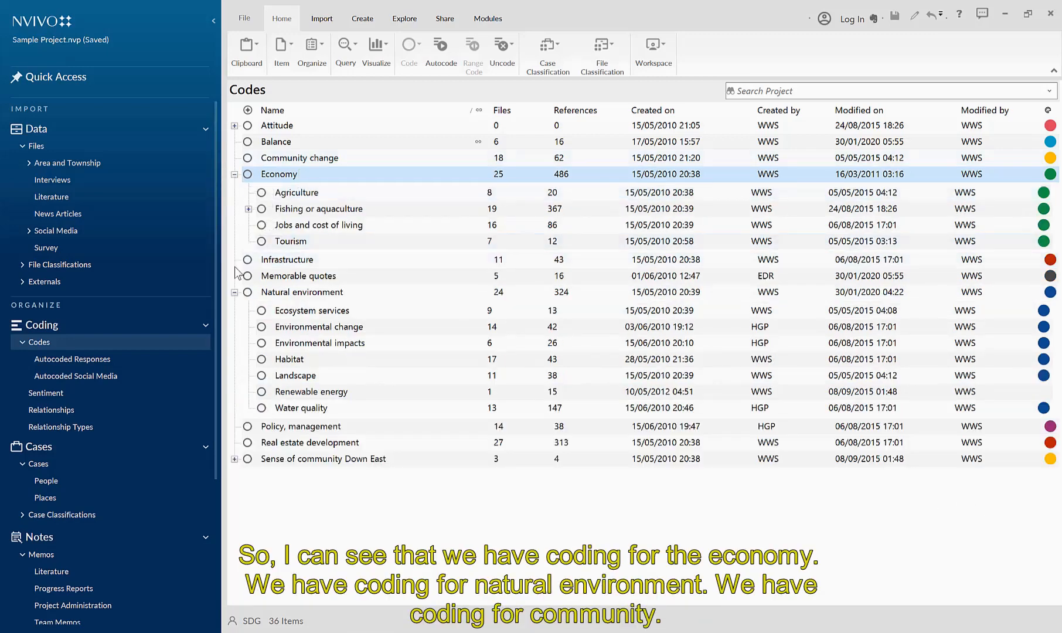
{"action": "mouse_move", "coordinate": [298, 398]}
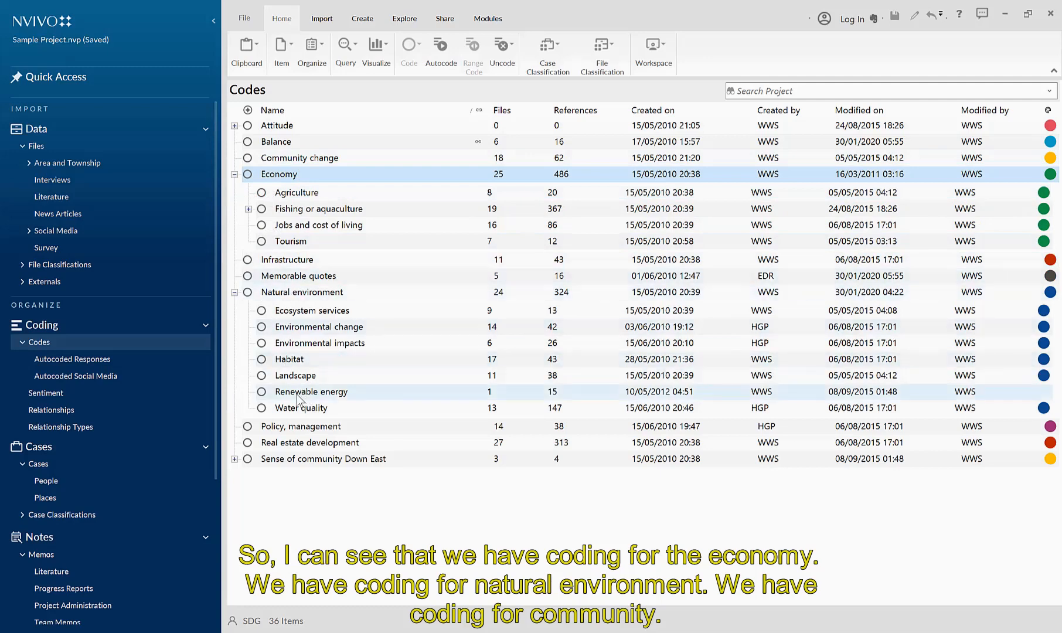
{"action": "left_click", "coordinate": [234, 458]}
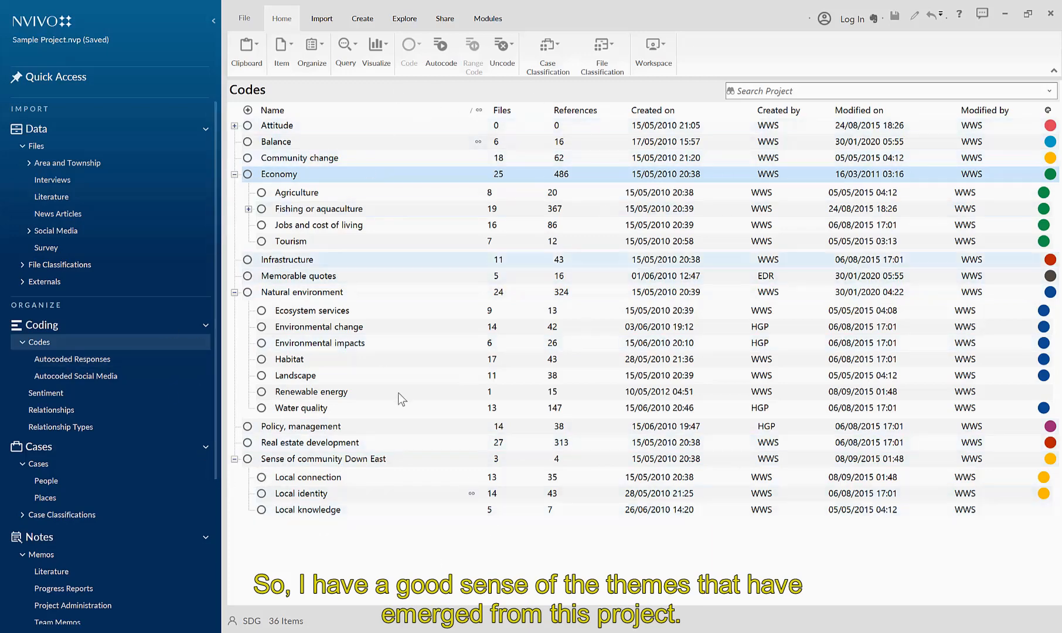
{"action": "mouse_move", "coordinate": [462, 531]}
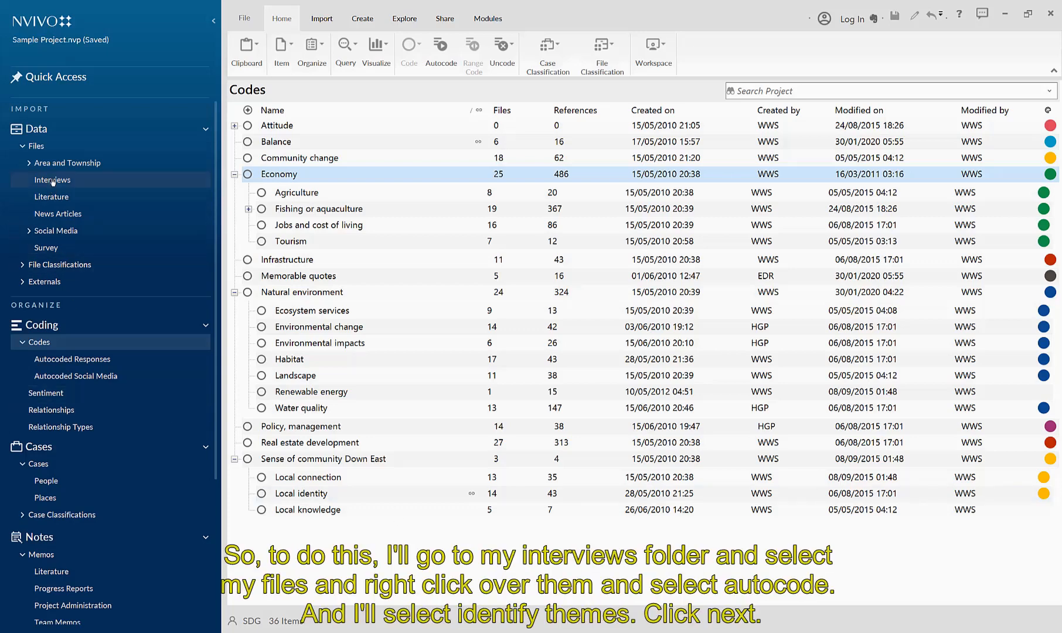
Step: Select all Interviews files and run Autocode with Identify themes to the themes list
{"action": "left_click", "coordinate": [52, 180]}
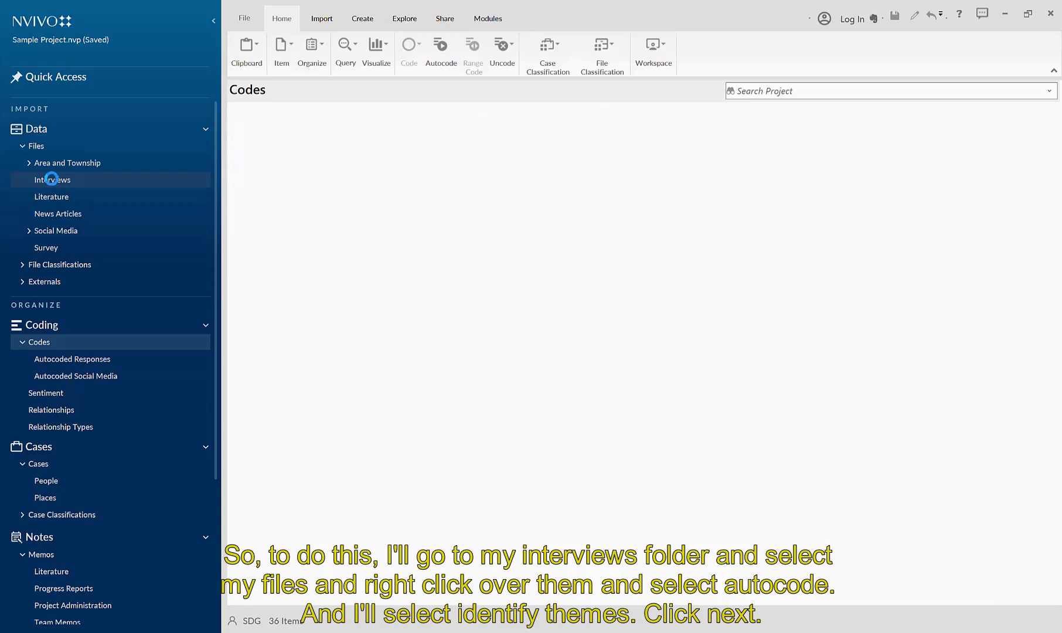
{"action": "left_click", "coordinate": [52, 180]}
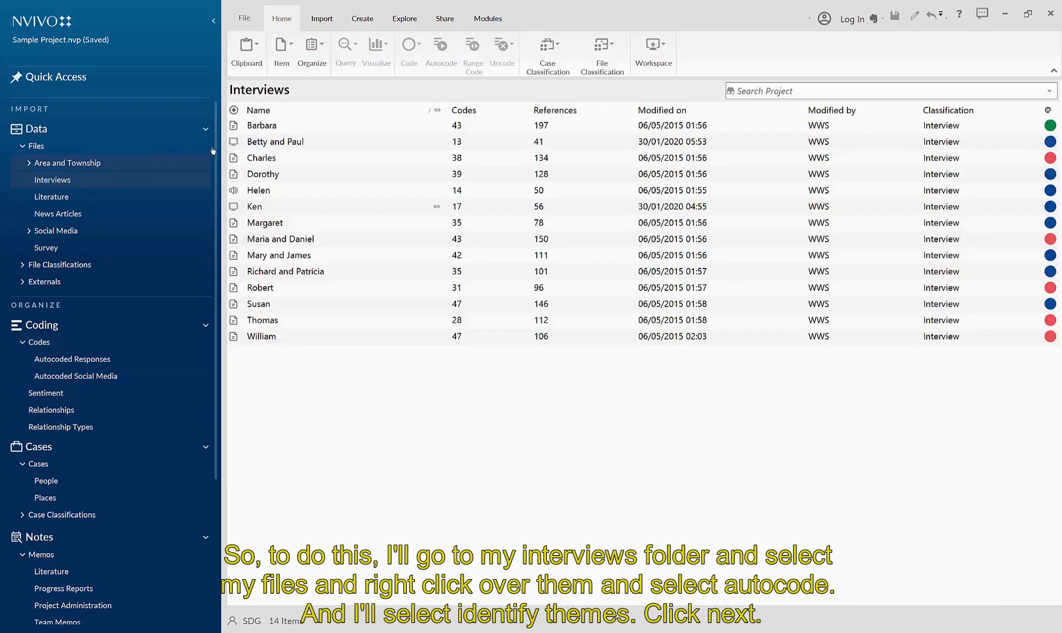
{"action": "left_click", "coordinate": [261, 126]}
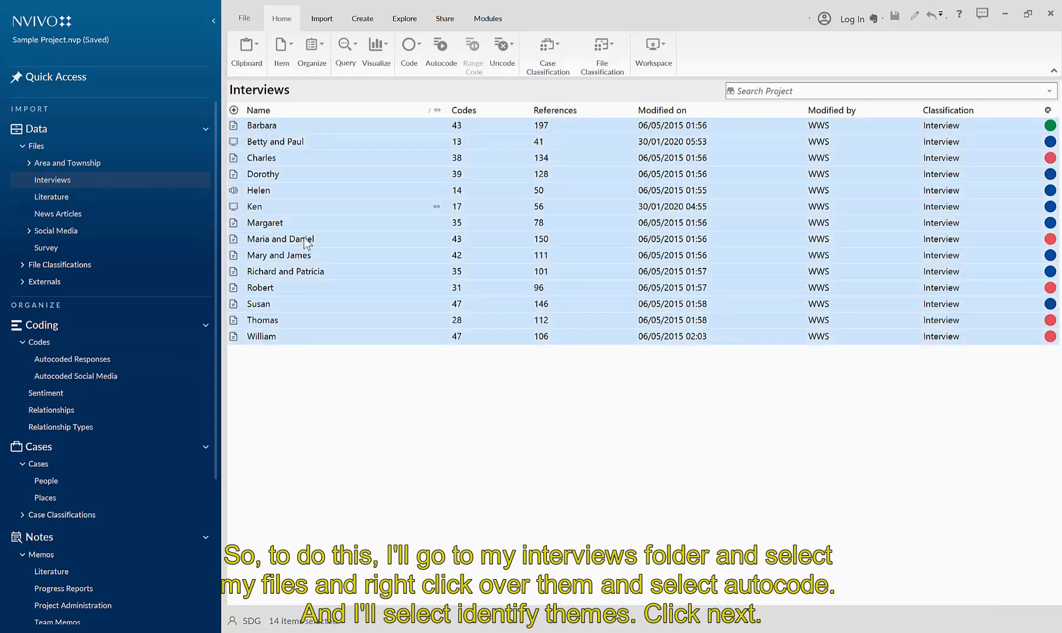
{"action": "right_click", "coordinate": [305, 239]}
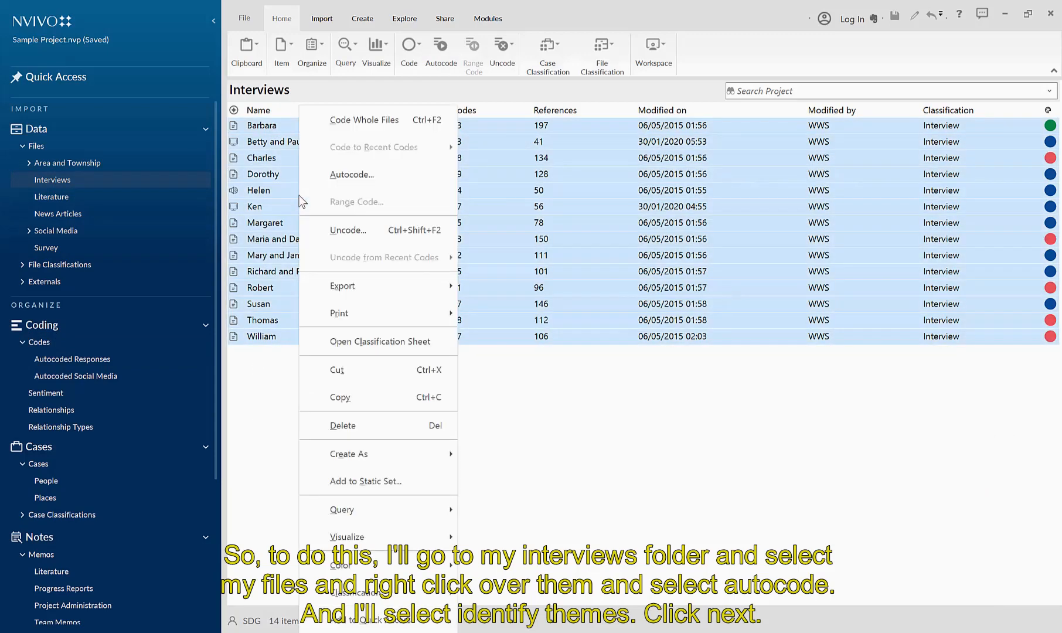
{"action": "mouse_move", "coordinate": [349, 182]}
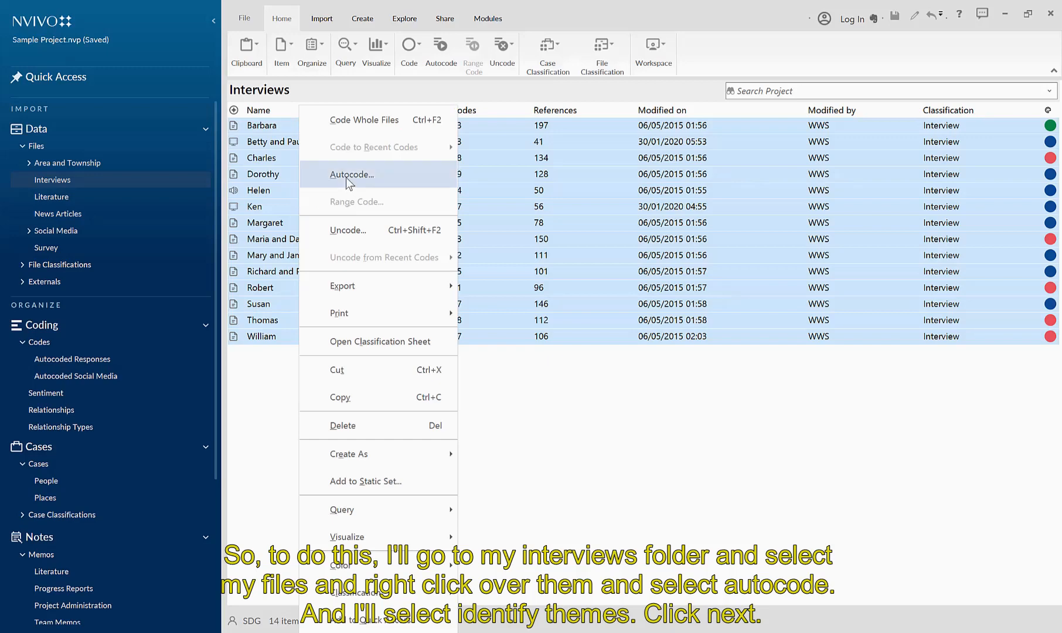
{"action": "left_click", "coordinate": [352, 173]}
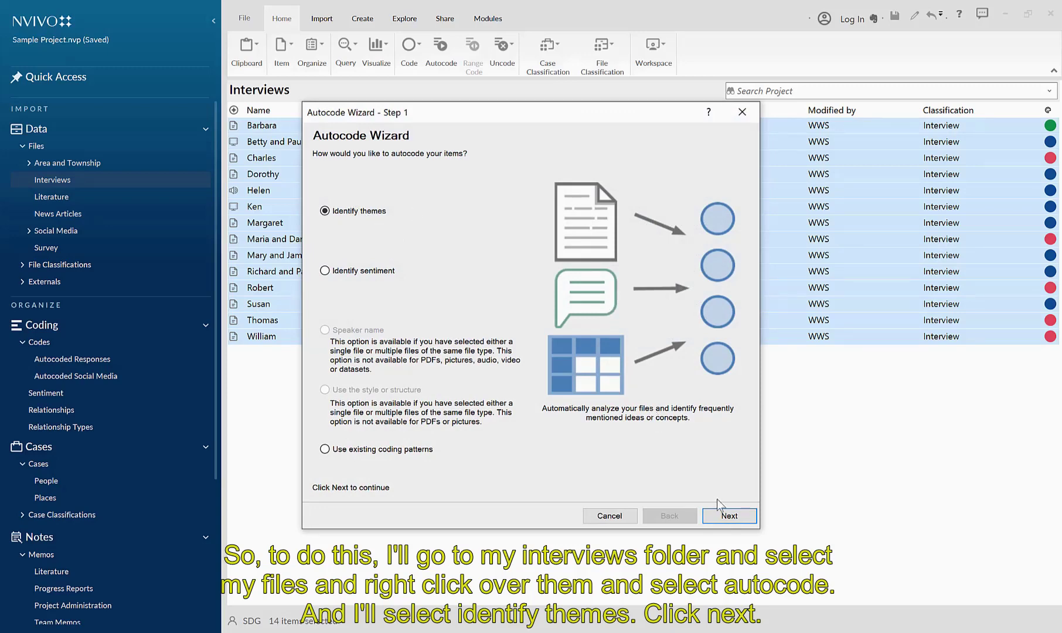
{"action": "left_click", "coordinate": [729, 516]}
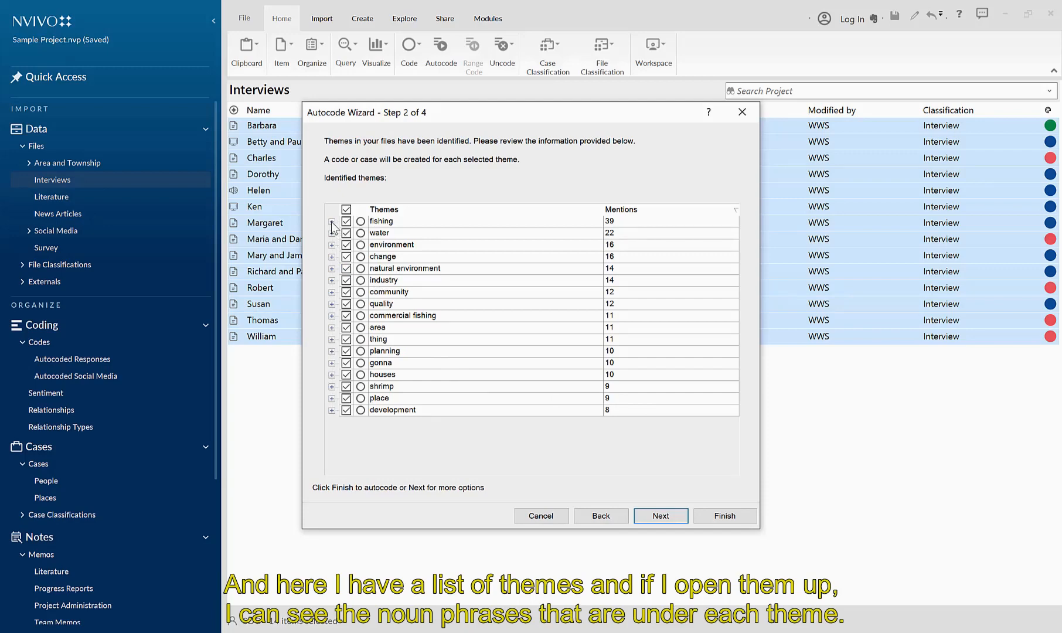
Step: Expand fishing, water, environment and planning themes to review their phrases
{"action": "left_click", "coordinate": [332, 220]}
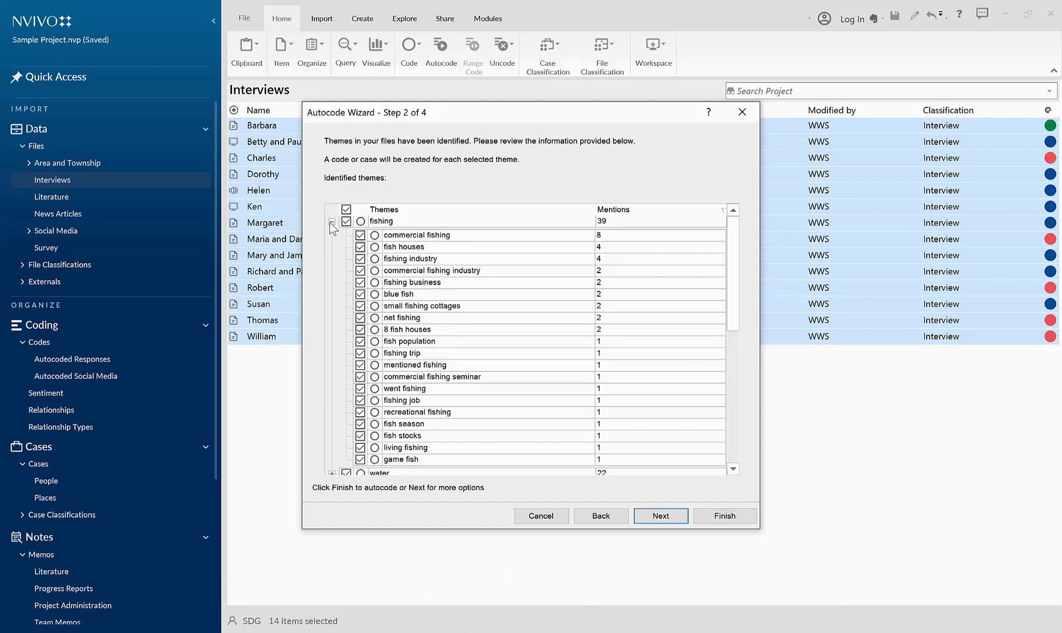
{"action": "left_click", "coordinate": [332, 221]}
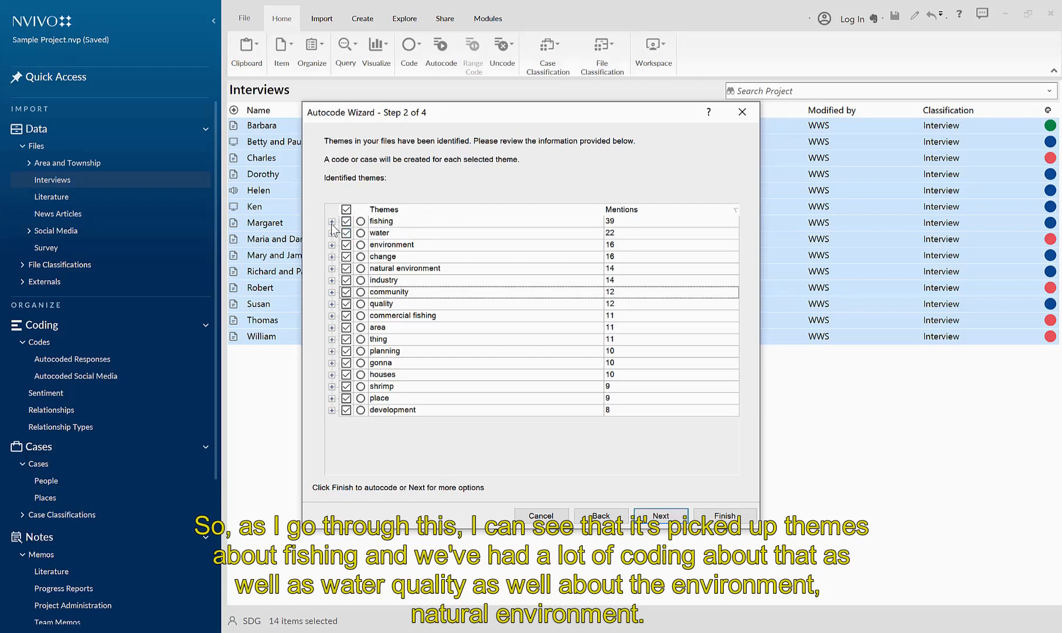
{"action": "left_click", "coordinate": [332, 233]}
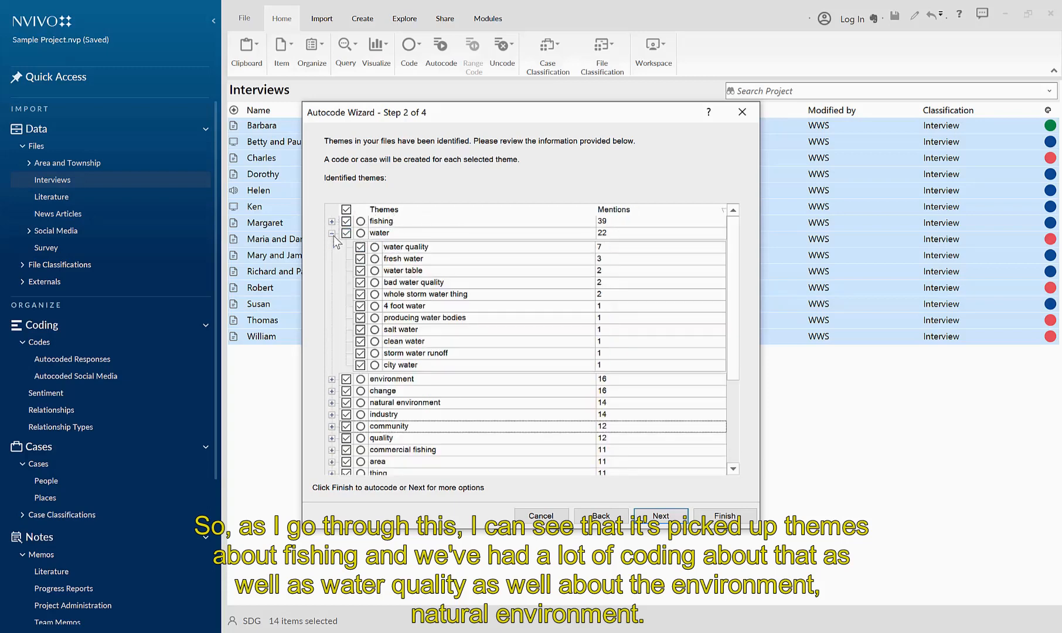
{"action": "left_click", "coordinate": [332, 232]}
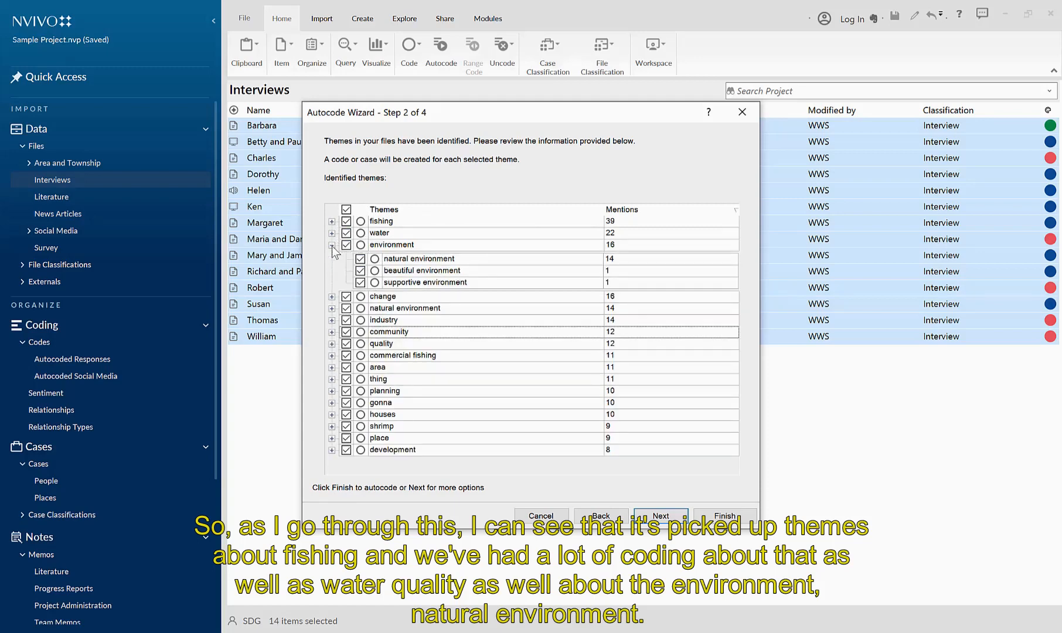
{"action": "left_click", "coordinate": [332, 244]}
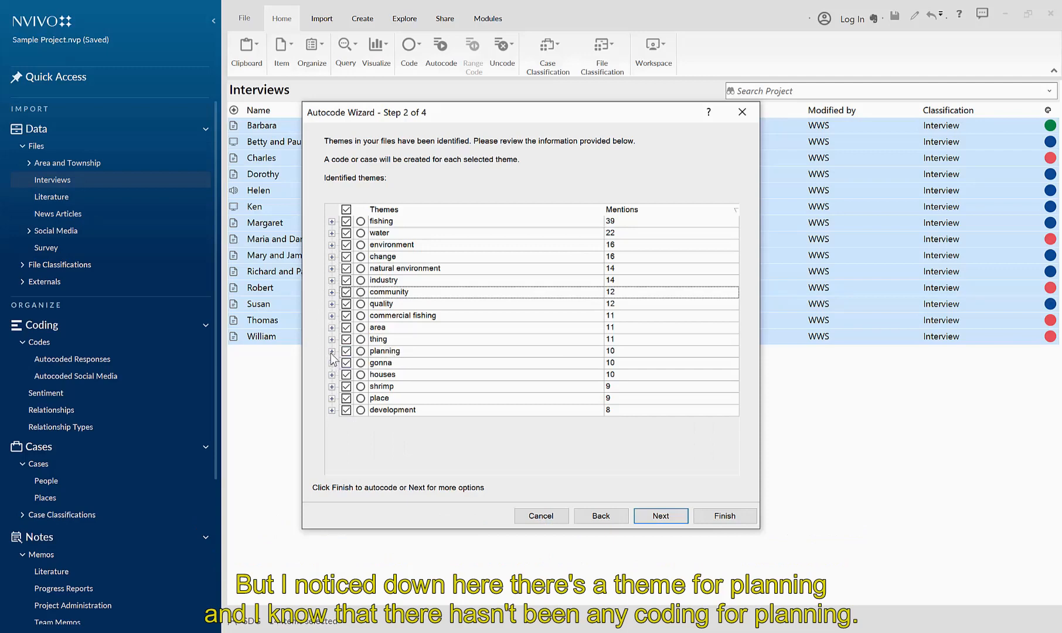
{"action": "left_click", "coordinate": [331, 351]}
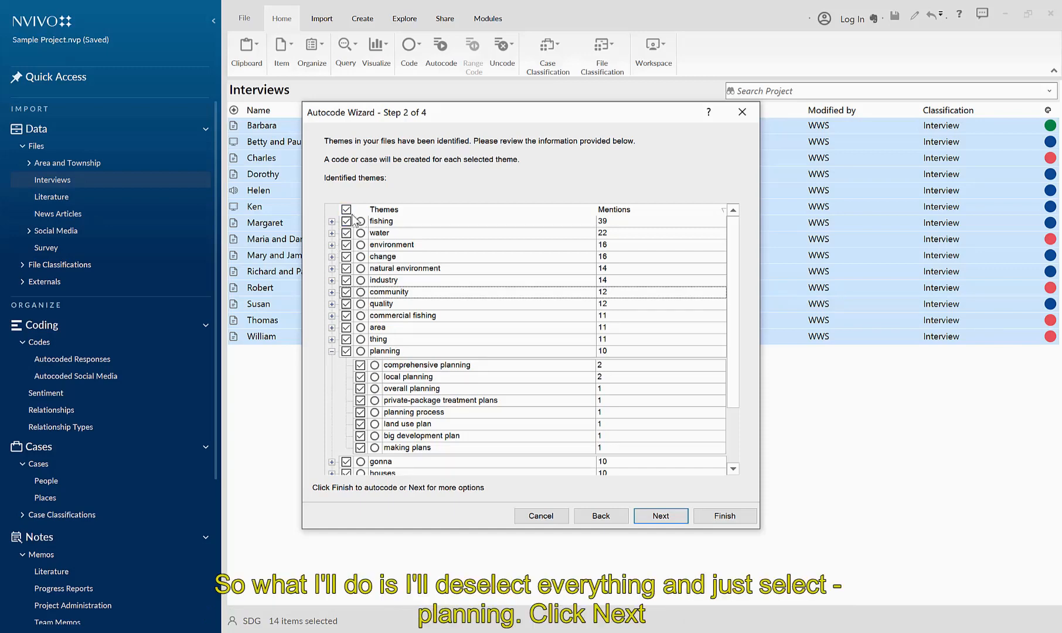
Step: Deselect all themes and check only the planning theme
{"action": "left_click", "coordinate": [347, 208]}
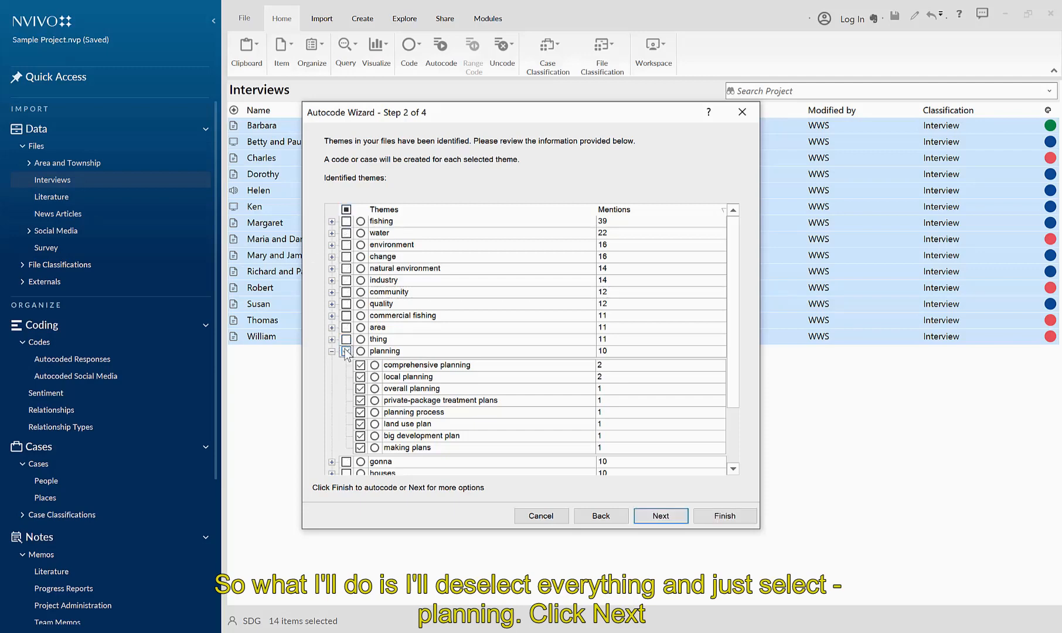
{"action": "left_click", "coordinate": [345, 351]}
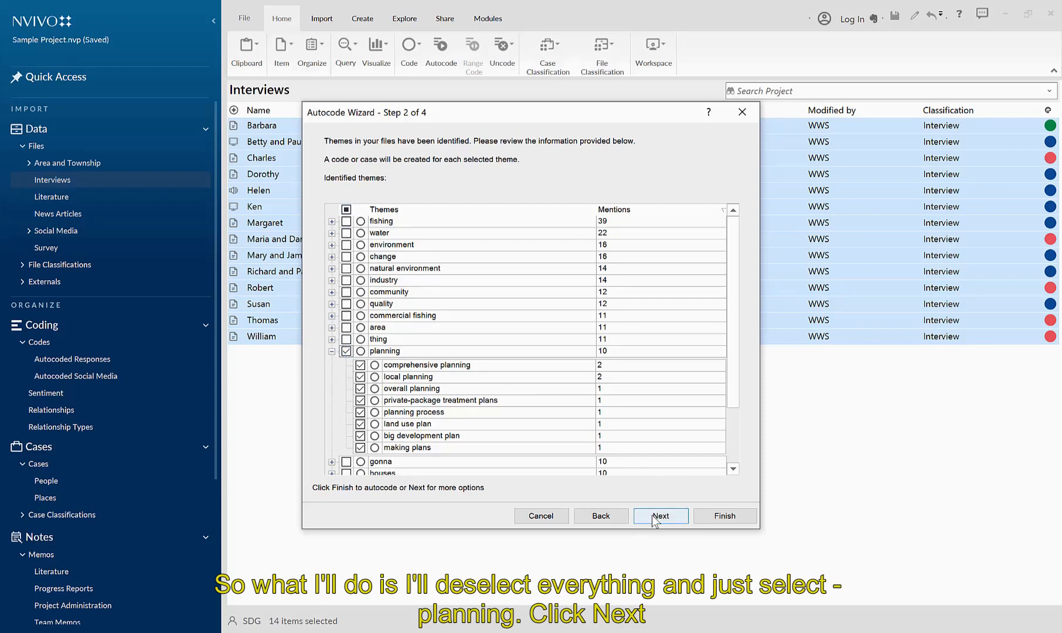
Step: Choose to code whole paragraphs rather than sentences and advance to the results-location step
{"action": "left_click", "coordinate": [661, 516]}
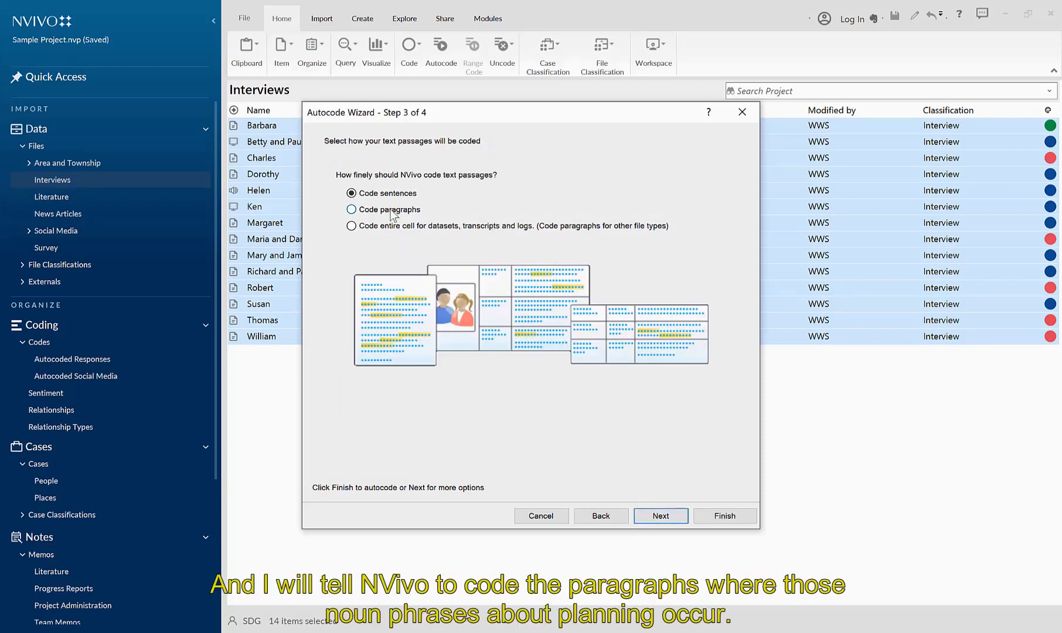
{"action": "left_click", "coordinate": [352, 208]}
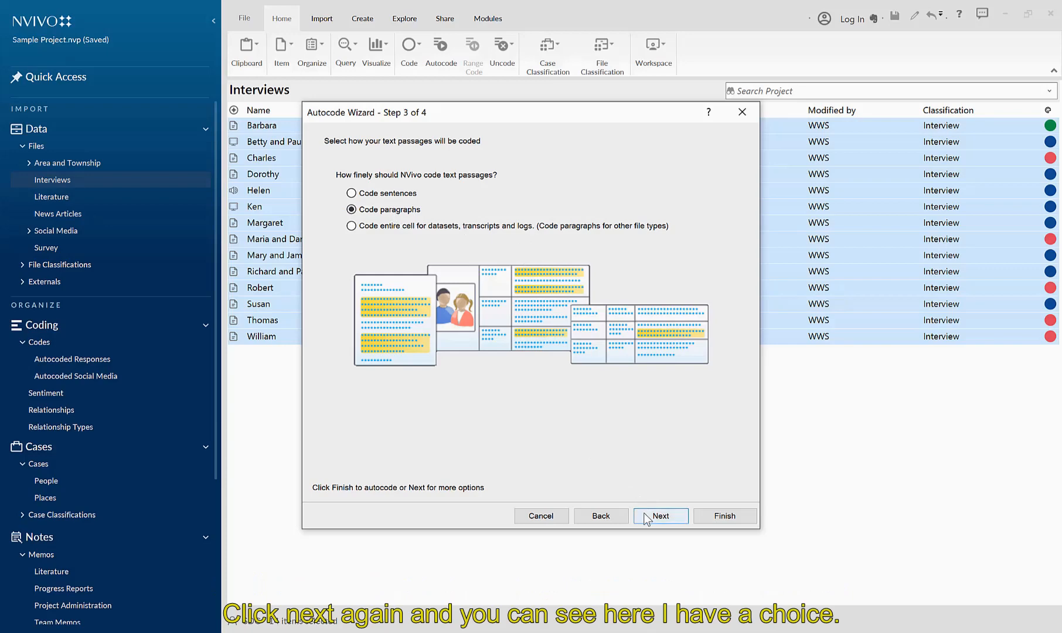
{"action": "left_click", "coordinate": [661, 515]}
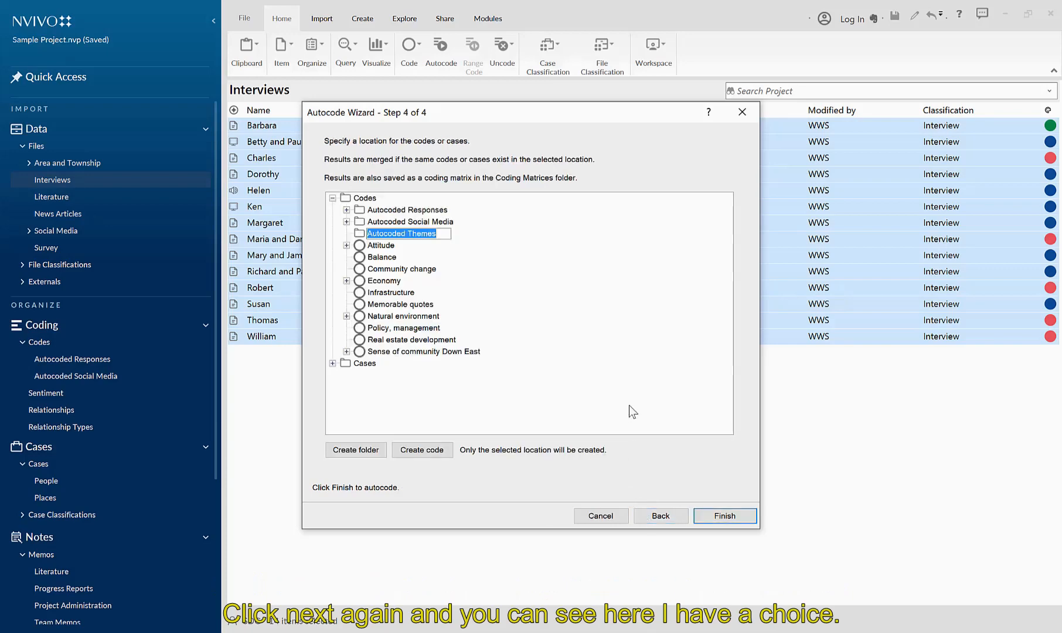
{"action": "mouse_move", "coordinate": [364, 293]}
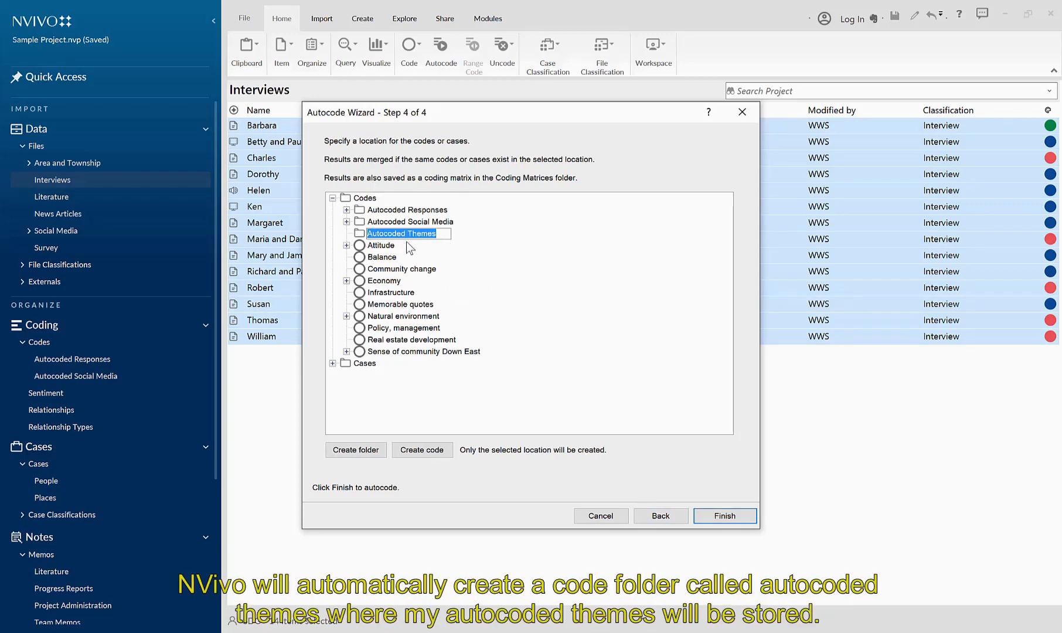
{"action": "mouse_move", "coordinate": [426, 248]}
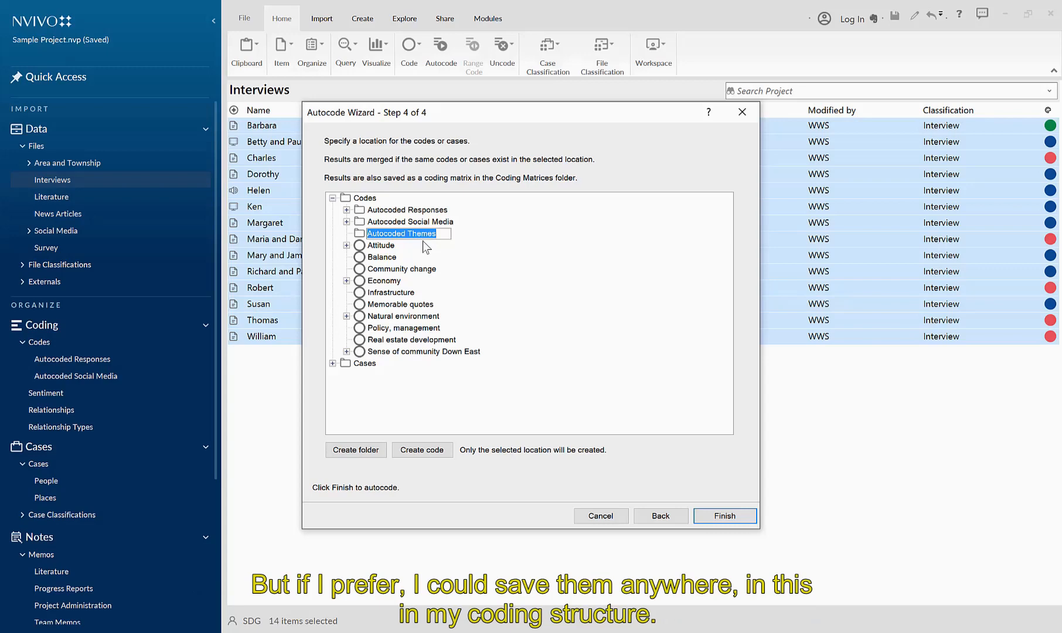
{"action": "mouse_move", "coordinate": [371, 283]}
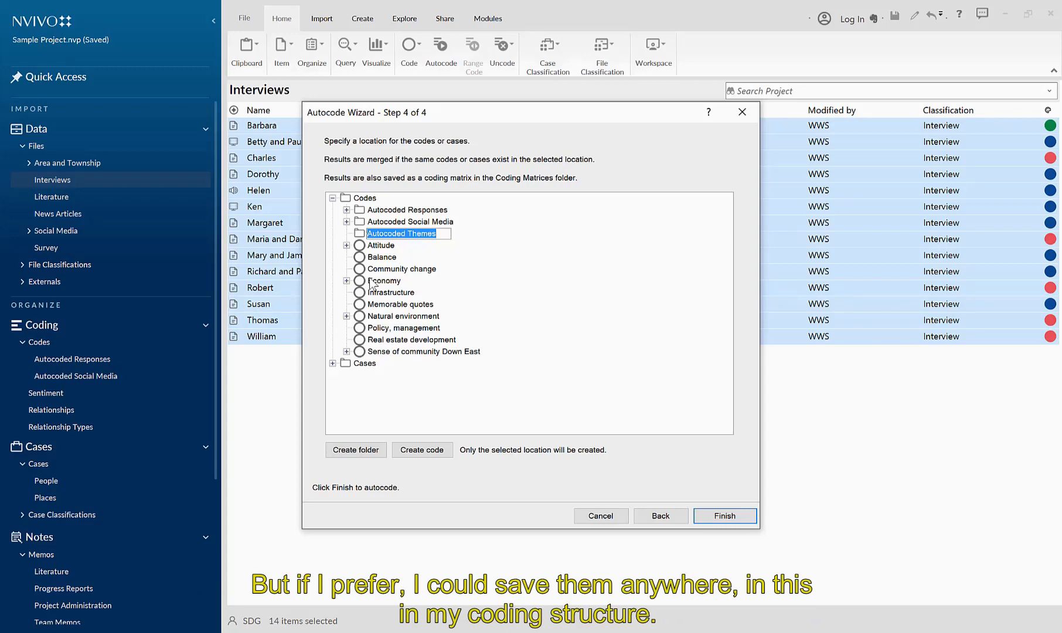
{"action": "mouse_move", "coordinate": [381, 298]}
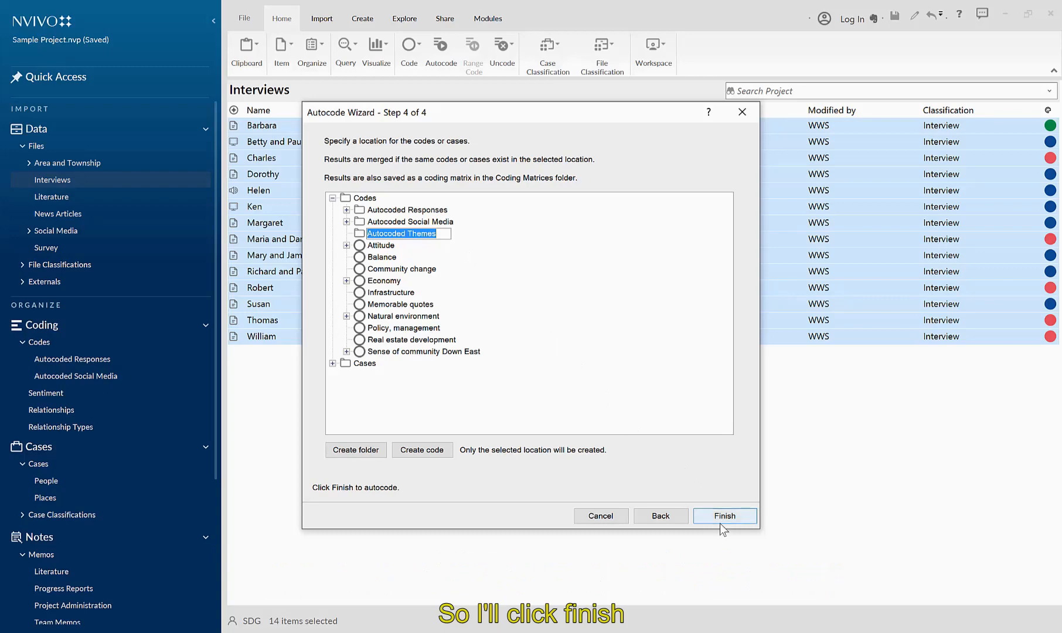
Step: Finish the wizard to autocode planning across the interviews, then close the planning hierarchy chart
{"action": "left_click", "coordinate": [725, 516]}
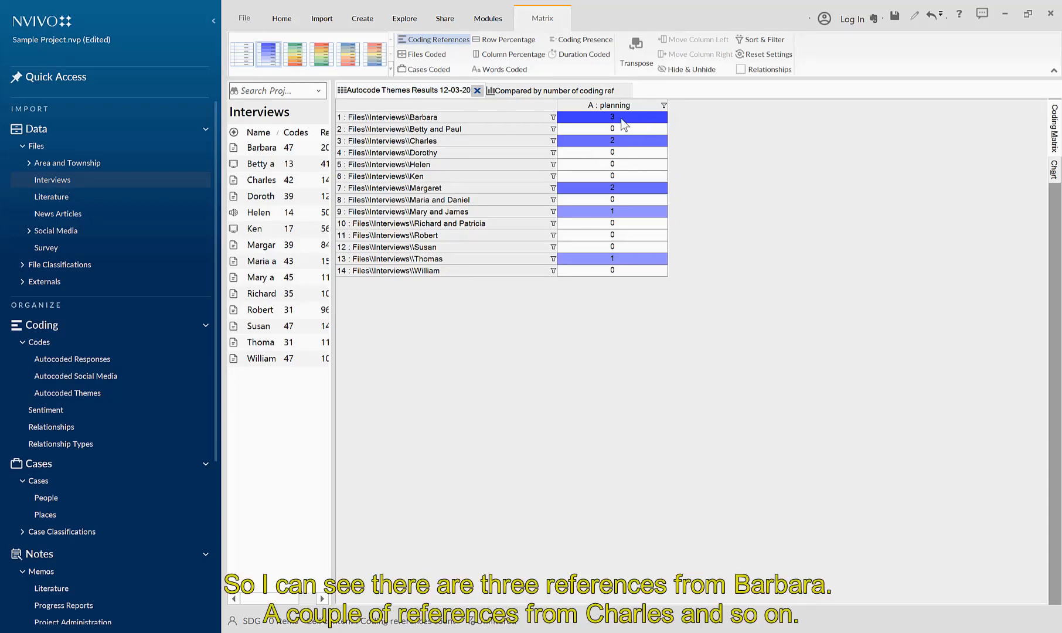
{"action": "mouse_move", "coordinate": [622, 147]}
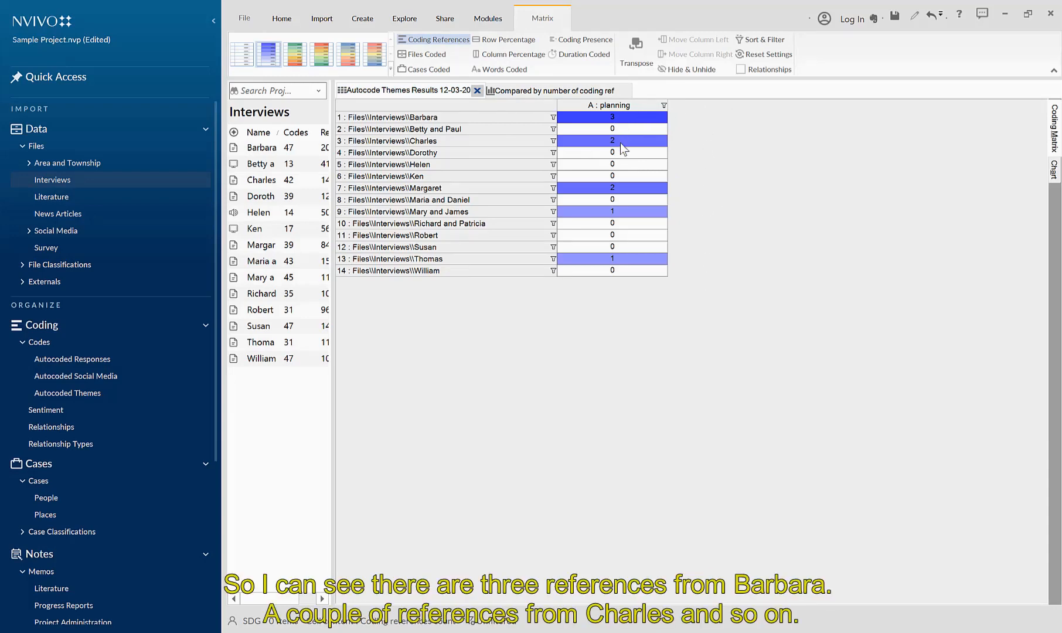
{"action": "mouse_move", "coordinate": [624, 256]}
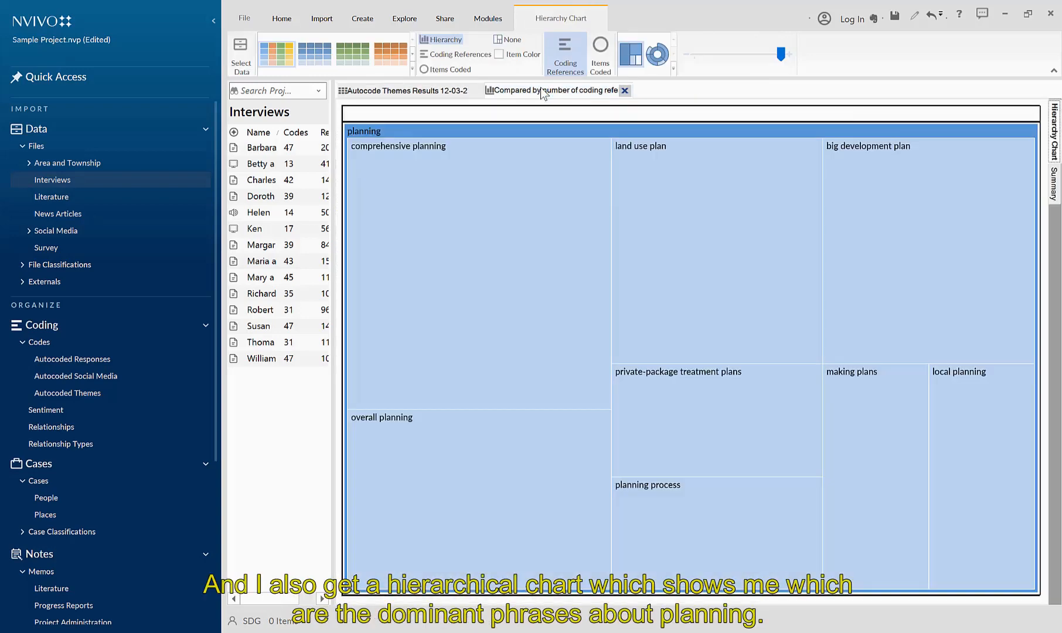
{"action": "mouse_move", "coordinate": [735, 100]}
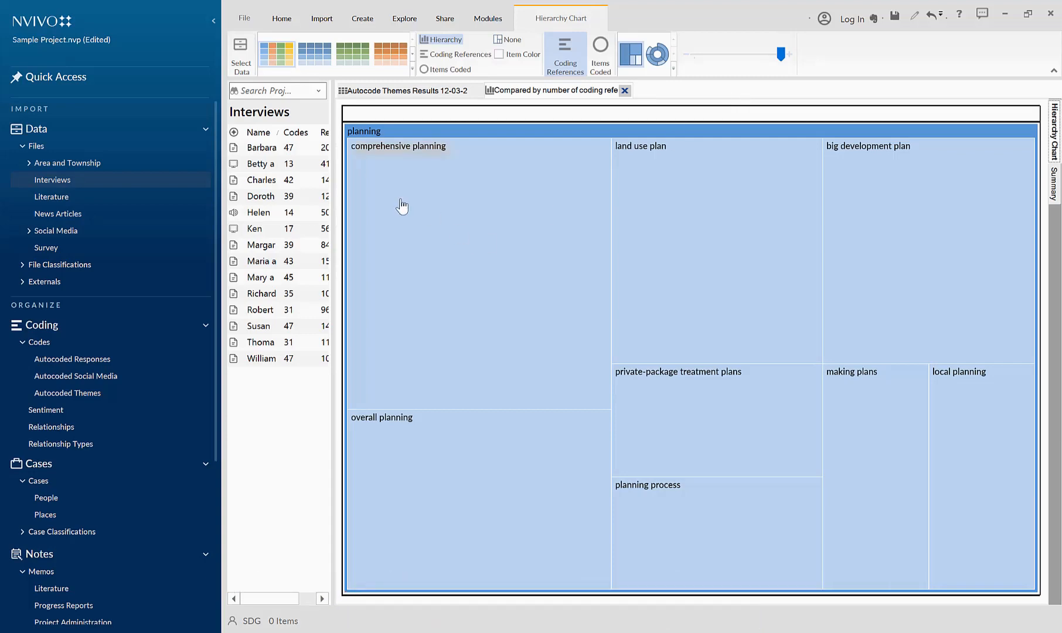
{"action": "mouse_move", "coordinate": [405, 162]}
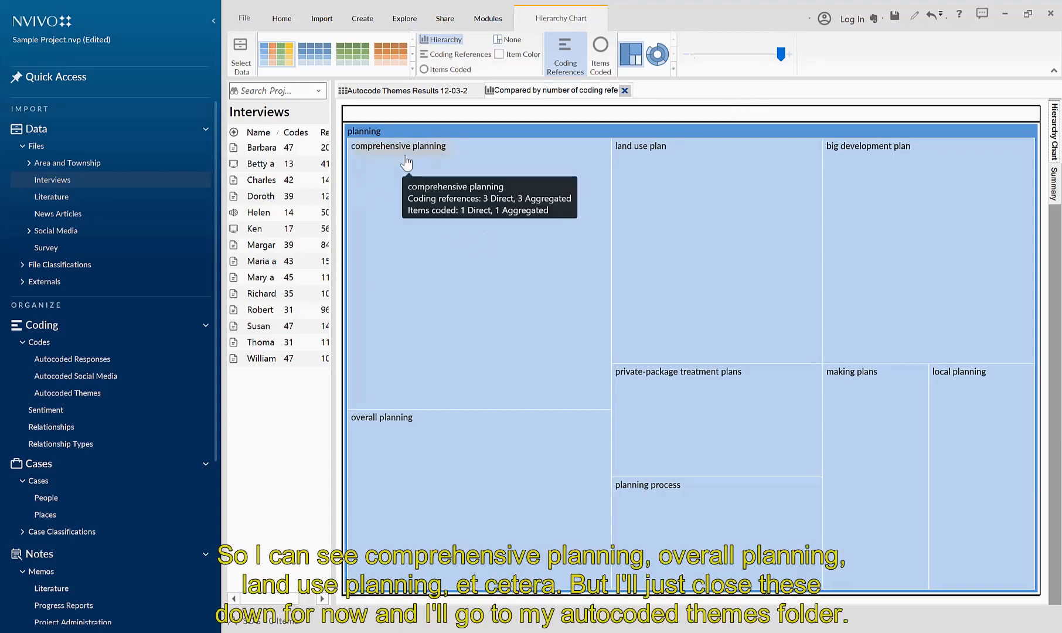
{"action": "mouse_move", "coordinate": [697, 198]}
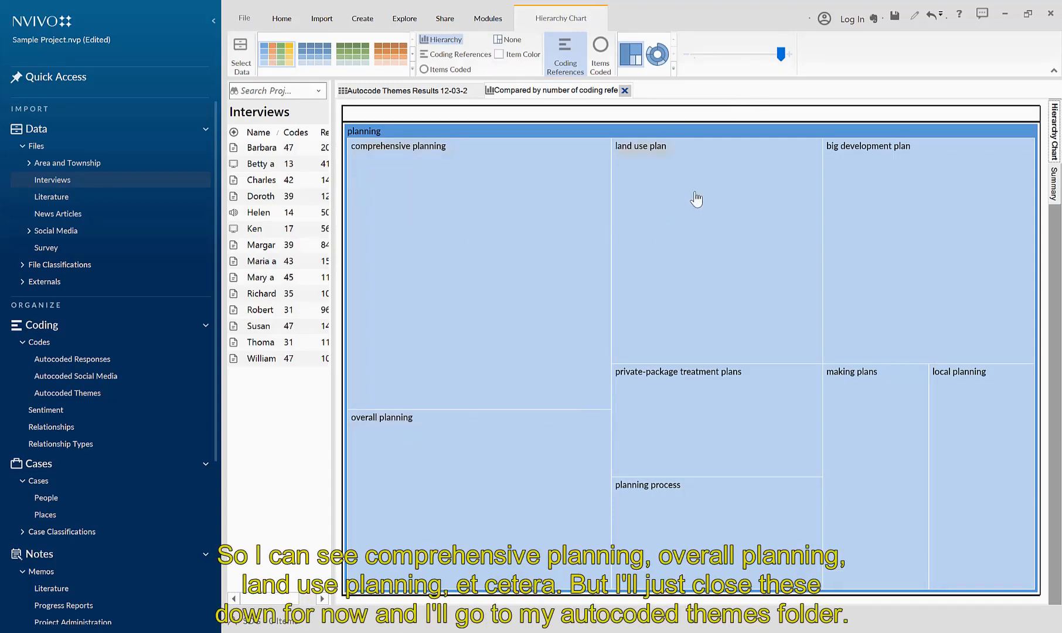
{"action": "mouse_move", "coordinate": [693, 178]}
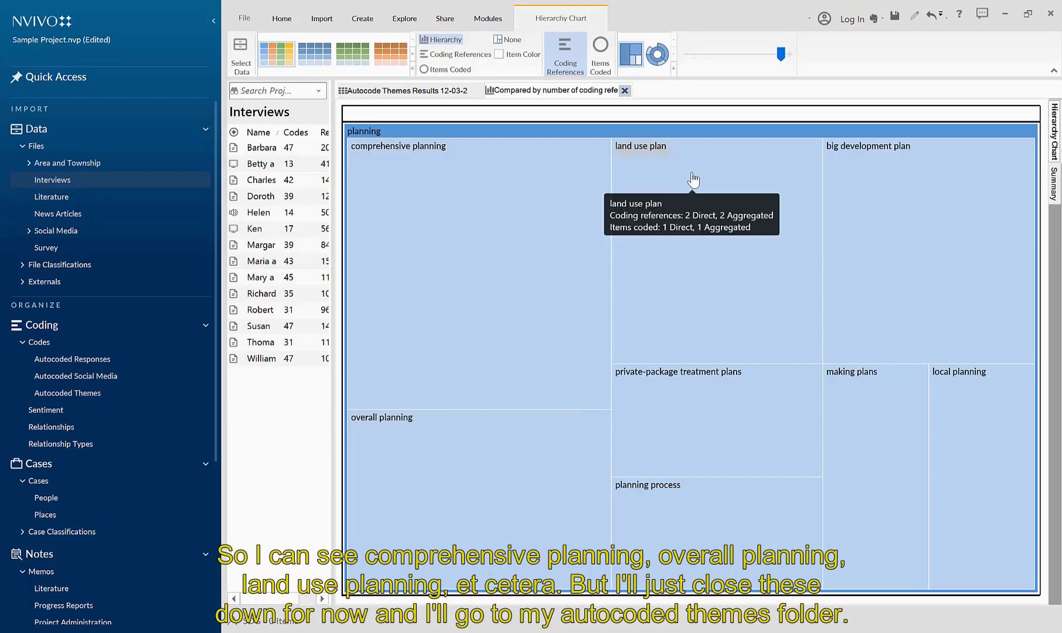
{"action": "mouse_move", "coordinate": [624, 90]}
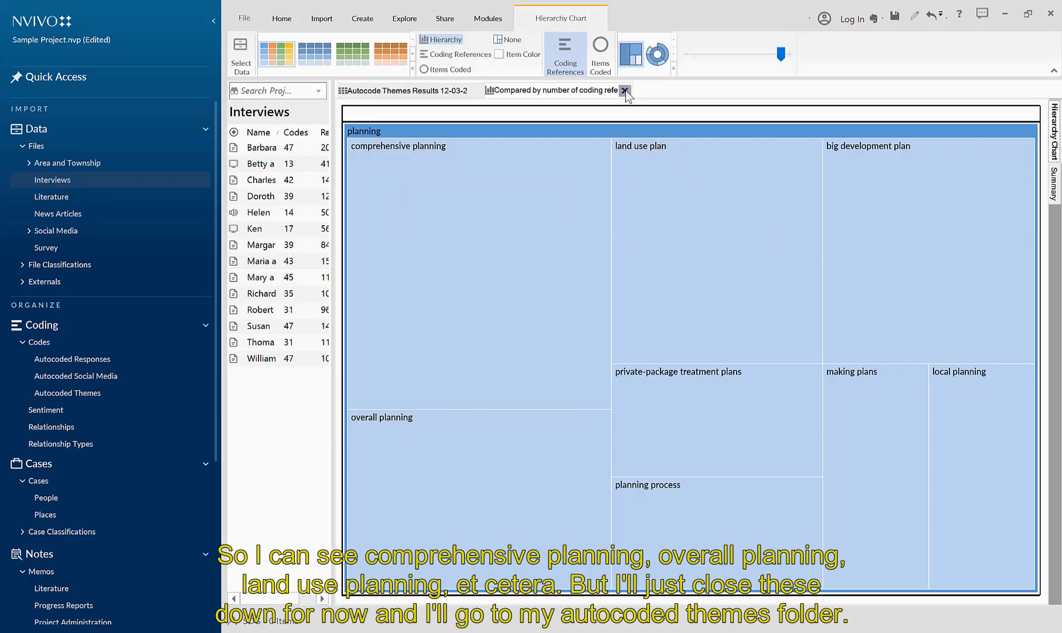
{"action": "left_click", "coordinate": [624, 90]}
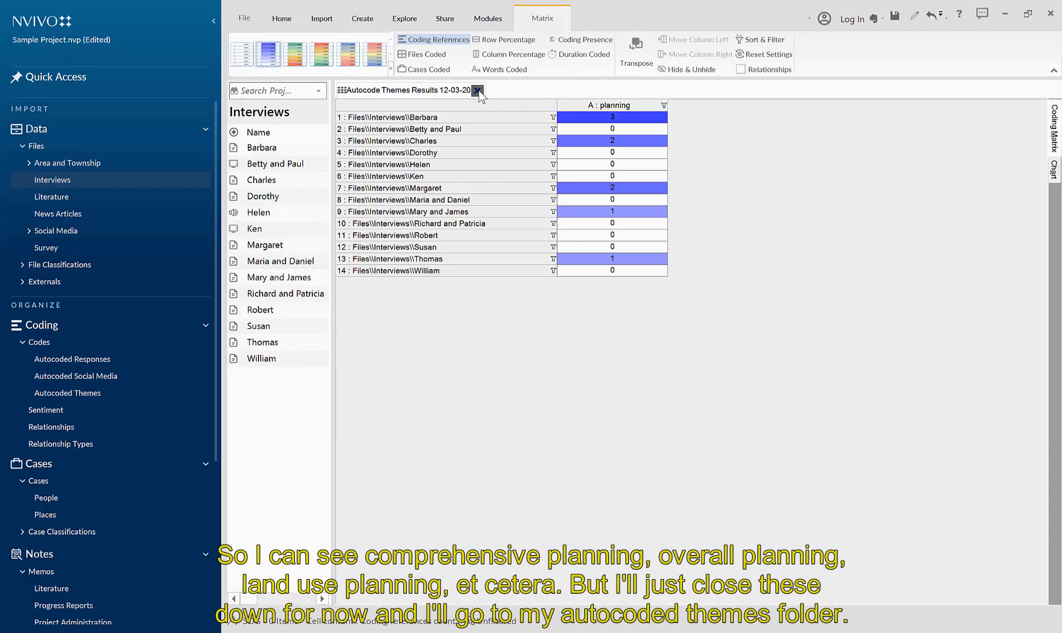
Step: Close the matrix results and expand planning under Autocoded Themes to reveal its phrase sub-codes
{"action": "left_click", "coordinate": [479, 89]}
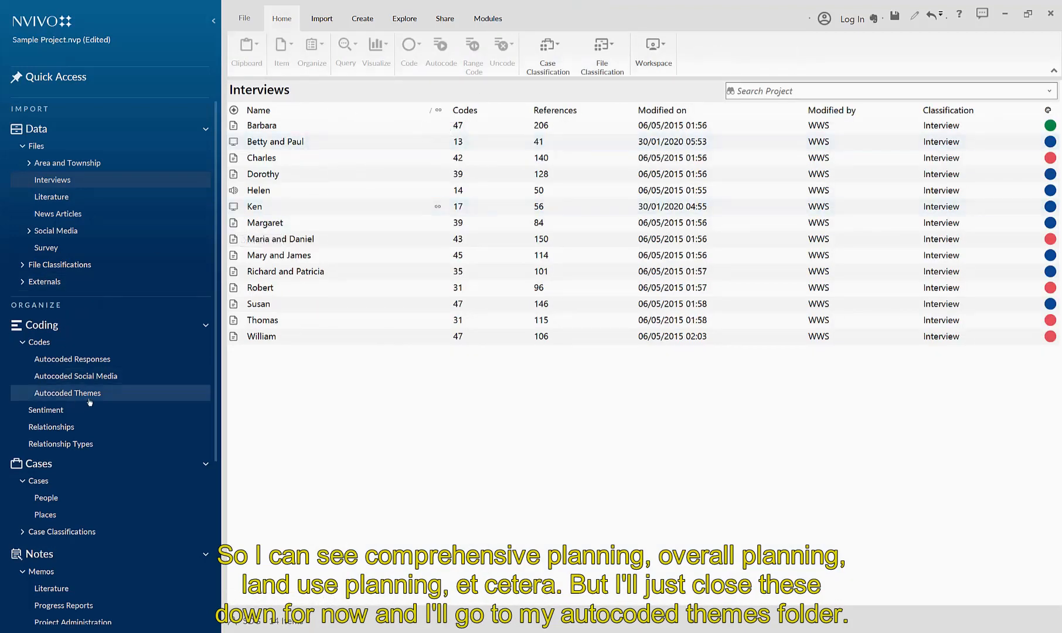
{"action": "left_click", "coordinate": [75, 392]}
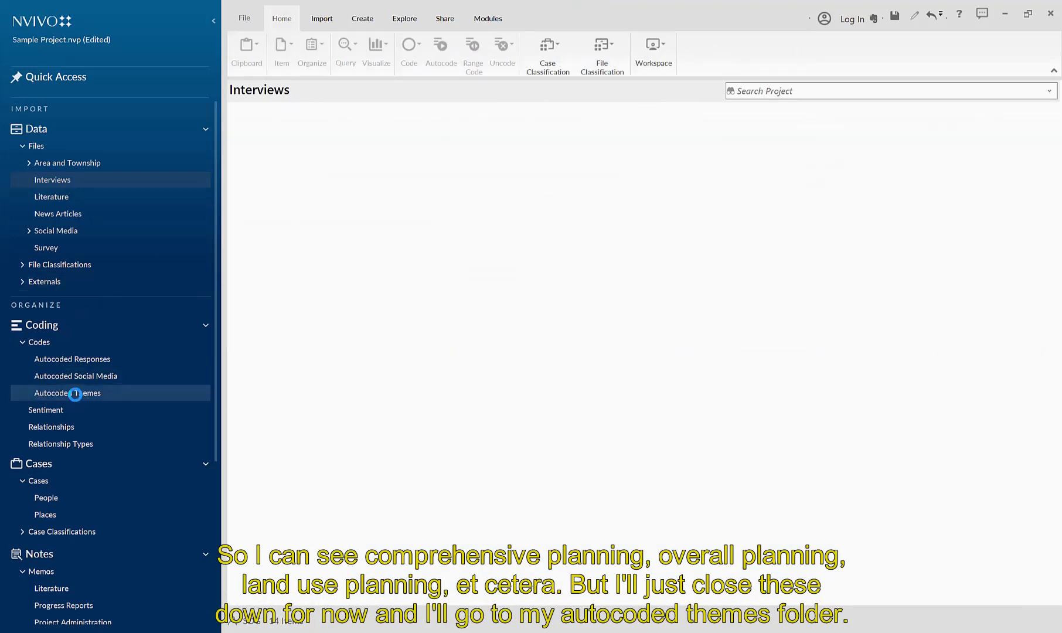
{"action": "left_click", "coordinate": [68, 393]}
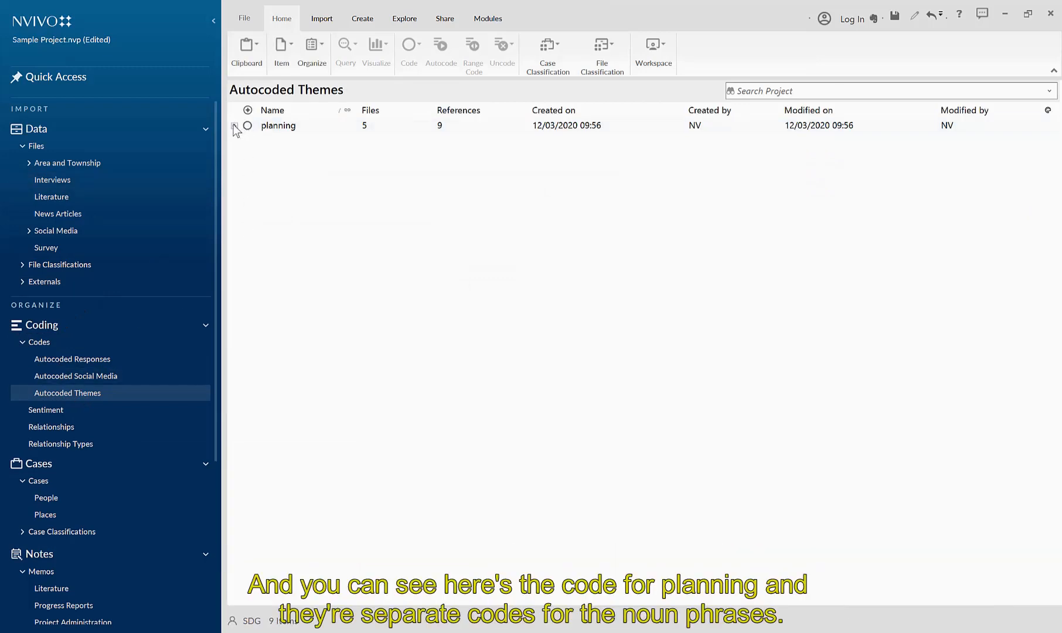
{"action": "left_click", "coordinate": [234, 125]}
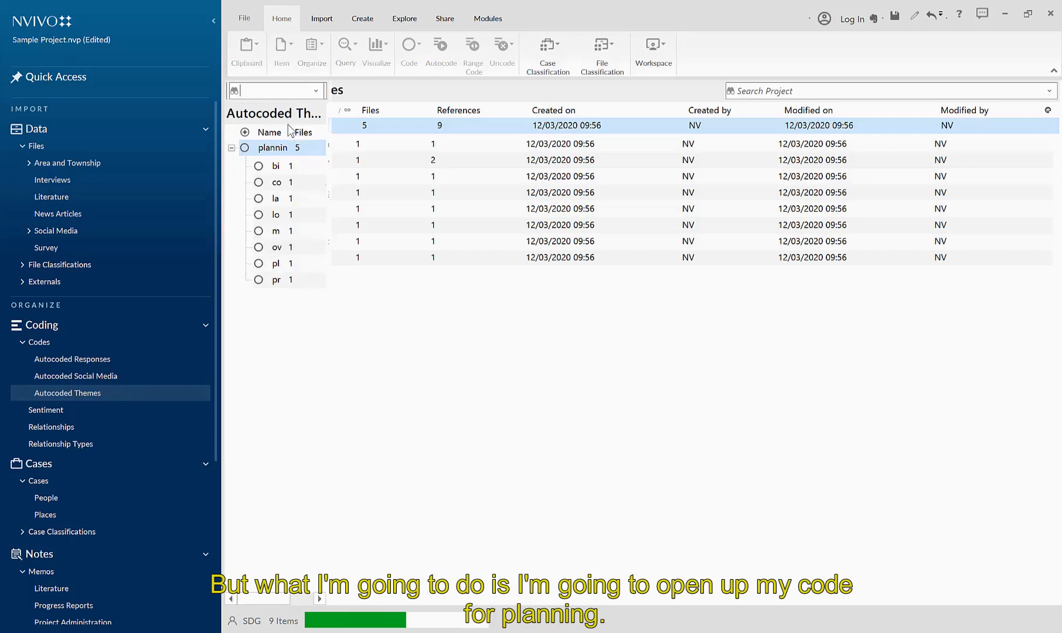
Step: Open the planning code and scroll through its coded references from the interviews
{"action": "double_click", "coordinate": [273, 146]}
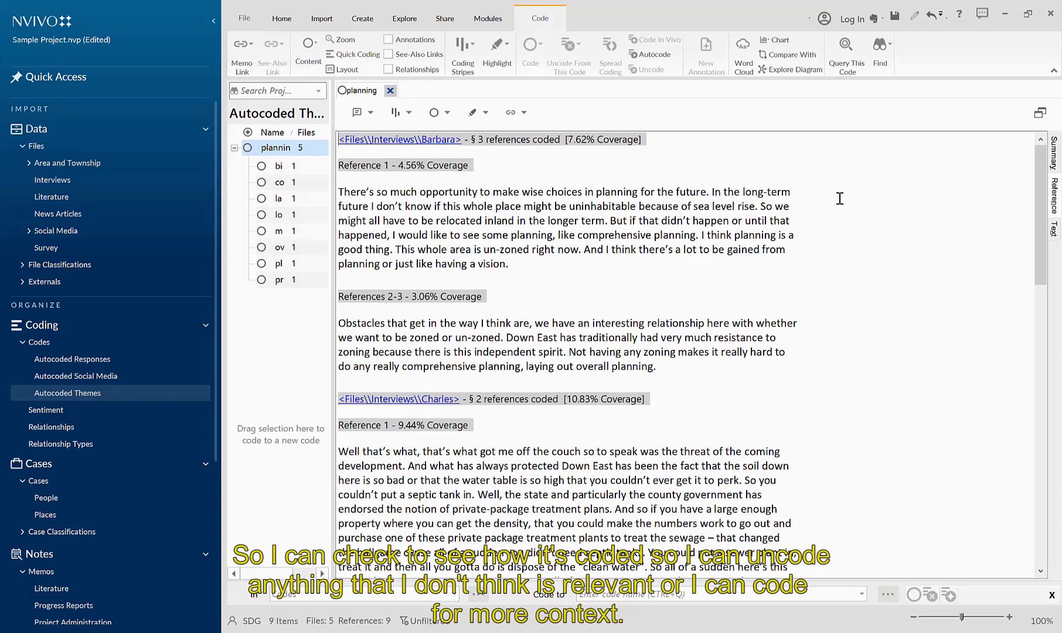
{"action": "mouse_move", "coordinate": [831, 219]}
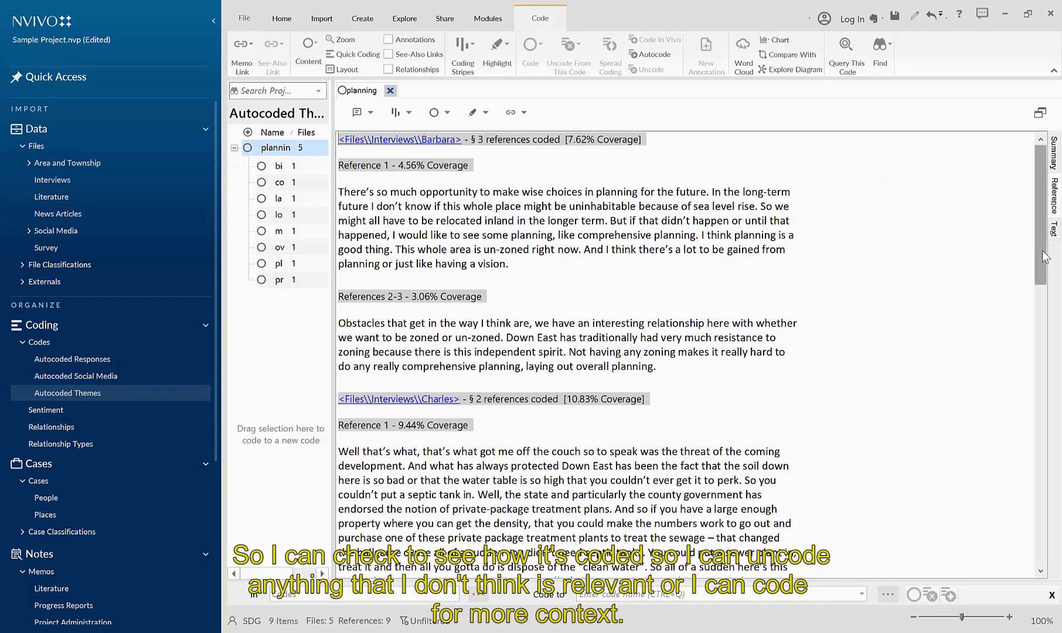
{"action": "scroll", "scroll_direction": "down", "scroll_amount": 3}
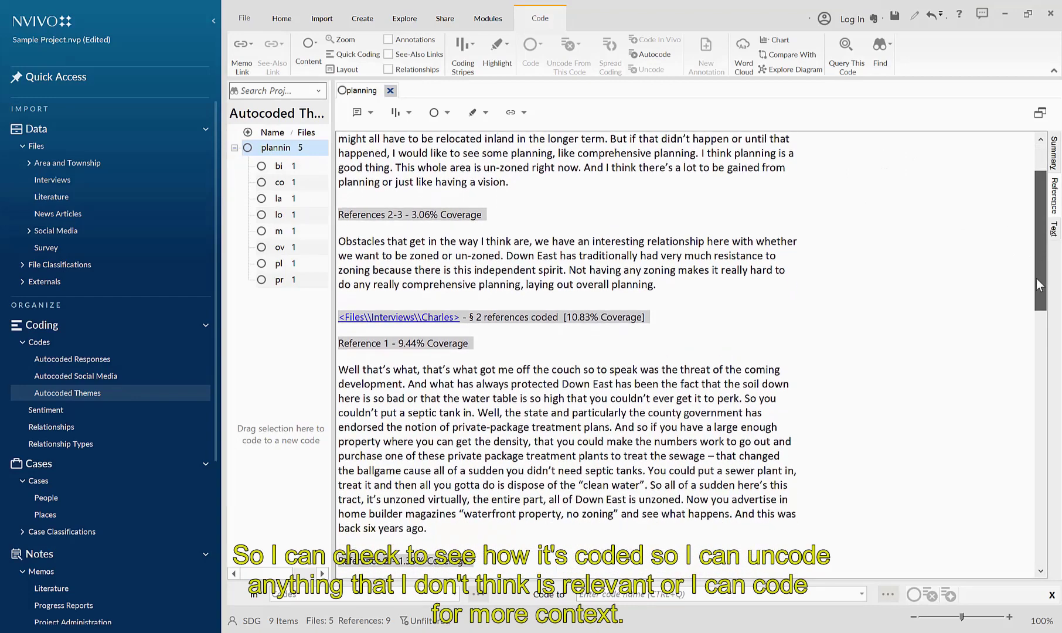
{"action": "scroll", "scroll_direction": "down", "scroll_amount": 3}
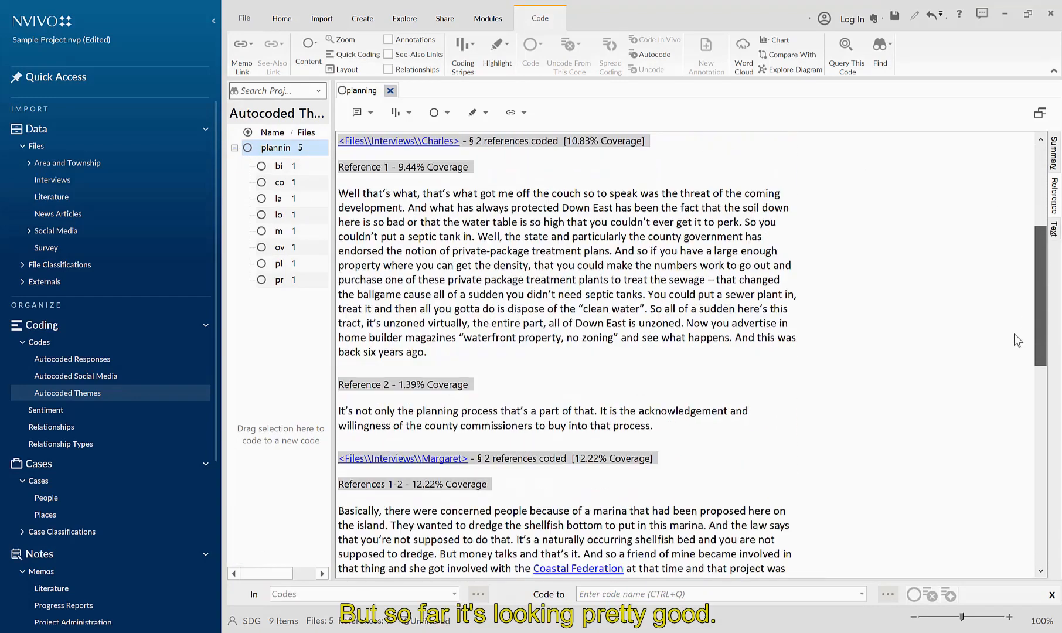
{"action": "scroll", "scroll_direction": "down", "scroll_amount": 3}
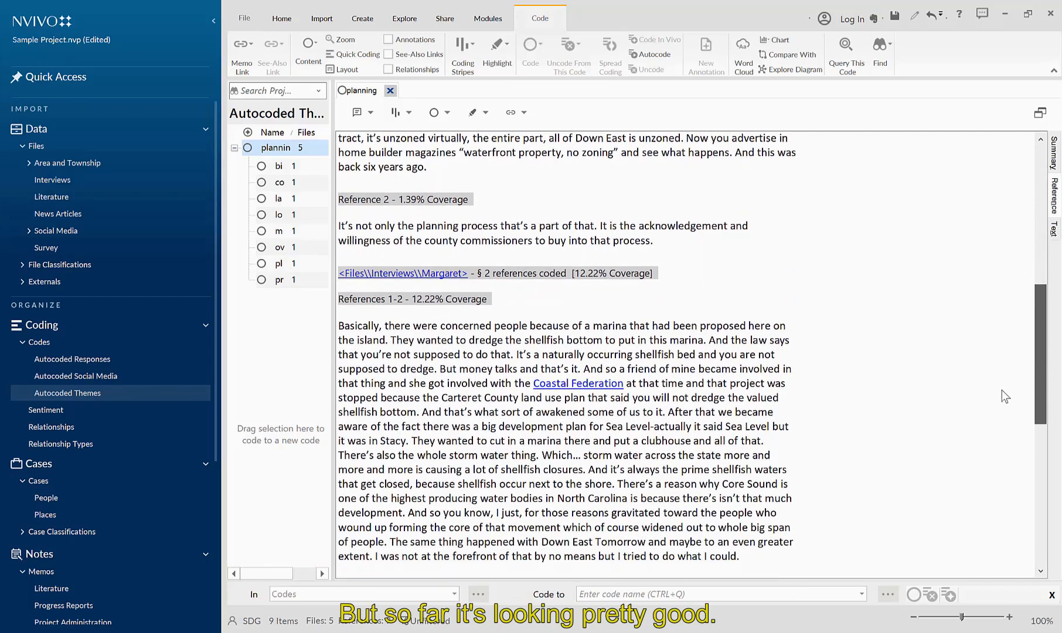
{"action": "scroll", "scroll_direction": "down", "scroll_amount": 3}
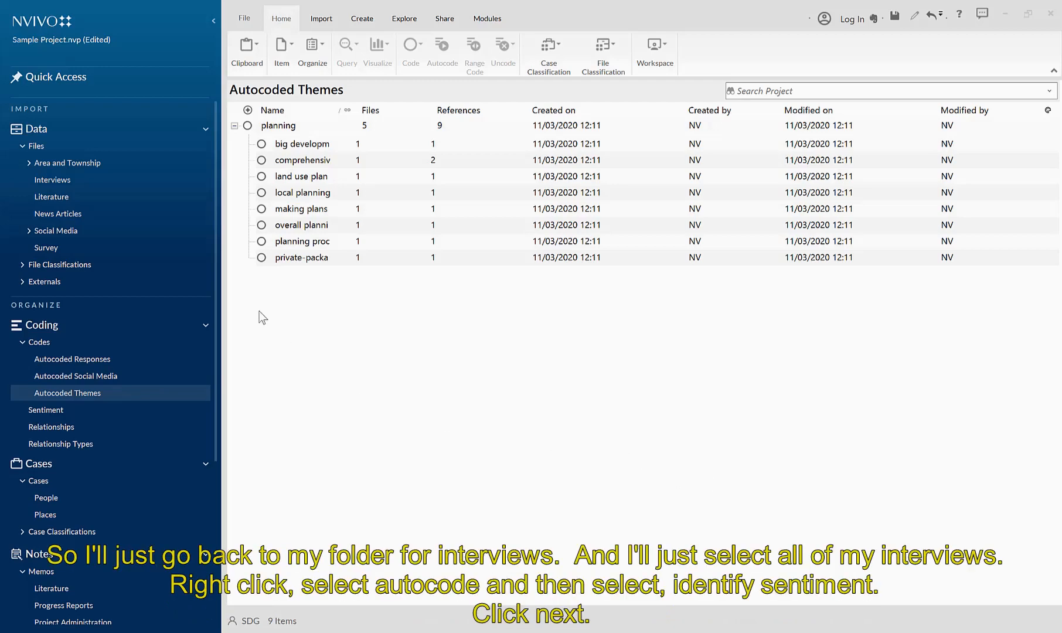
Step: Select all fourteen interviews, start Autocode and choose Identify sentiment
{"action": "left_click", "coordinate": [52, 180]}
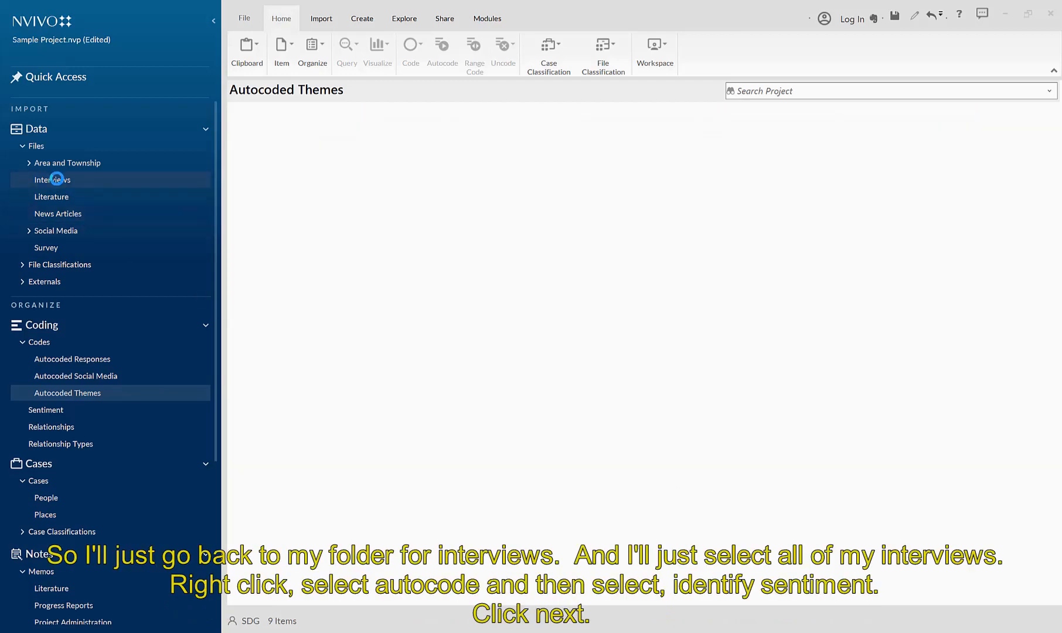
{"action": "left_click", "coordinate": [52, 179]}
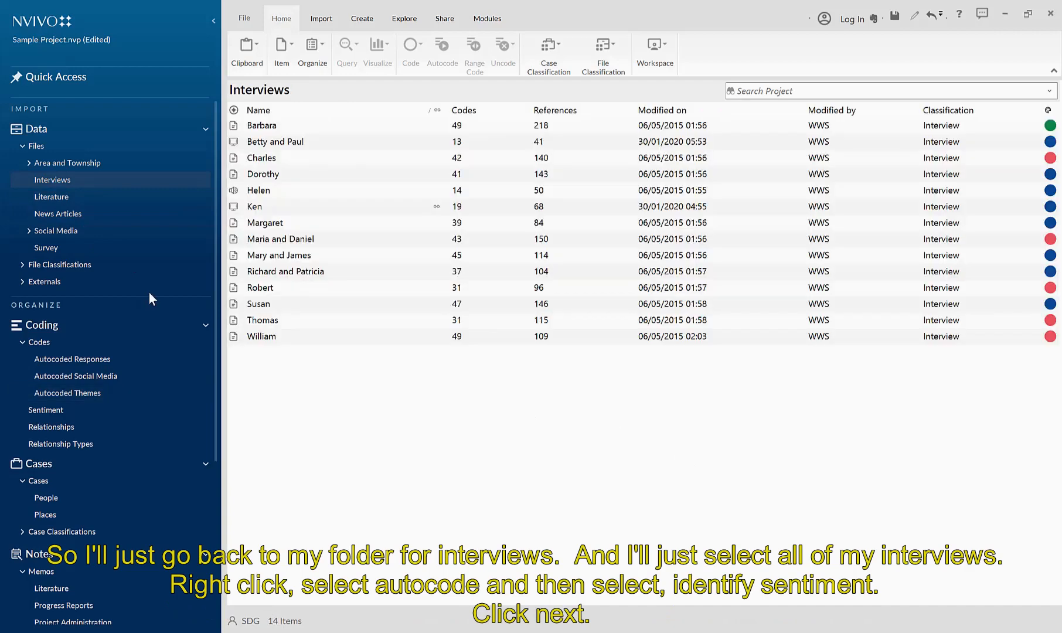
{"action": "left_click", "coordinate": [262, 125]}
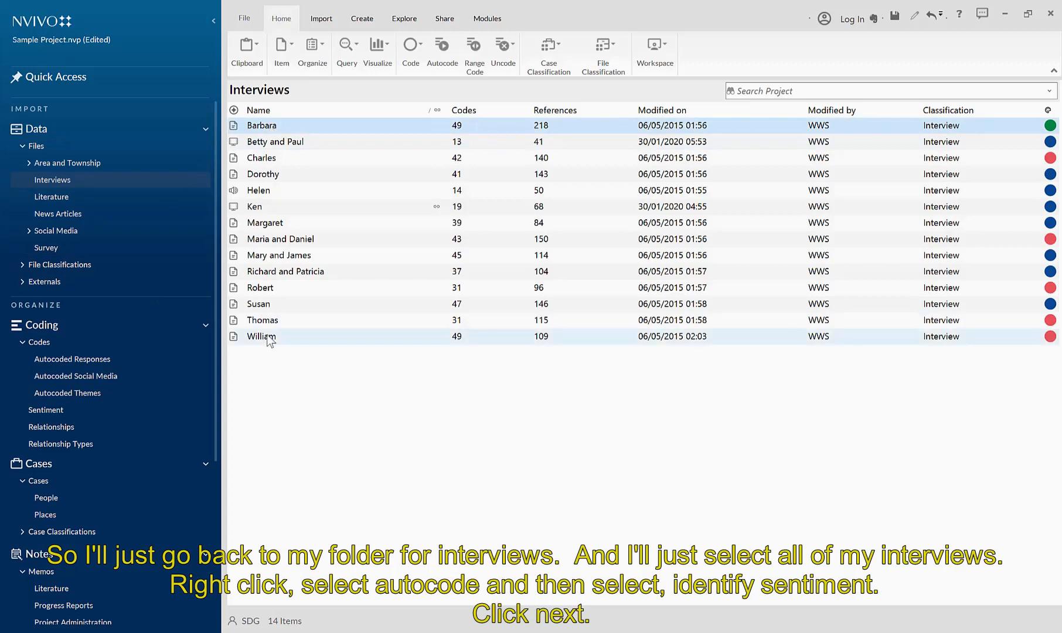
{"action": "right_click", "coordinate": [270, 336]}
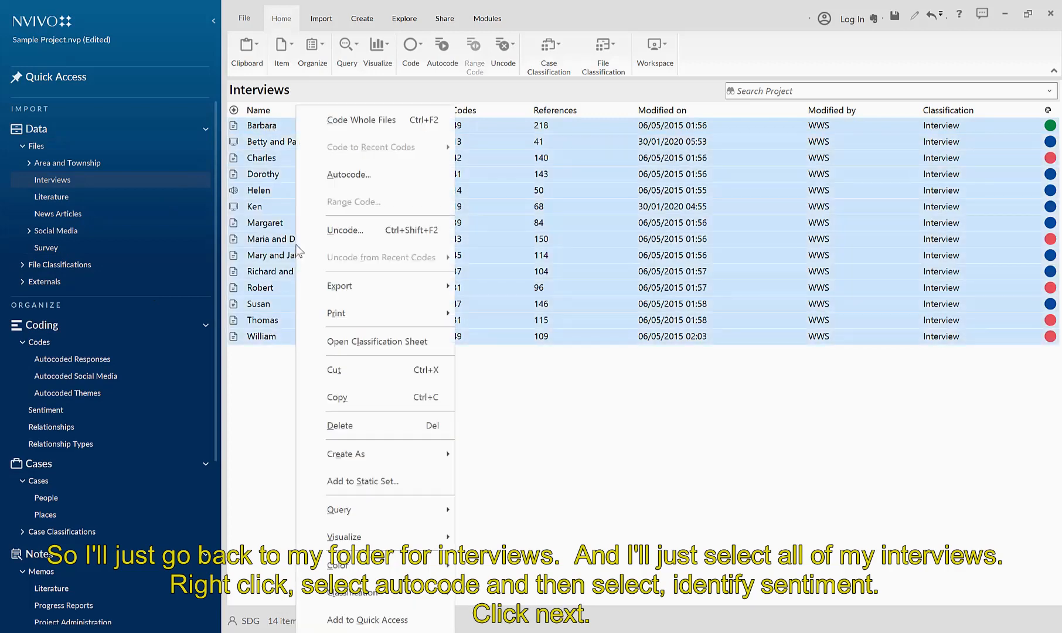
{"action": "mouse_move", "coordinate": [349, 179]}
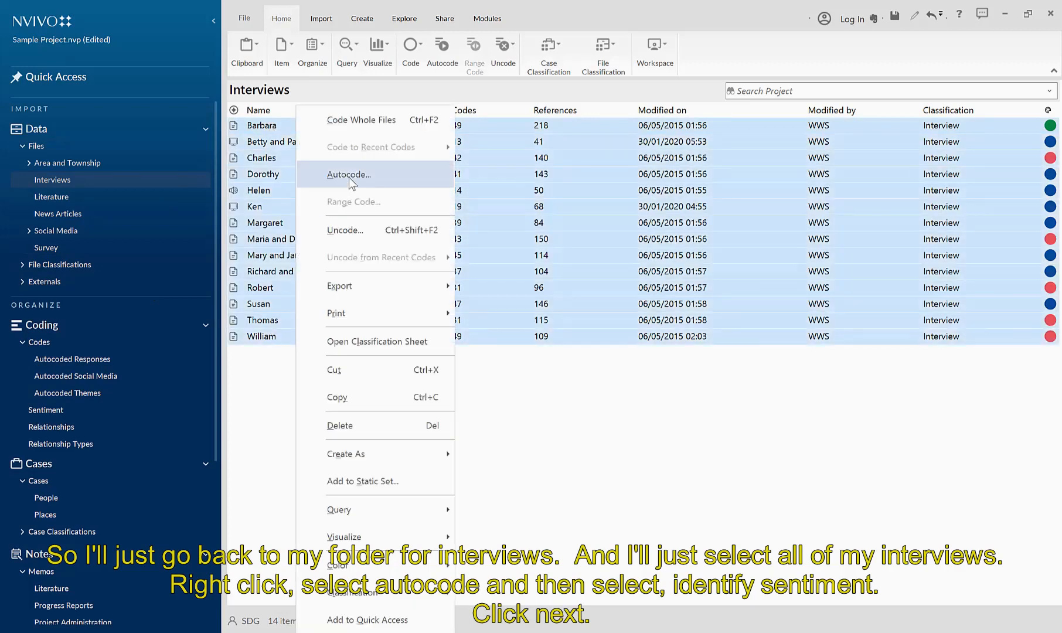
{"action": "left_click", "coordinate": [348, 174]}
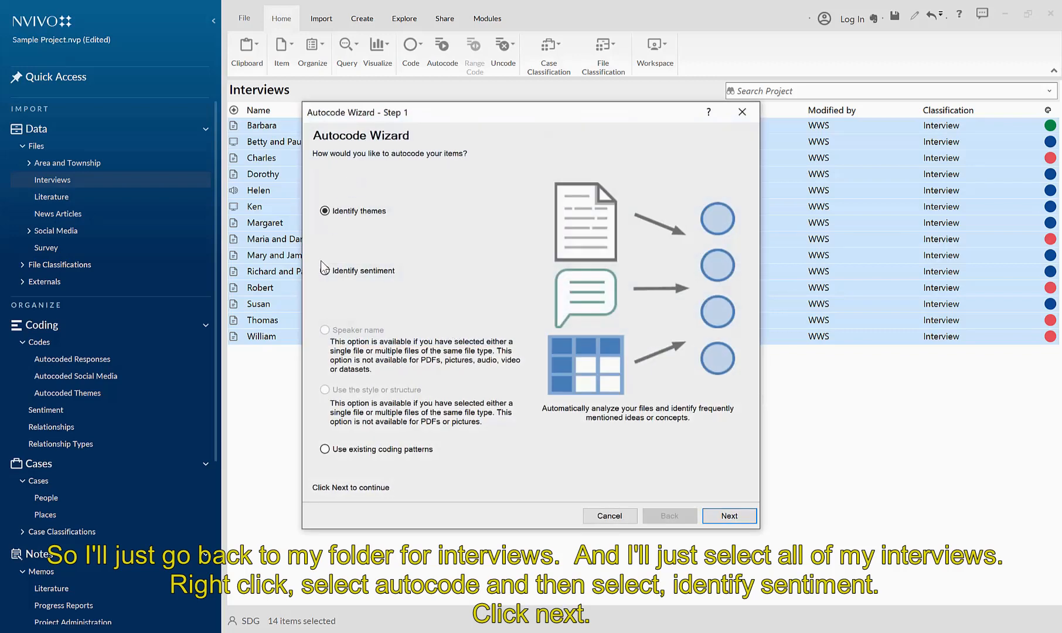
{"action": "left_click", "coordinate": [325, 270]}
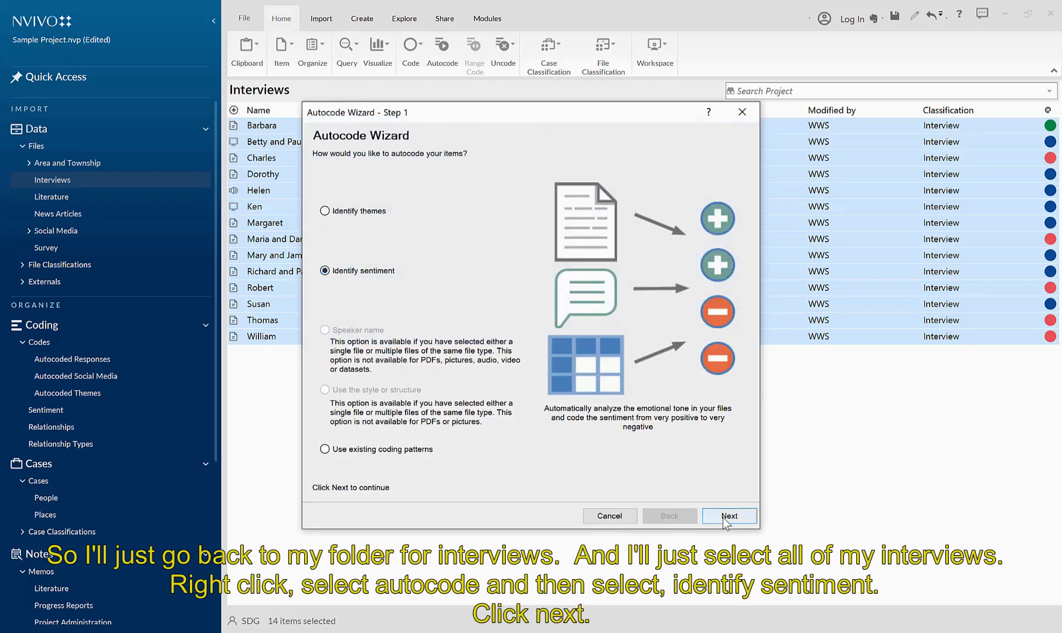
Step: Run sentiment autocoding at sentence level, producing the per-interview sentiment chart
{"action": "left_click", "coordinate": [729, 515]}
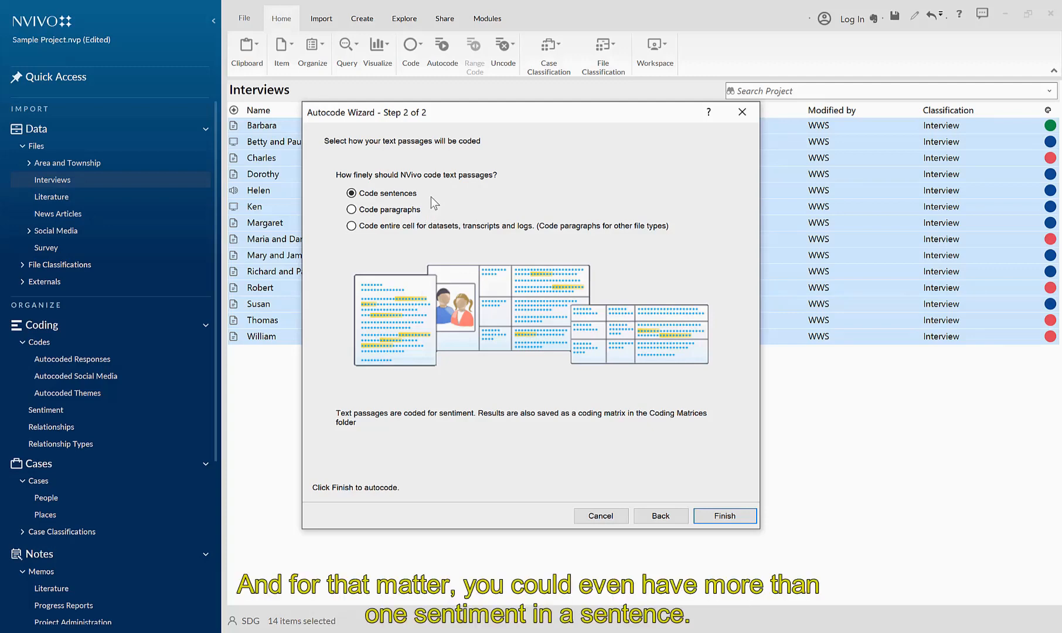
{"action": "mouse_move", "coordinate": [387, 192]}
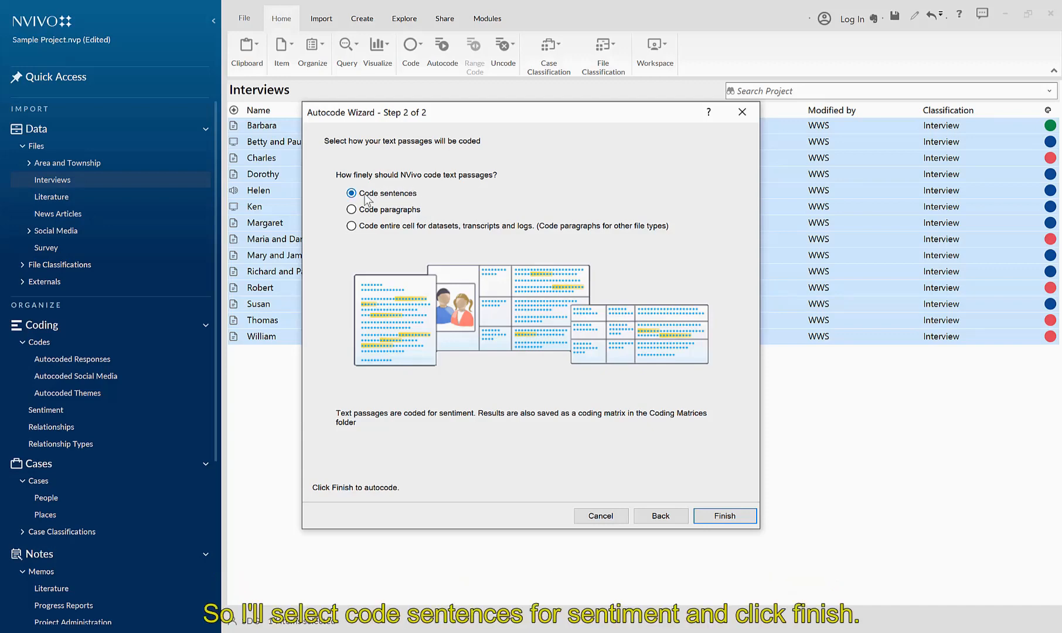
{"action": "mouse_move", "coordinate": [694, 466]}
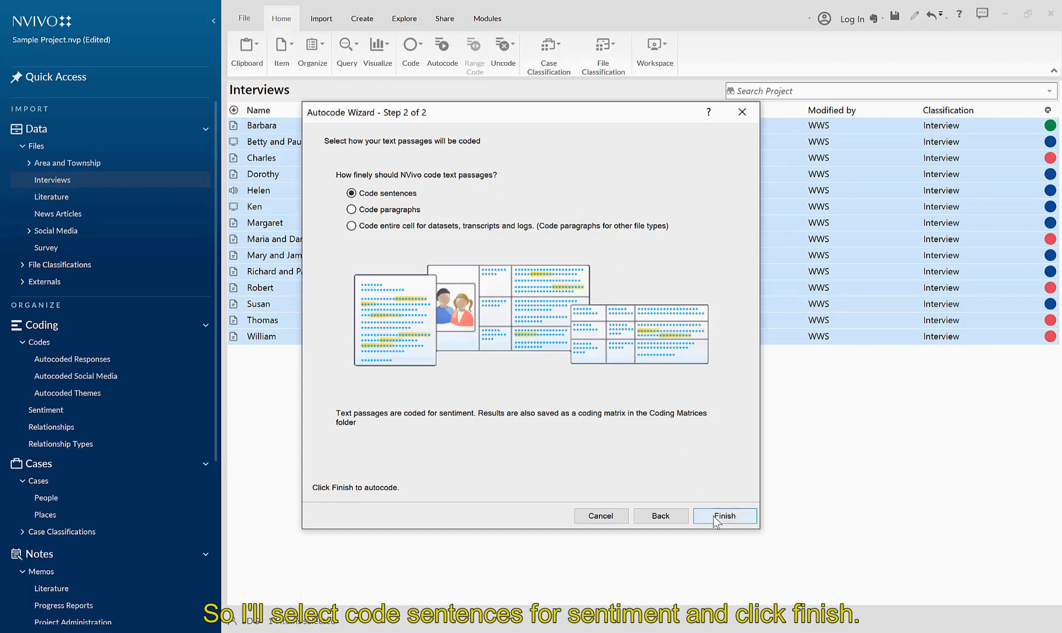
{"action": "left_click", "coordinate": [725, 516]}
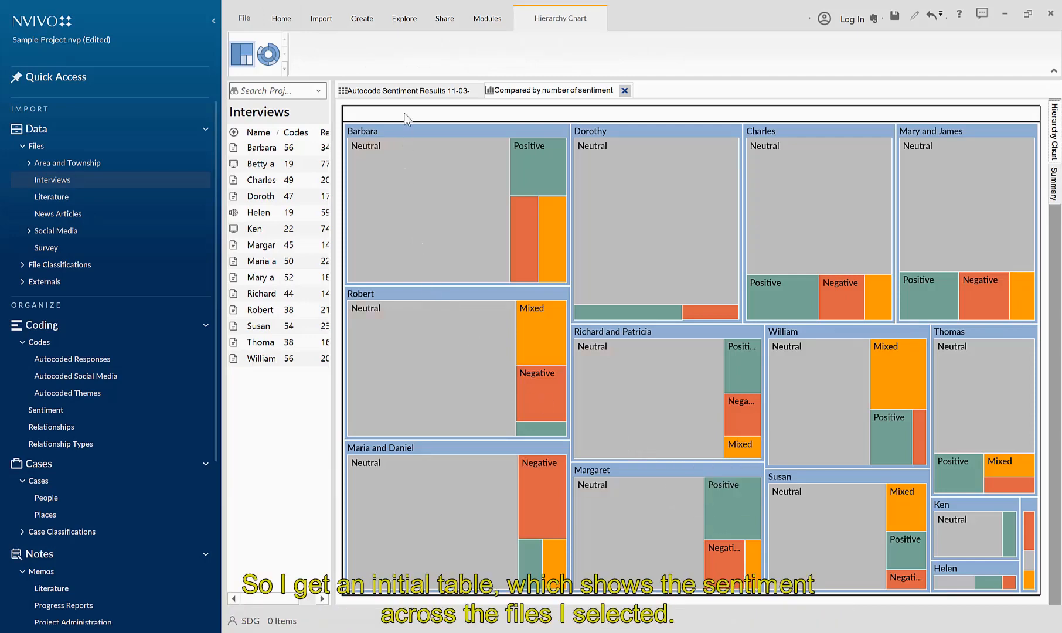
Step: View the sentiment results matrix per interview and close the sentiment comparison chart
{"action": "left_click", "coordinate": [406, 90]}
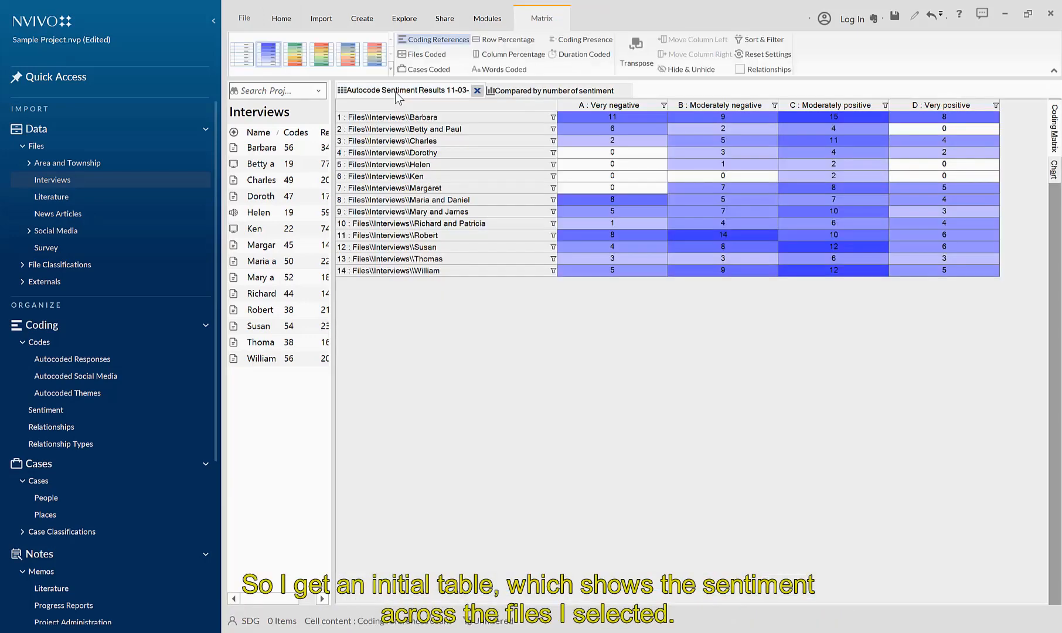
{"action": "mouse_move", "coordinate": [466, 395]}
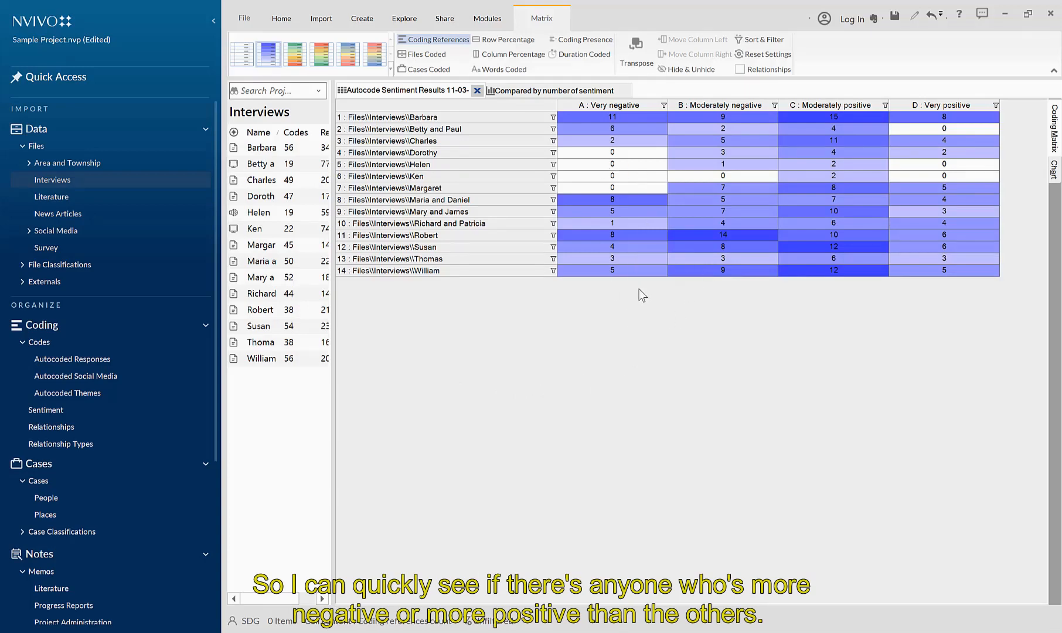
{"action": "mouse_move", "coordinate": [838, 302]}
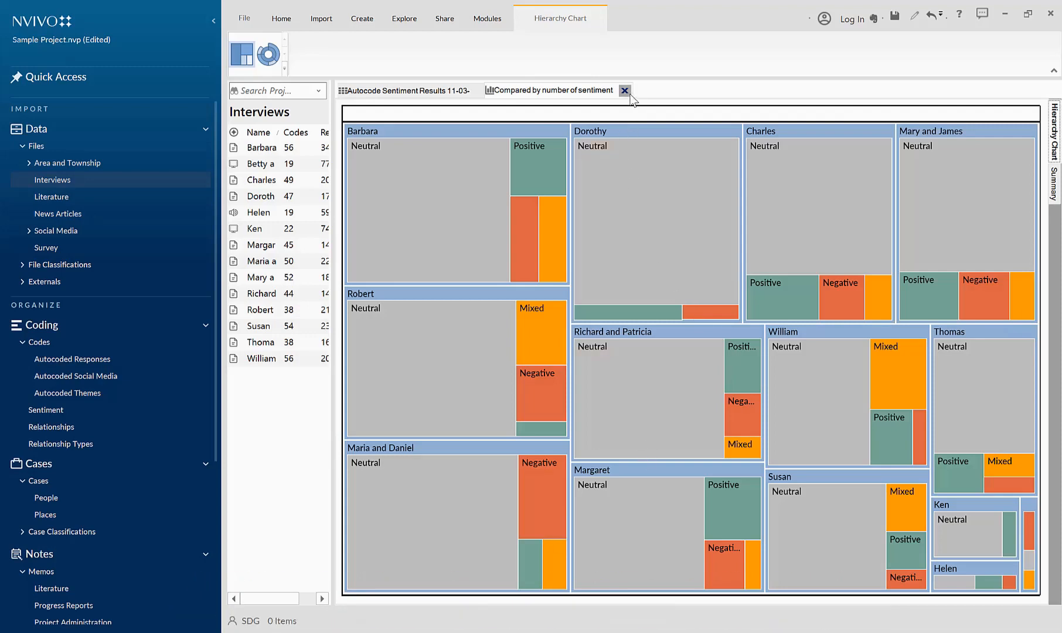
{"action": "left_click", "coordinate": [624, 90]}
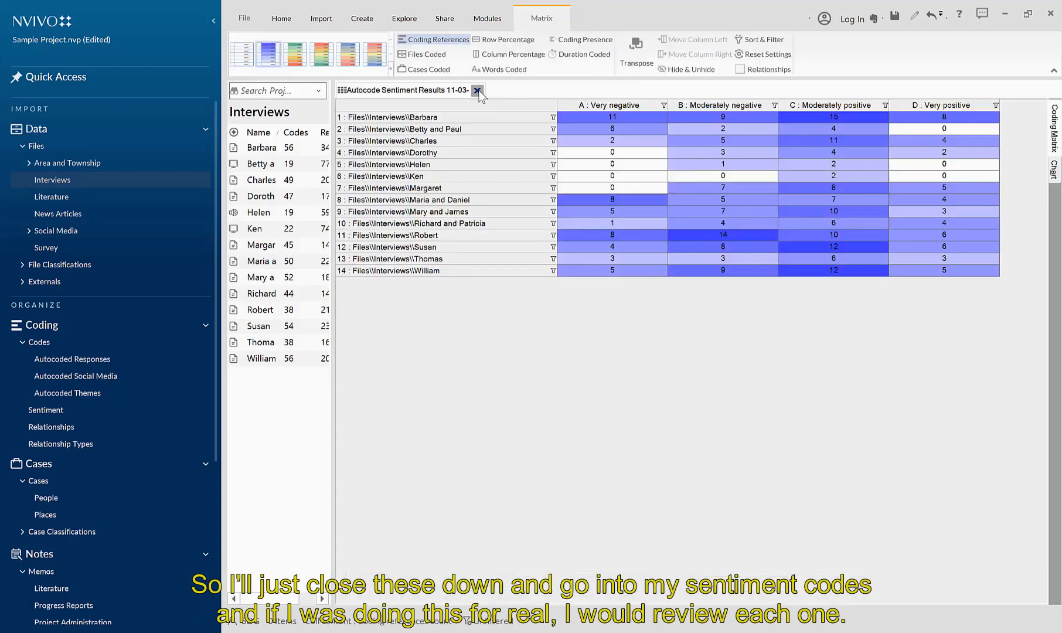
Step: Close the results, list the Sentiment codes with Positive and Negative expanded, and select Very positive
{"action": "left_click", "coordinate": [479, 90]}
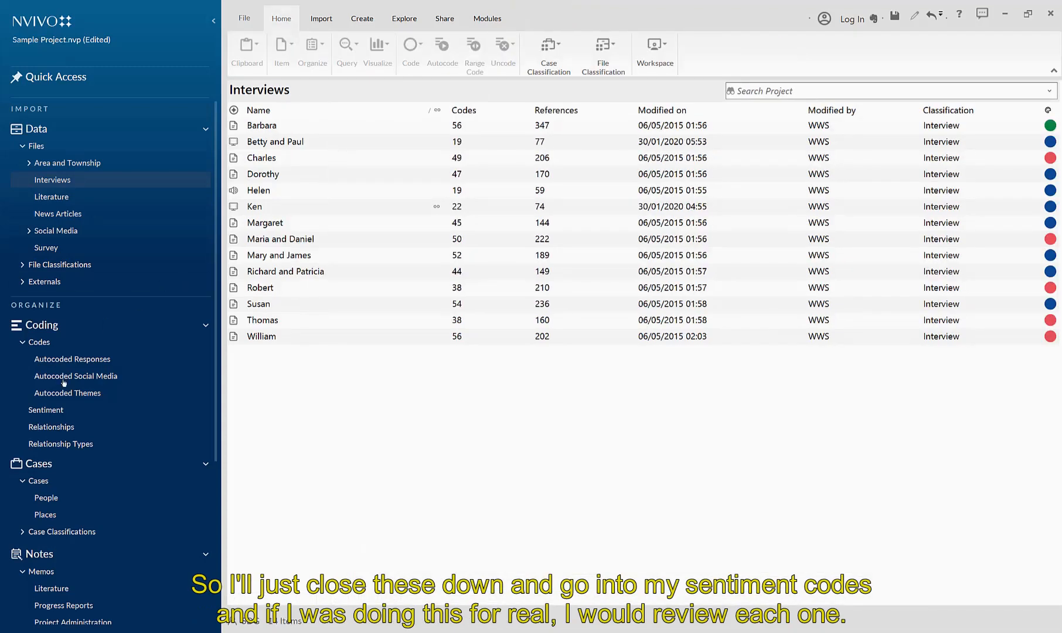
{"action": "left_click", "coordinate": [46, 409]}
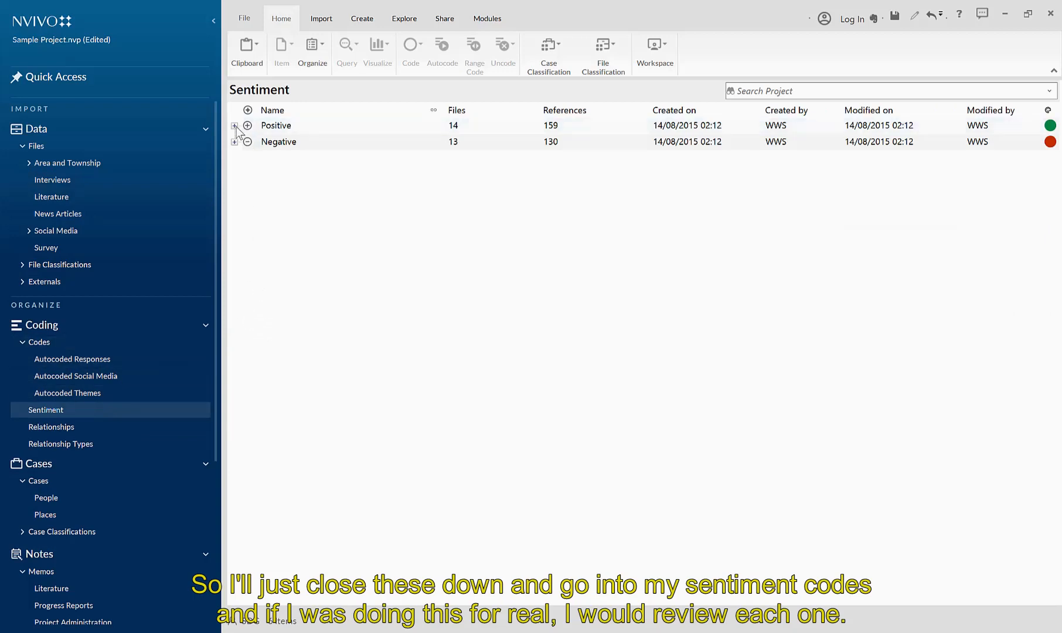
{"action": "left_click", "coordinate": [234, 125]}
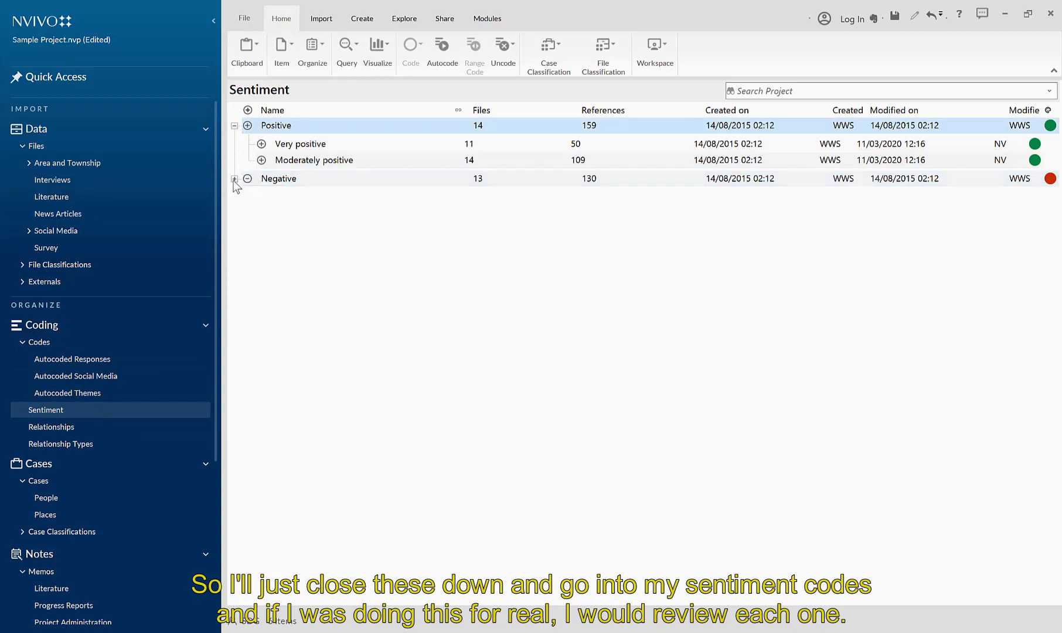
{"action": "left_click", "coordinate": [235, 178]}
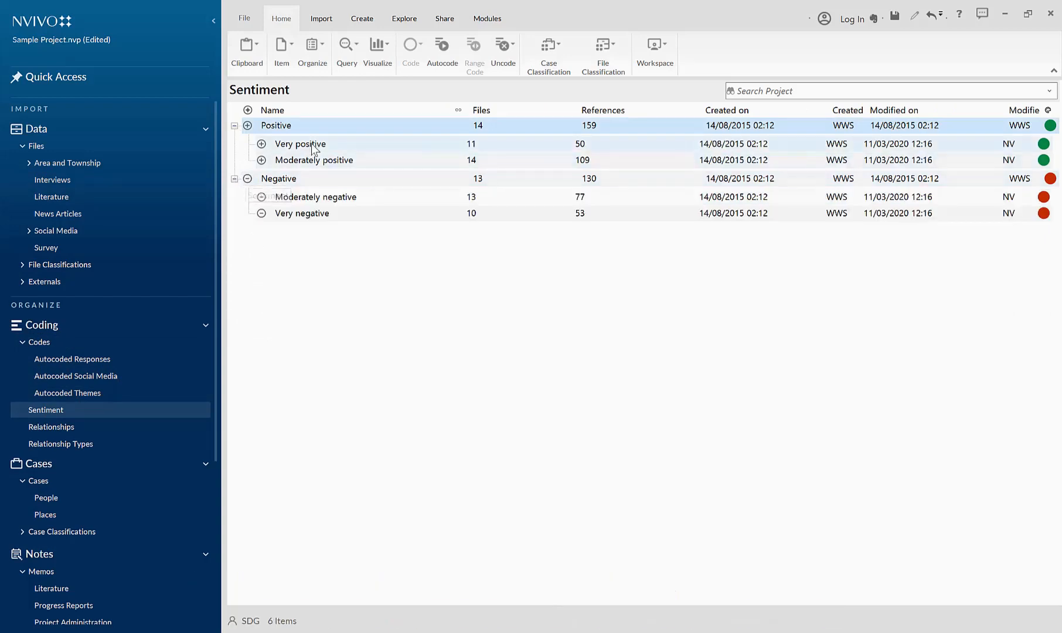
{"action": "left_click", "coordinate": [300, 143]}
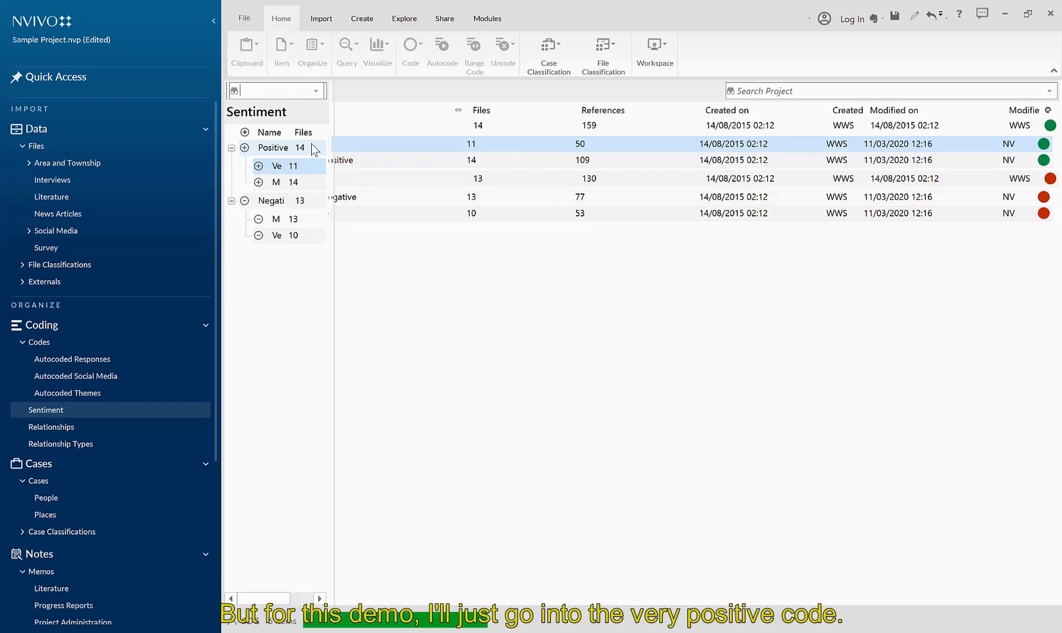
Step: Open Very positive references and uncode Barbara's passage about helping set flounder nets
{"action": "double_click", "coordinate": [277, 165]}
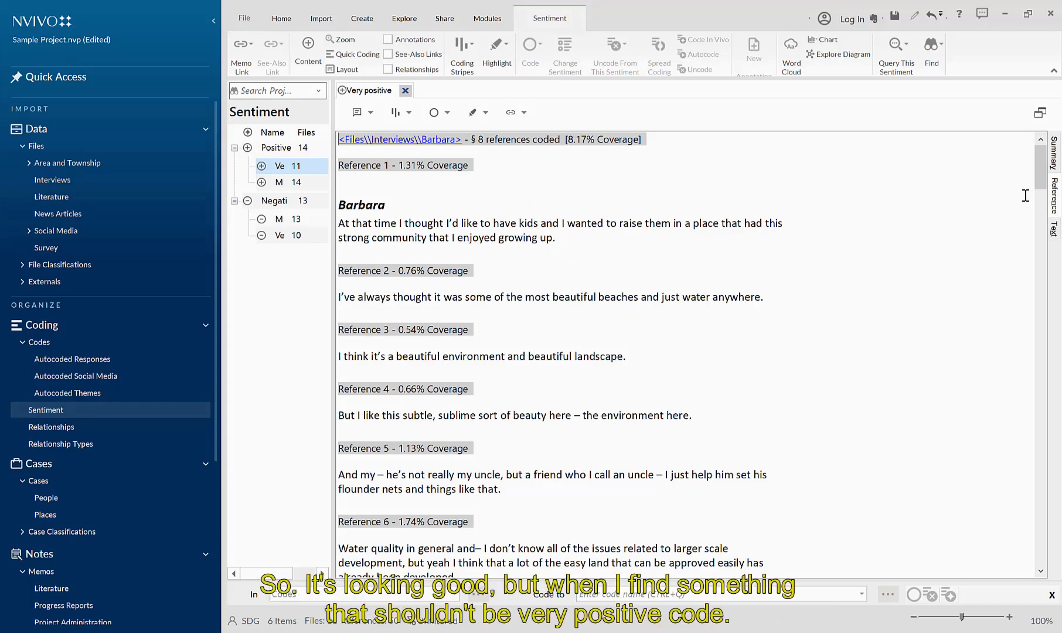
{"action": "scroll", "scroll_direction": "down", "scroll_amount": 3}
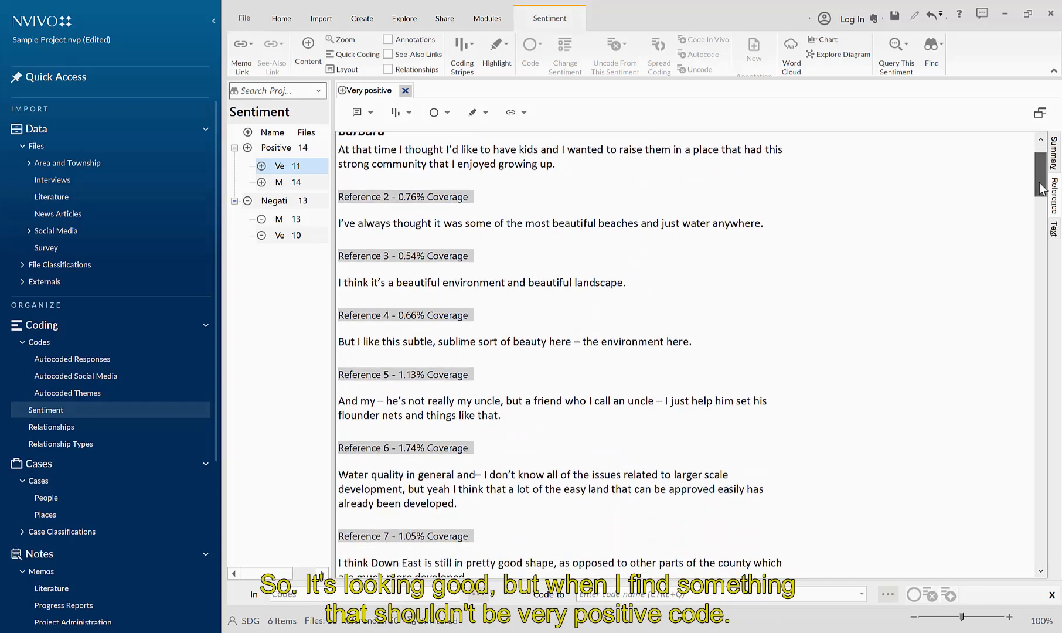
{"action": "scroll", "scroll_direction": "down", "scroll_amount": 3}
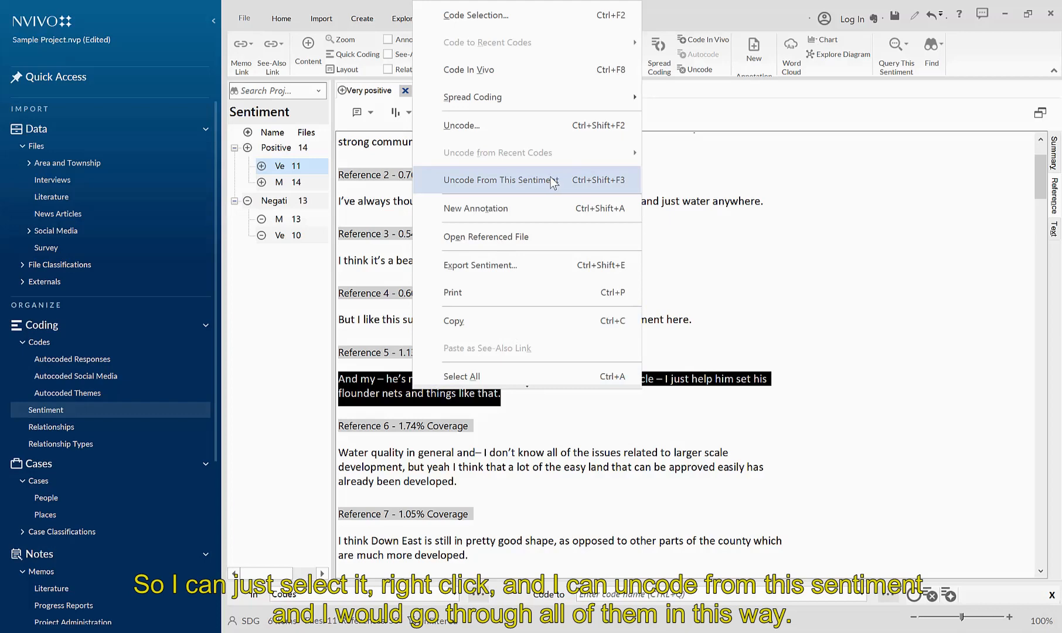
{"action": "left_click", "coordinate": [501, 179]}
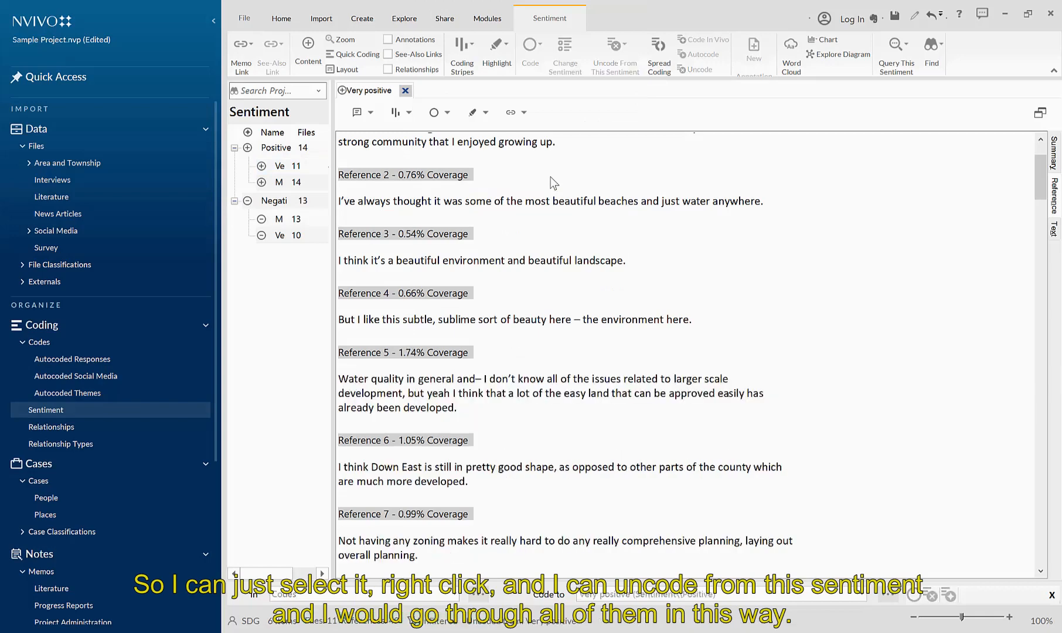
{"action": "scroll", "scroll_direction": "down", "scroll_amount": 3}
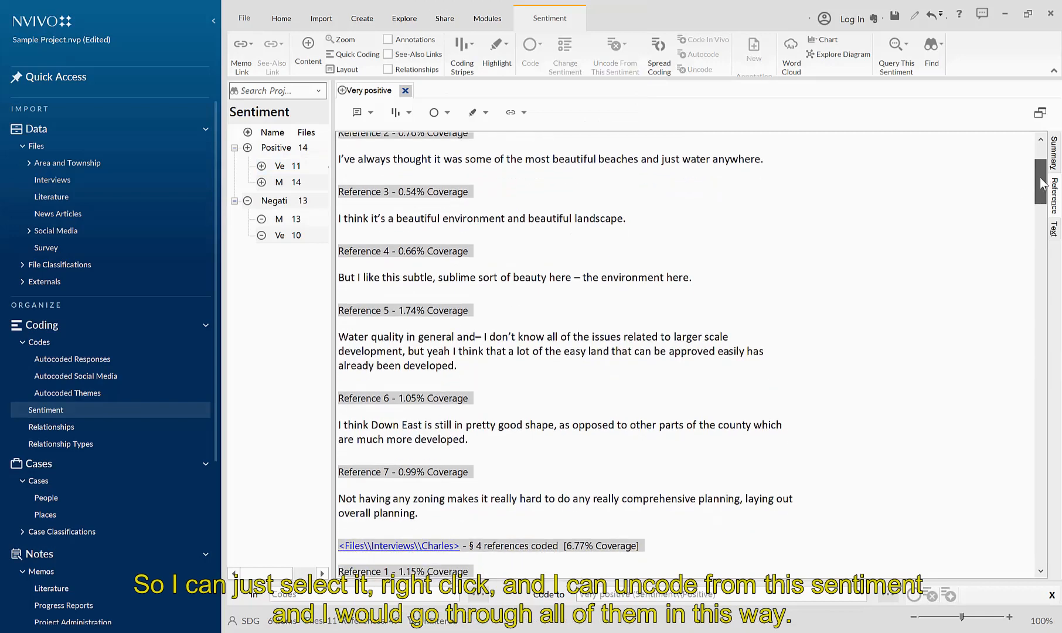
{"action": "scroll", "scroll_direction": "down", "scroll_amount": 3}
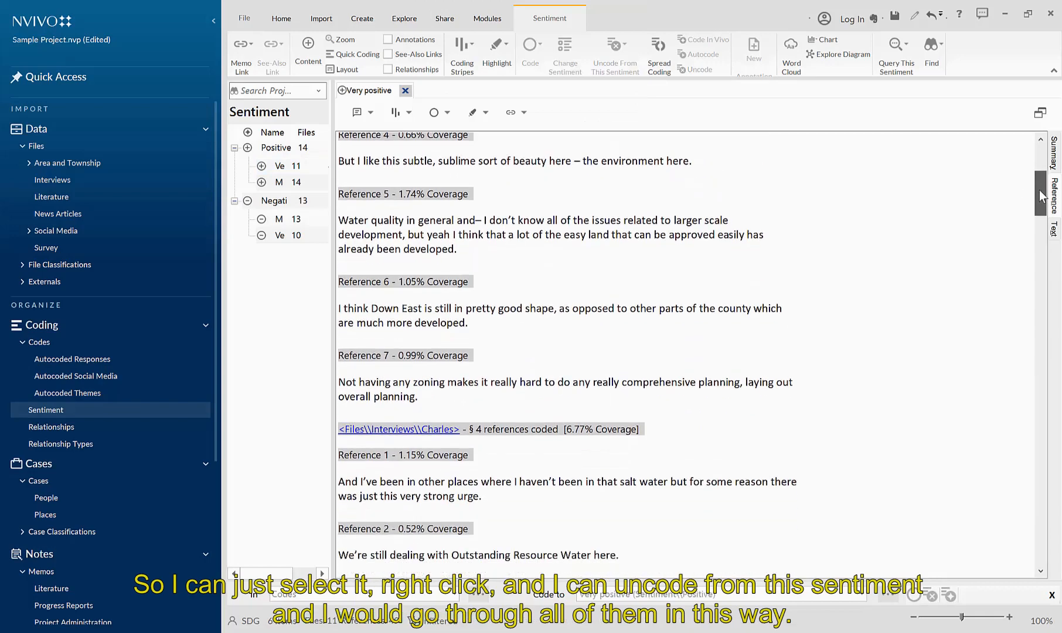
Step: Change Barbara's no-zoning passage from Very positive to Moderately negative sentiment
{"action": "scroll", "scroll_direction": "down", "scroll_amount": 3}
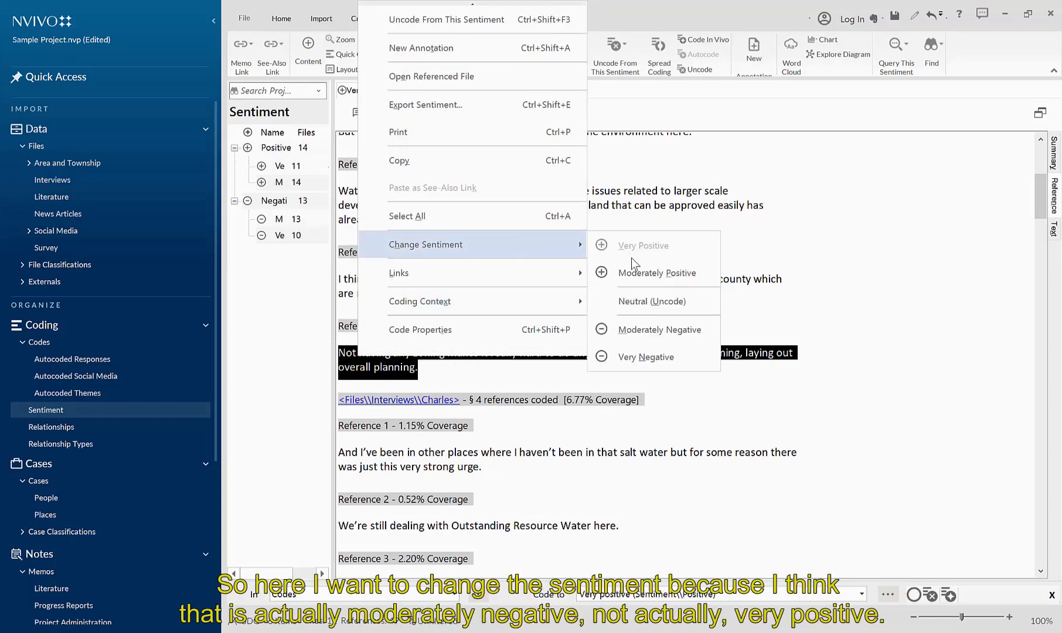
{"action": "mouse_move", "coordinate": [640, 336]}
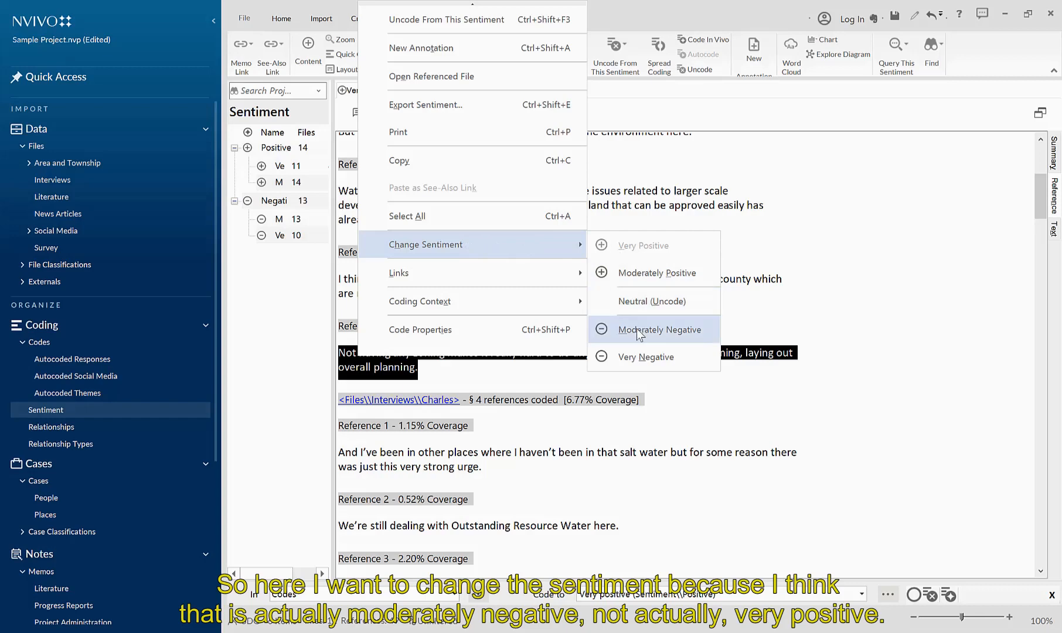
{"action": "left_click", "coordinate": [660, 329]}
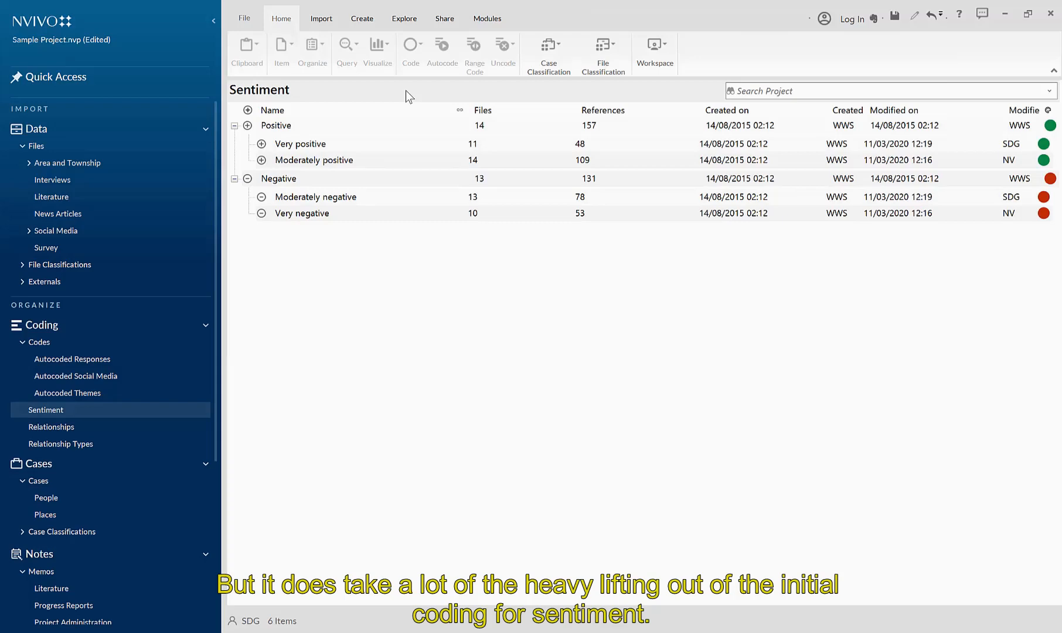
{"action": "mouse_move", "coordinate": [356, 100]}
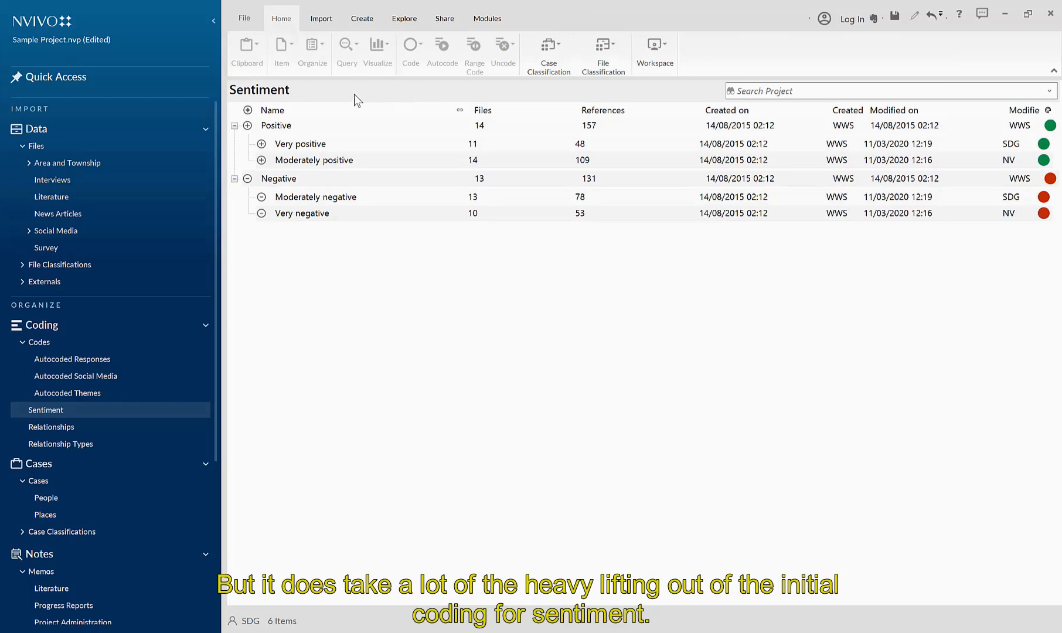